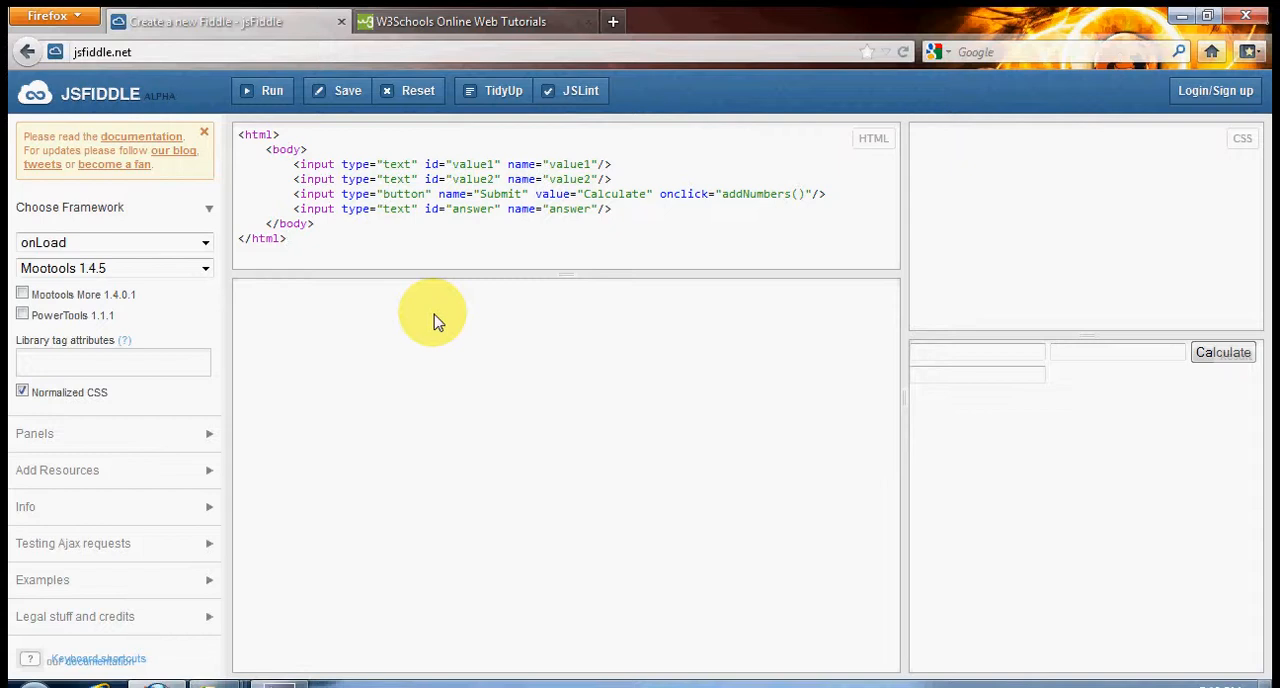
# - Change the fiddle's JavaScript load type from onLoad to 'no wrap (body)'
pyautogui.click(288, 238)
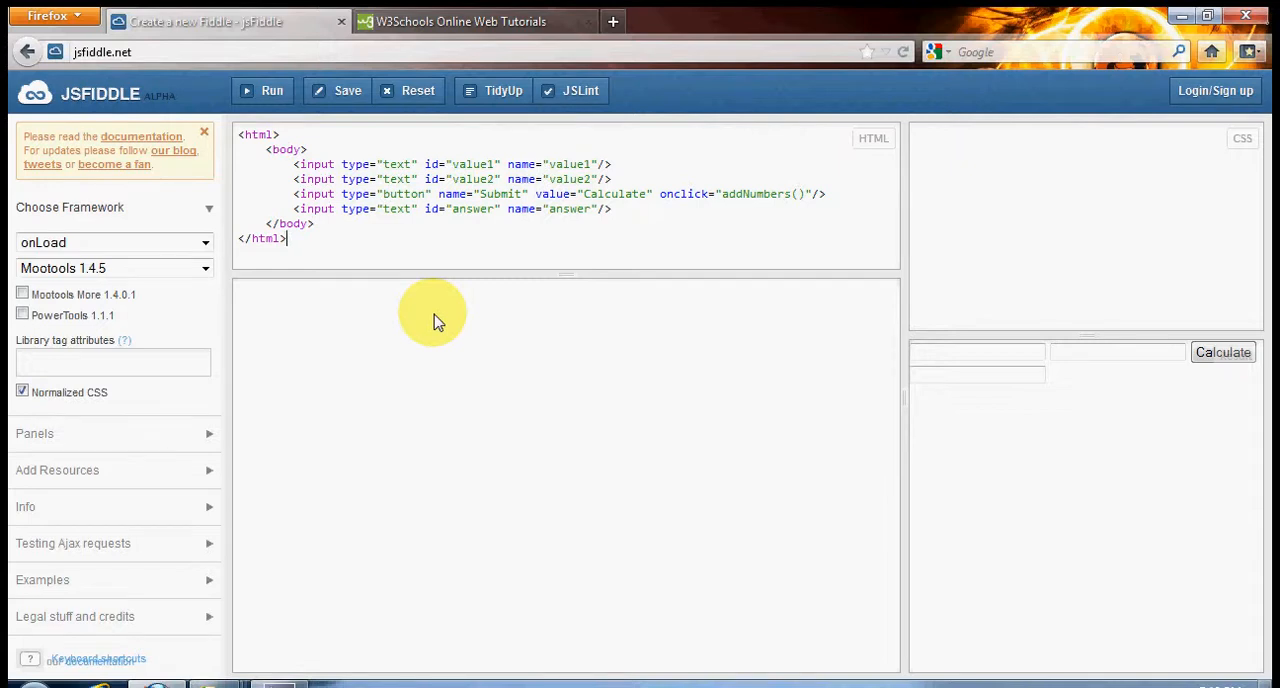
pyautogui.moveTo(616, 240)
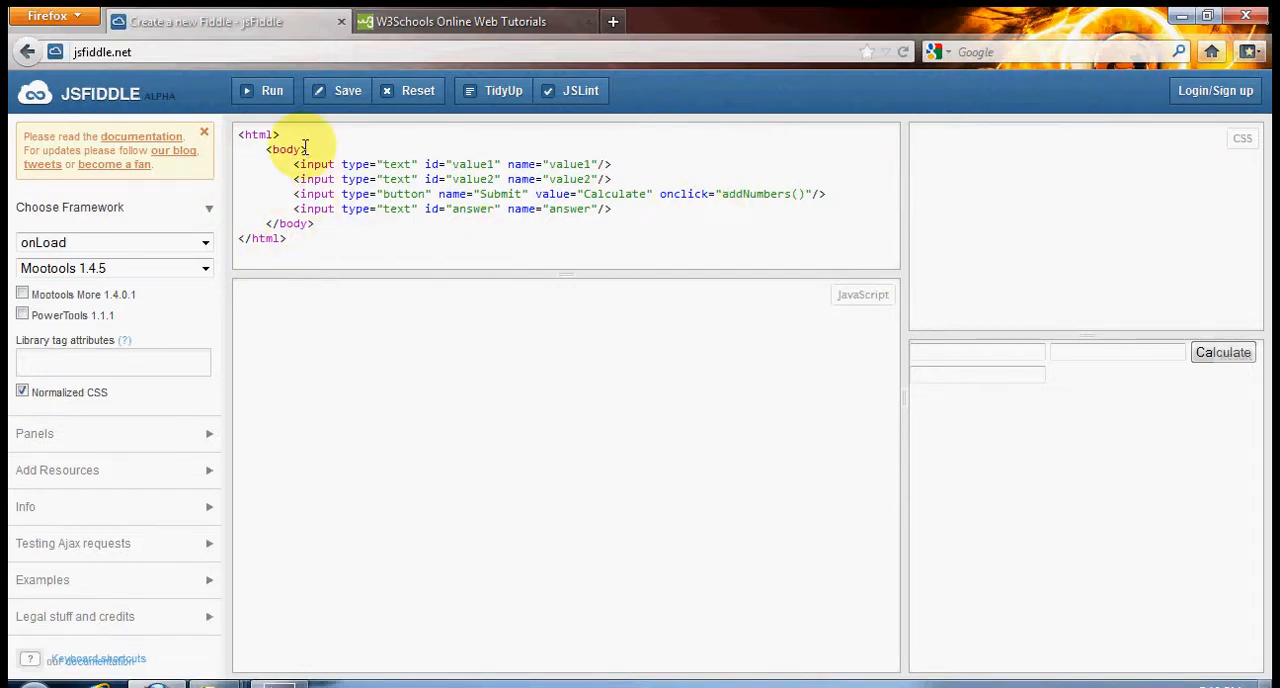
pyautogui.moveTo(670, 216)
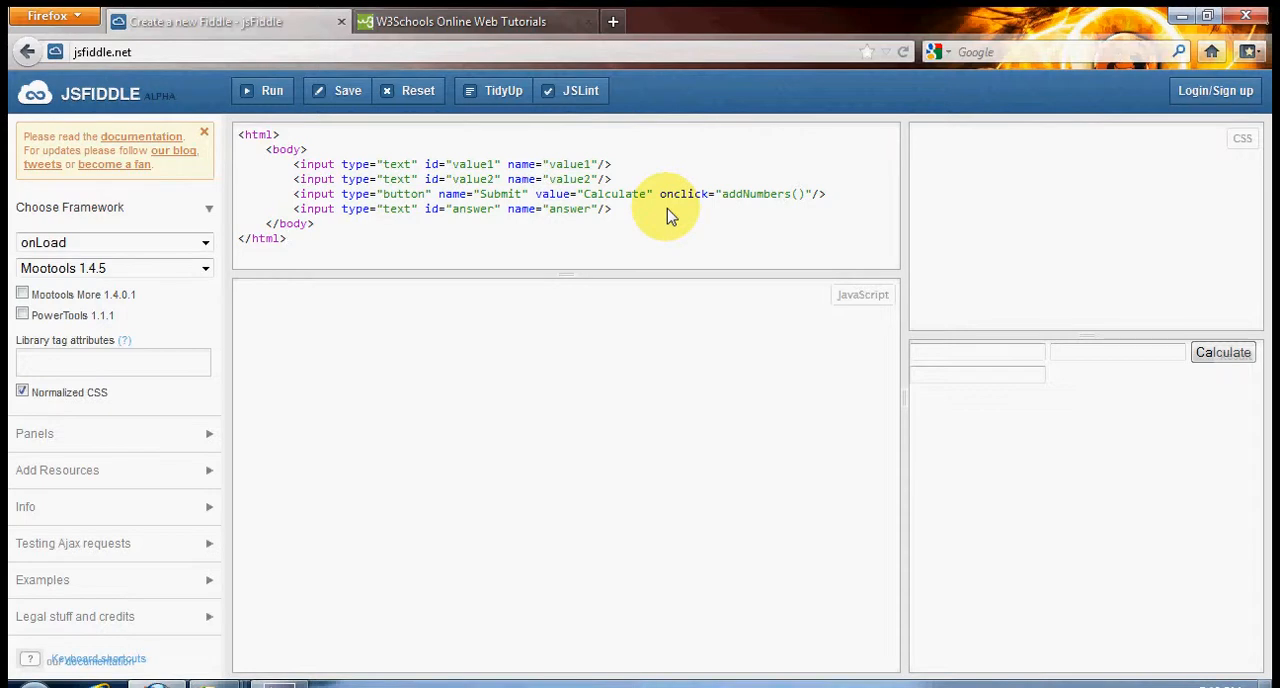
pyautogui.moveTo(744, 196)
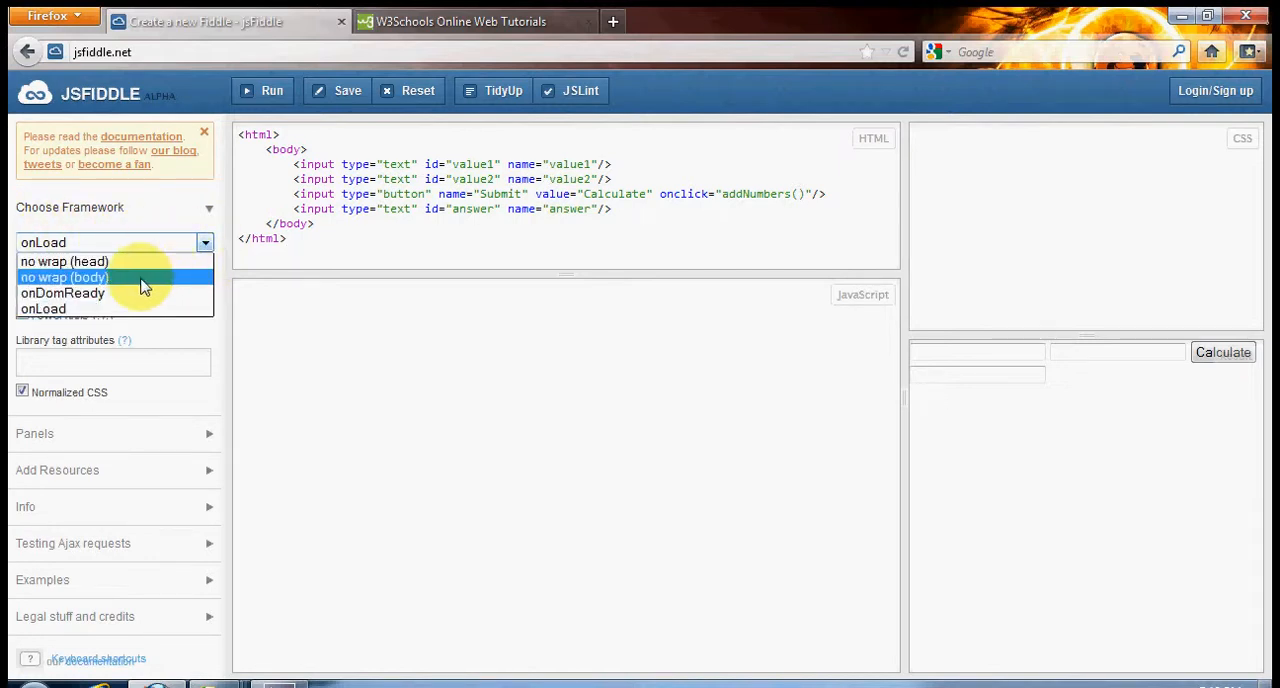
pyautogui.click(64, 276)
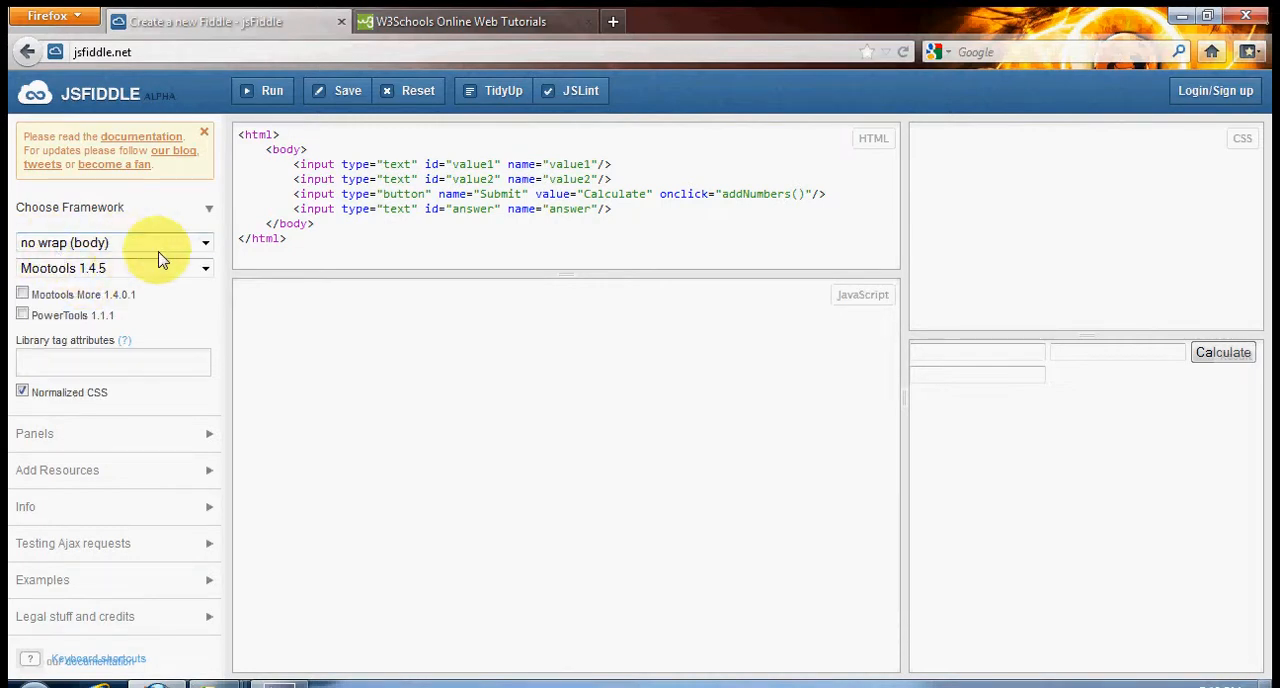
pyautogui.moveTo(276, 296)
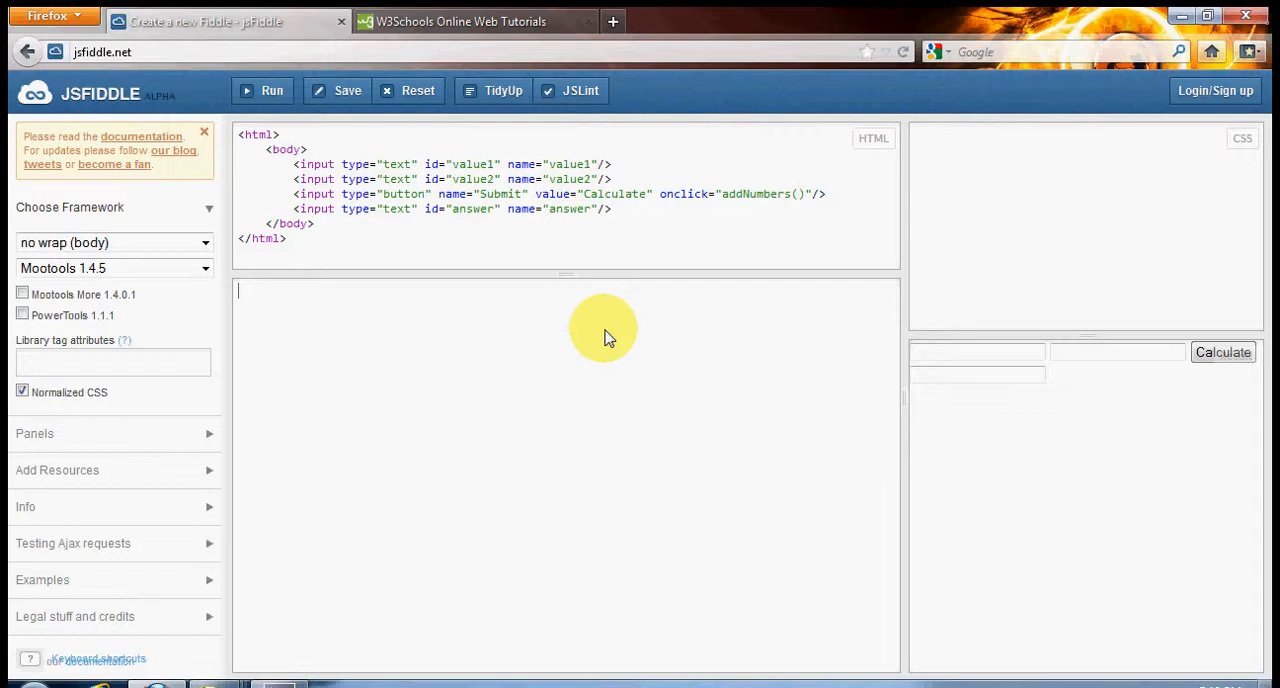
# - Write 'function addNumbers()' in the JavaScript panel, matching the button's onclick name
pyautogui.write('function')
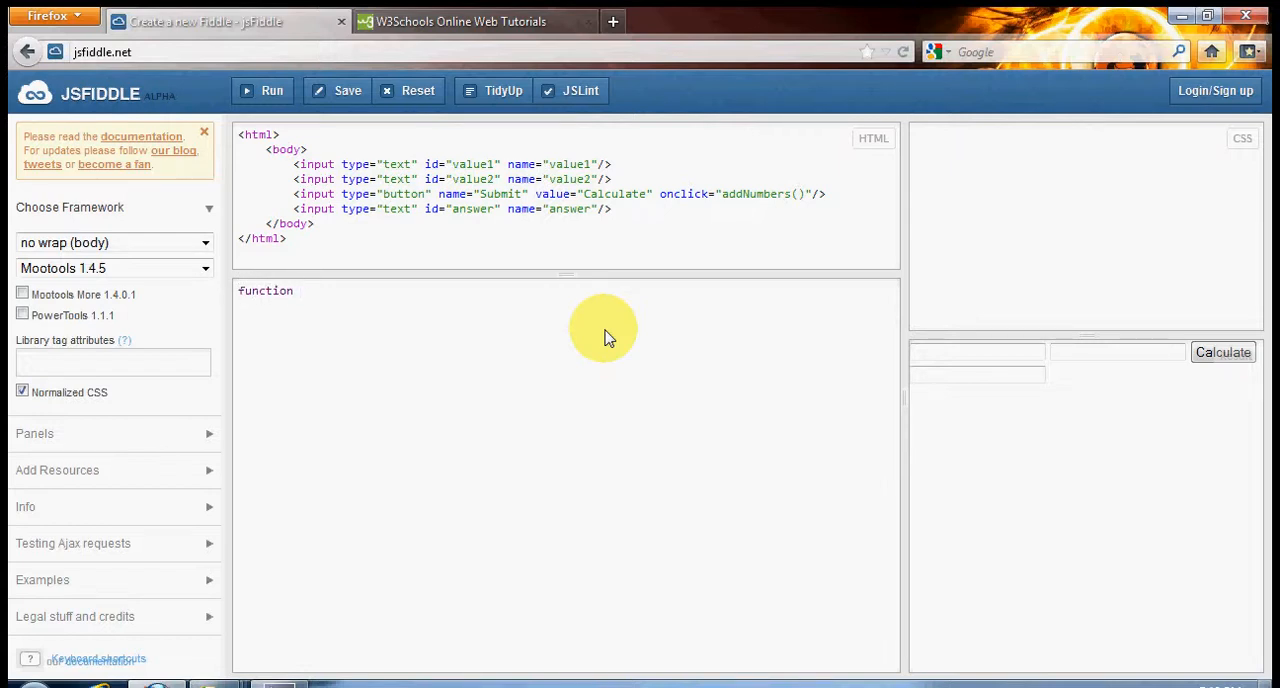
pyautogui.doubleClick(756, 194)
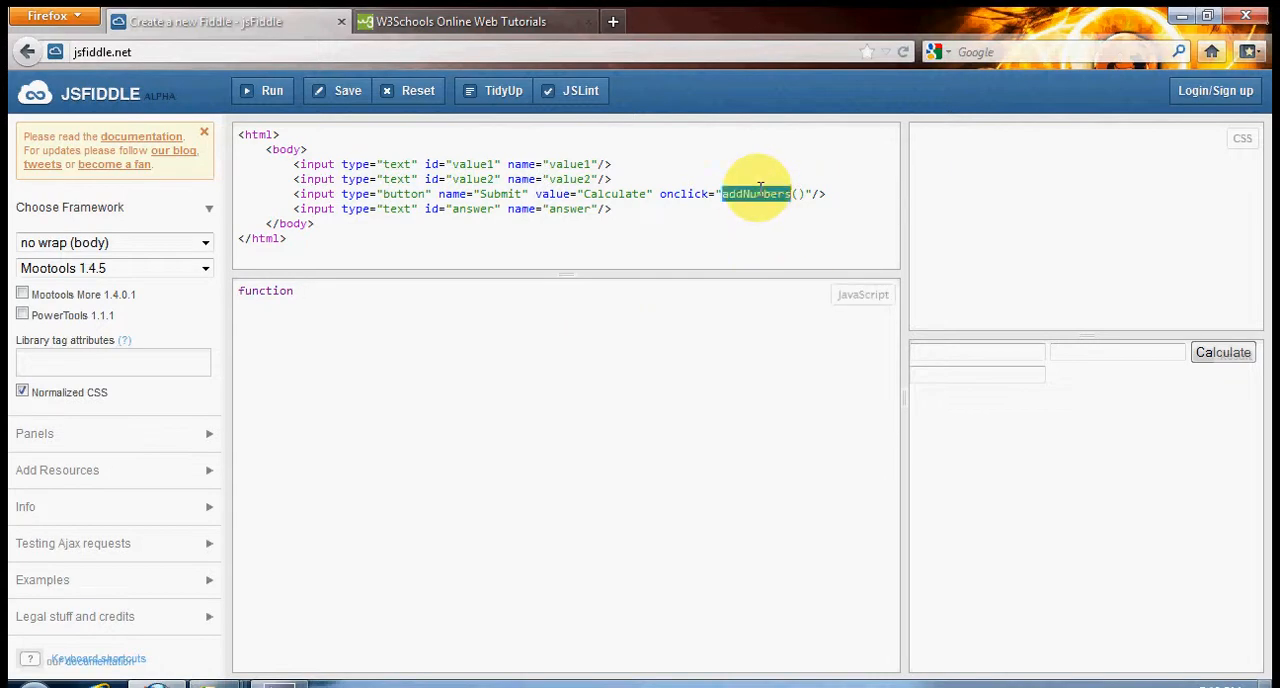
pyautogui.write('addNumbers')
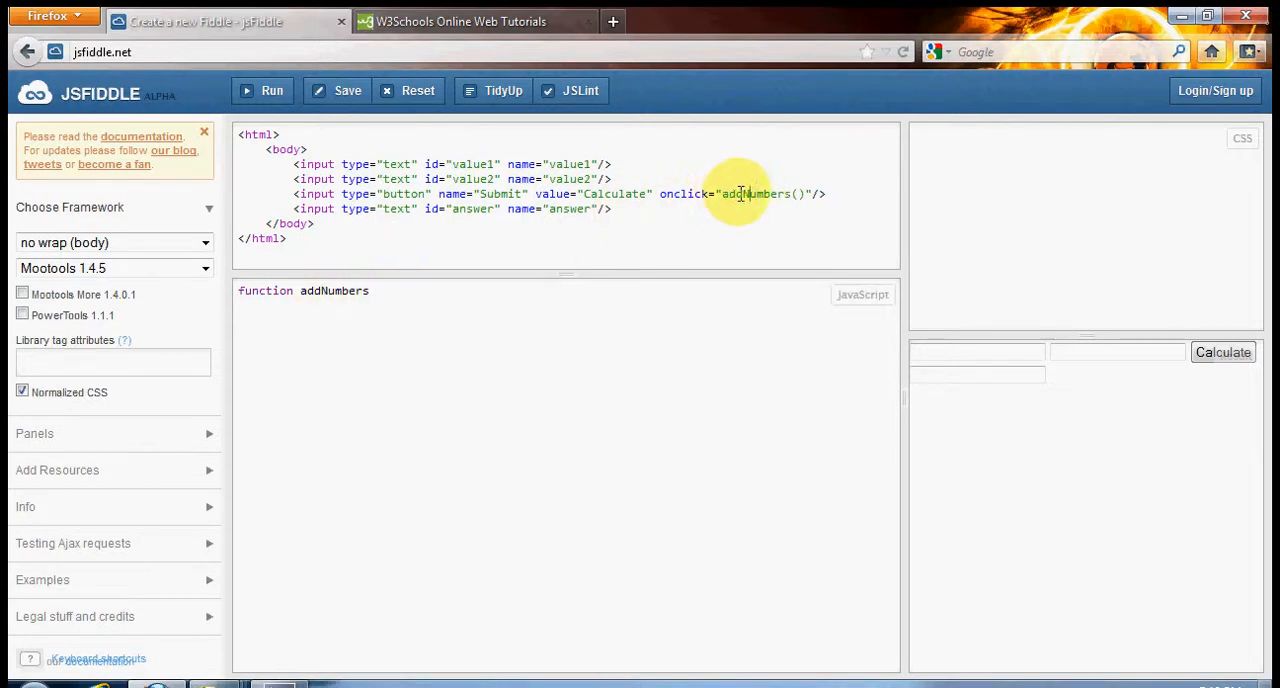
pyautogui.doubleClick(738, 194)
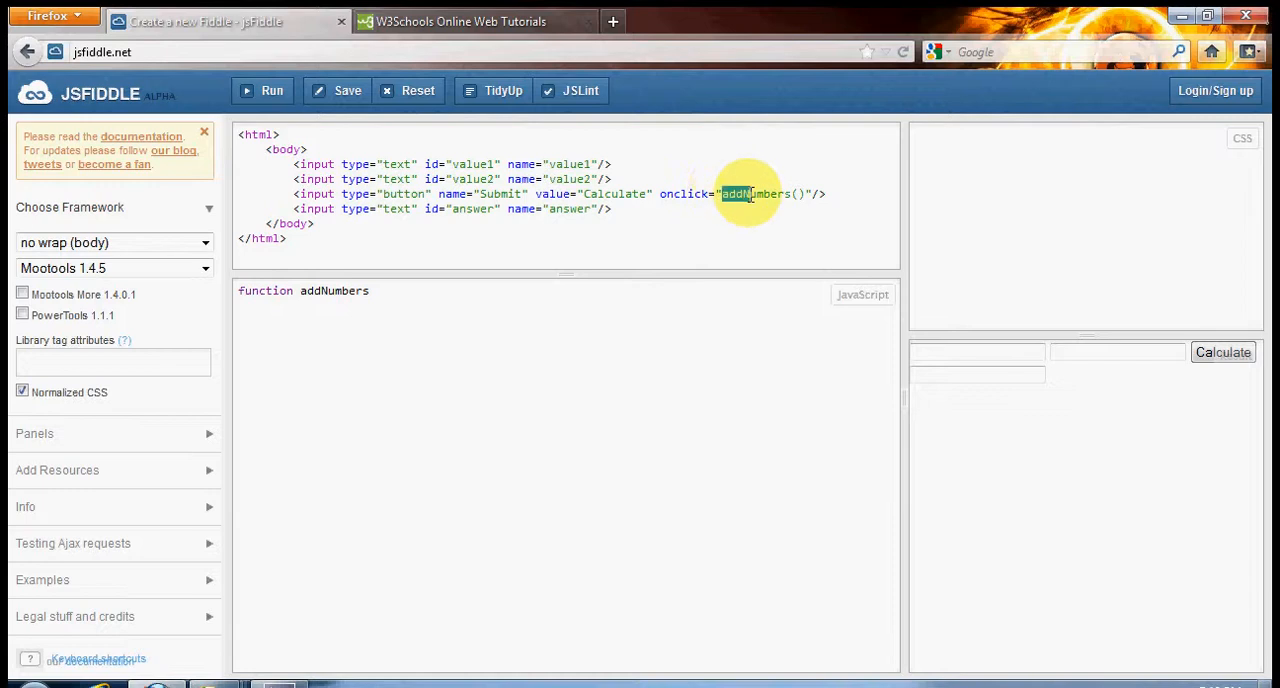
pyautogui.click(718, 194)
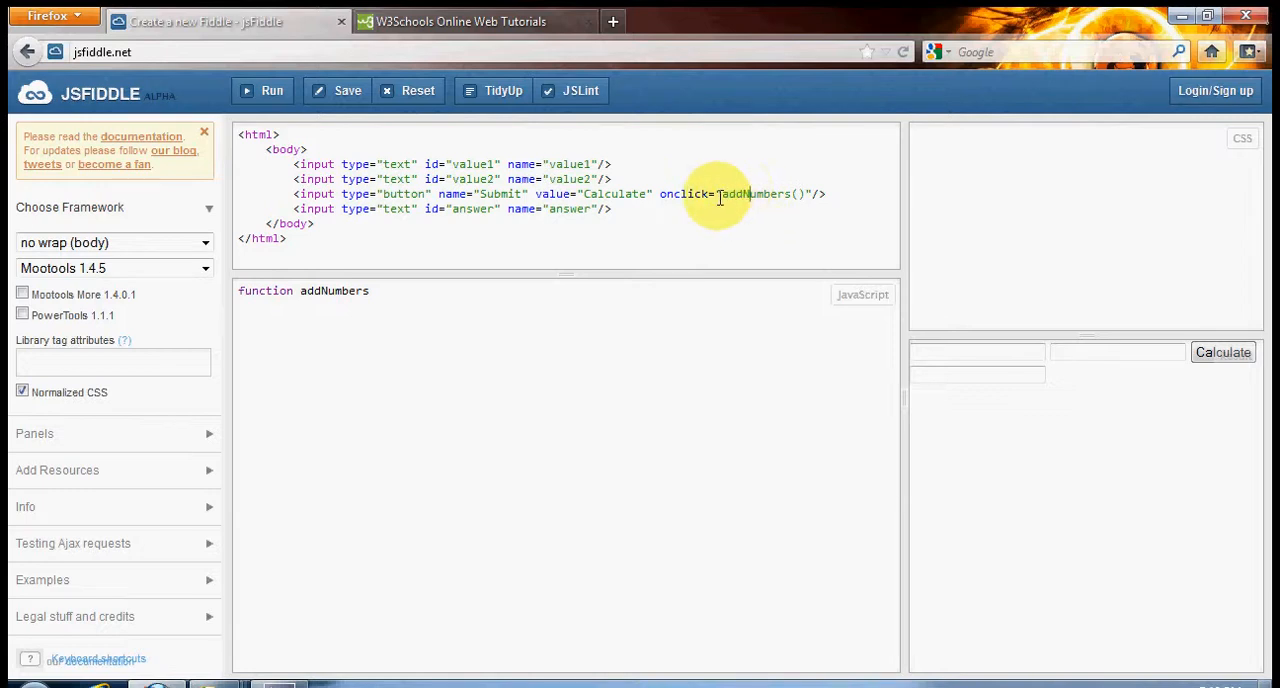
pyautogui.doubleClick(756, 194)
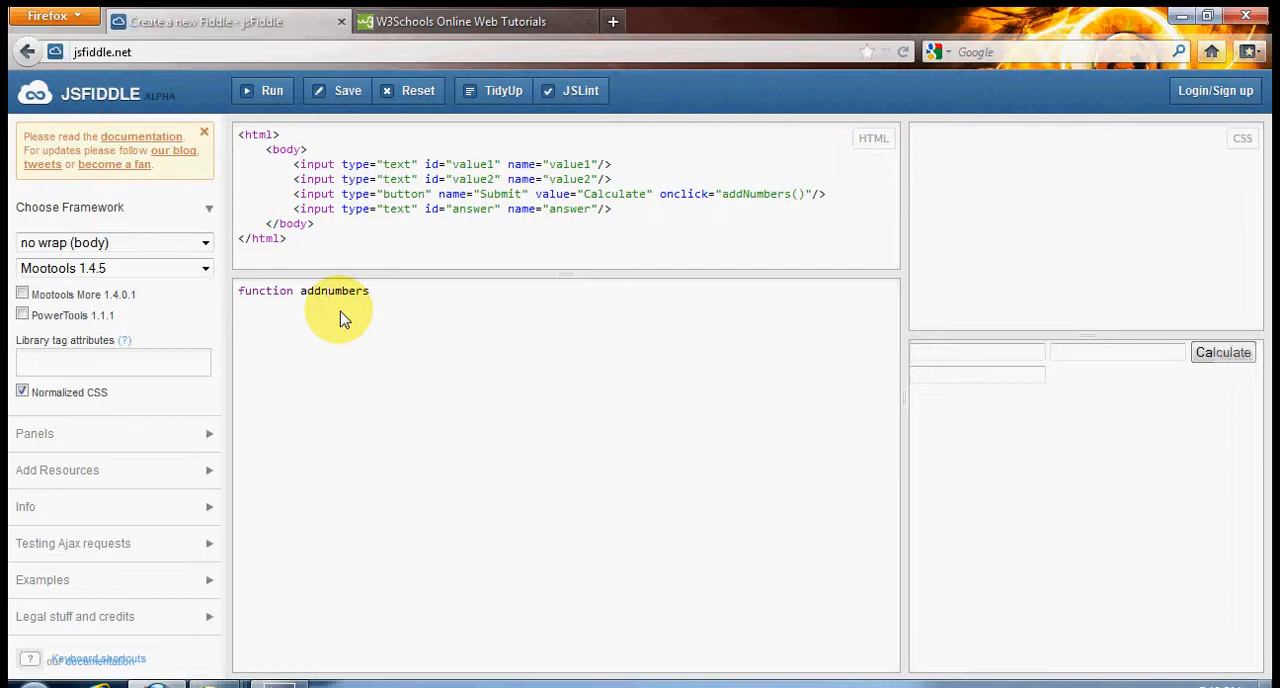
pyautogui.doubleClick(312, 290)
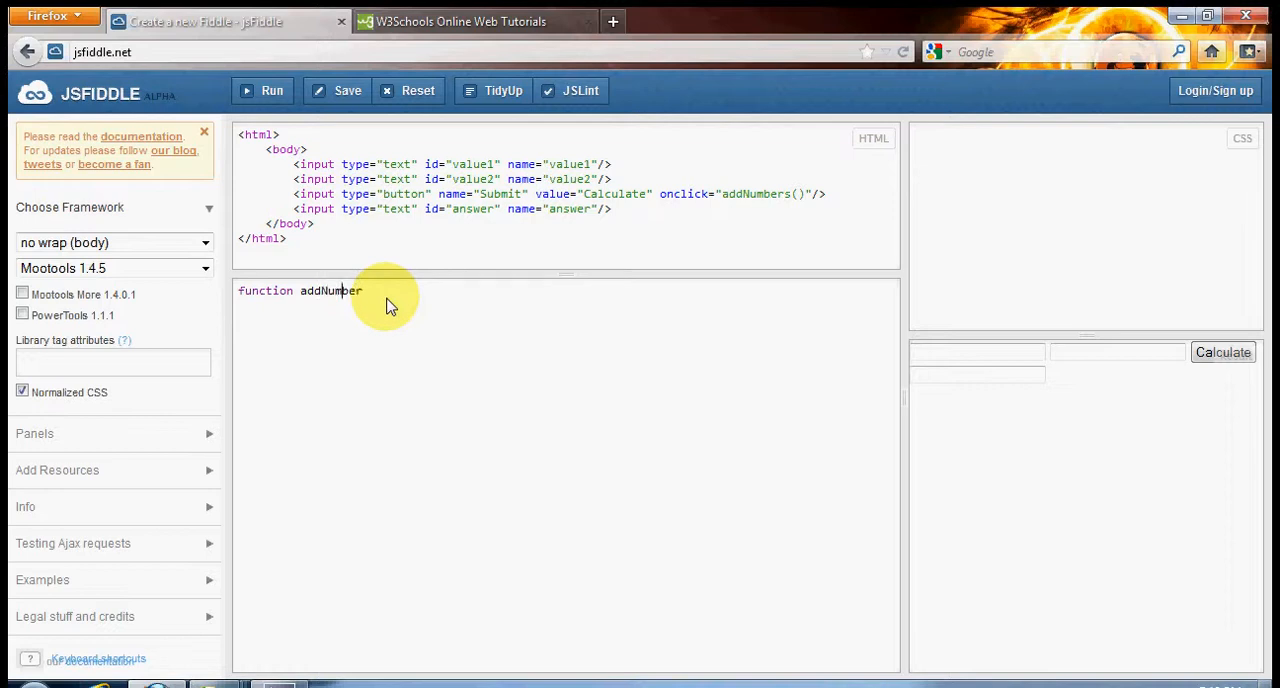
pyautogui.write('s')
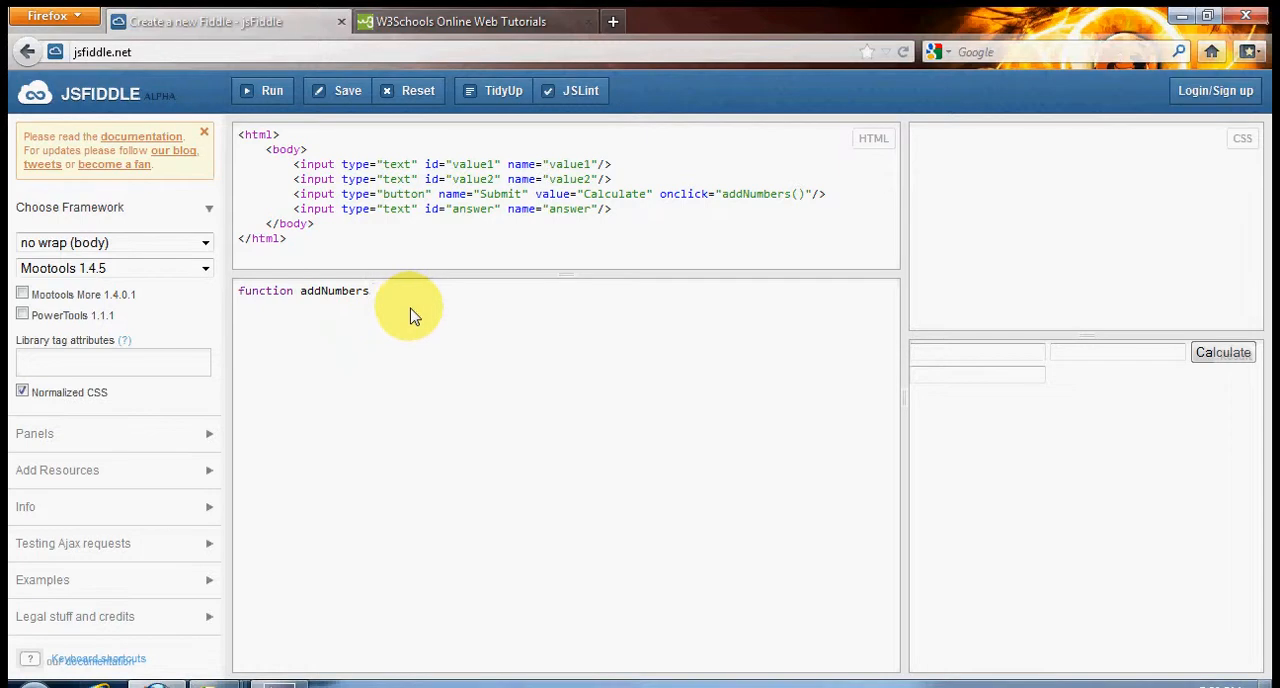
pyautogui.write('()')
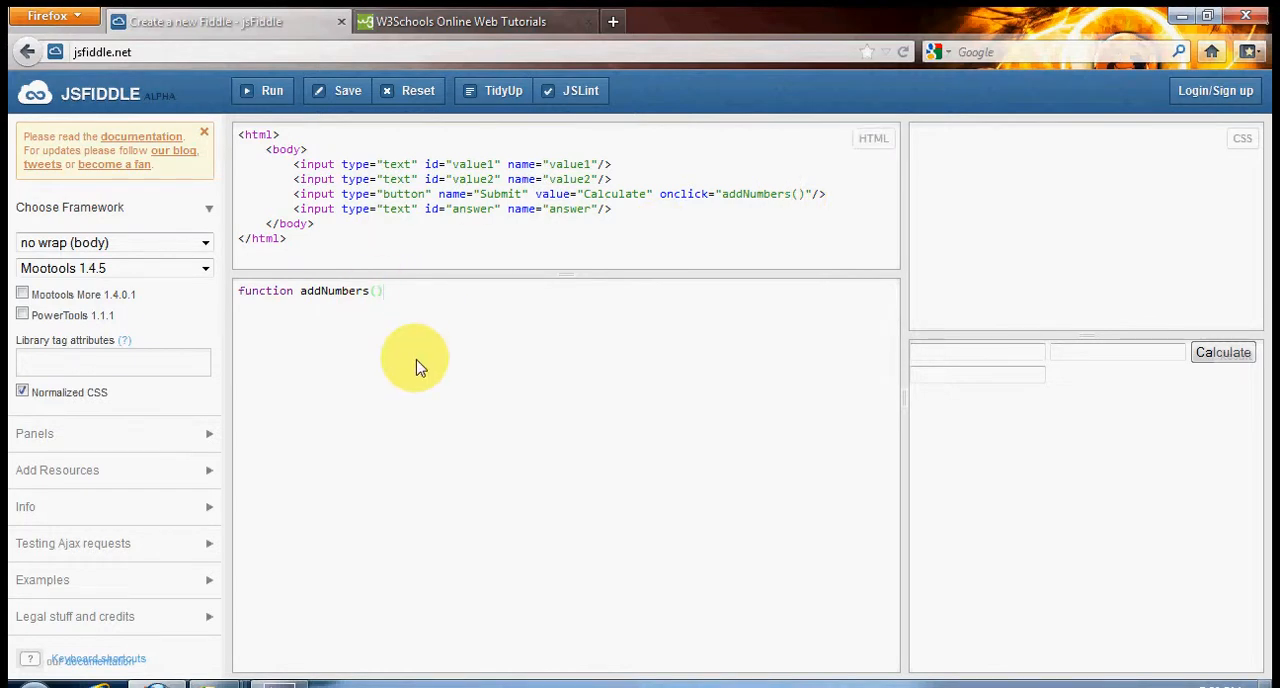
# - Enclose addNumbers in braces, leaving an empty function body
pyautogui.write('{')
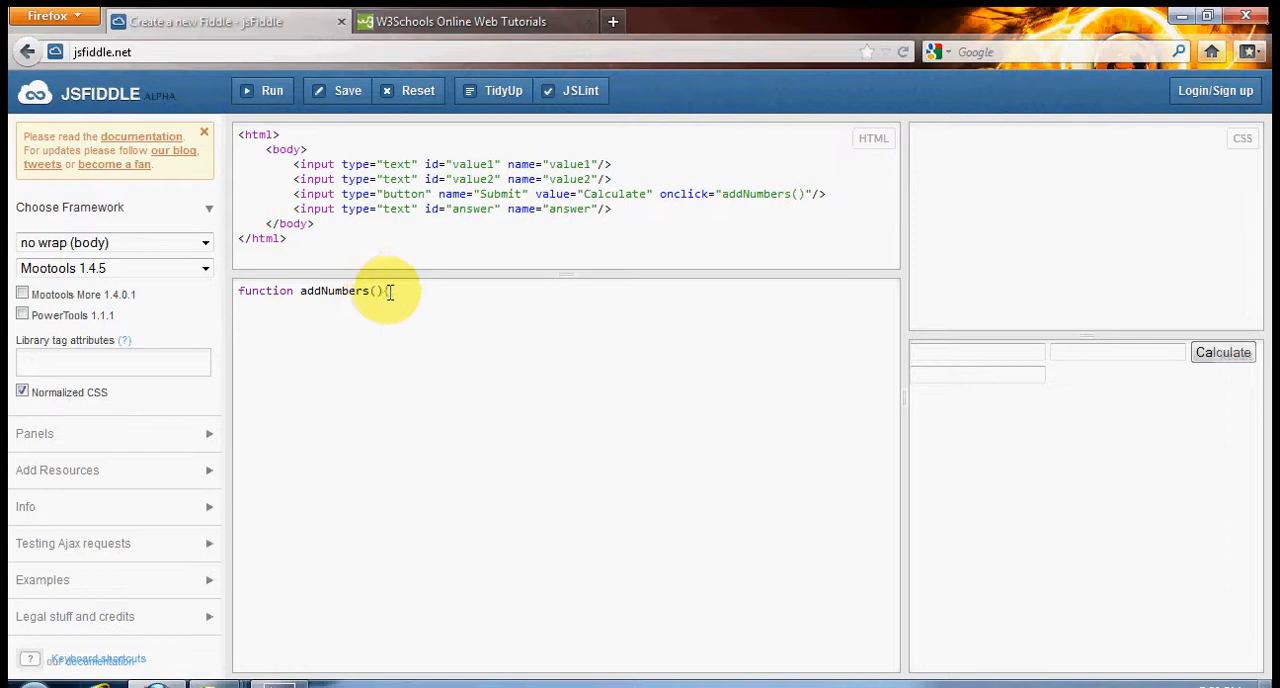
pyautogui.moveTo(436, 304)
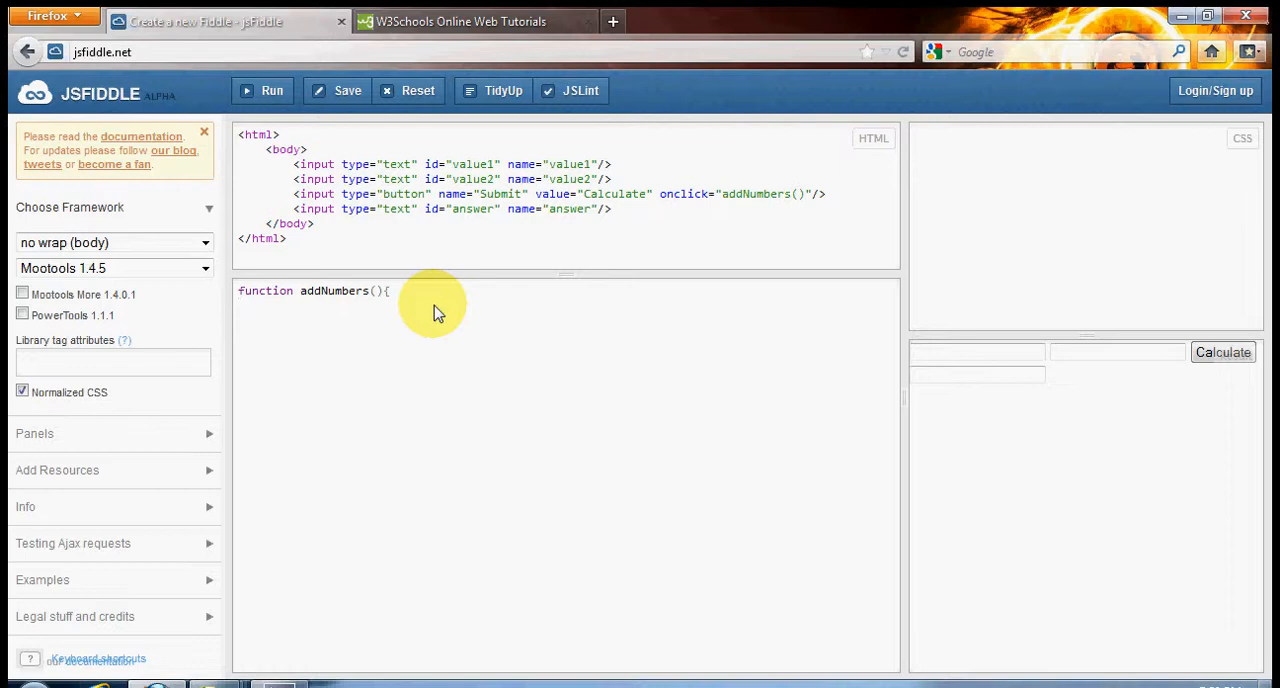
pyautogui.moveTo(344, 344)
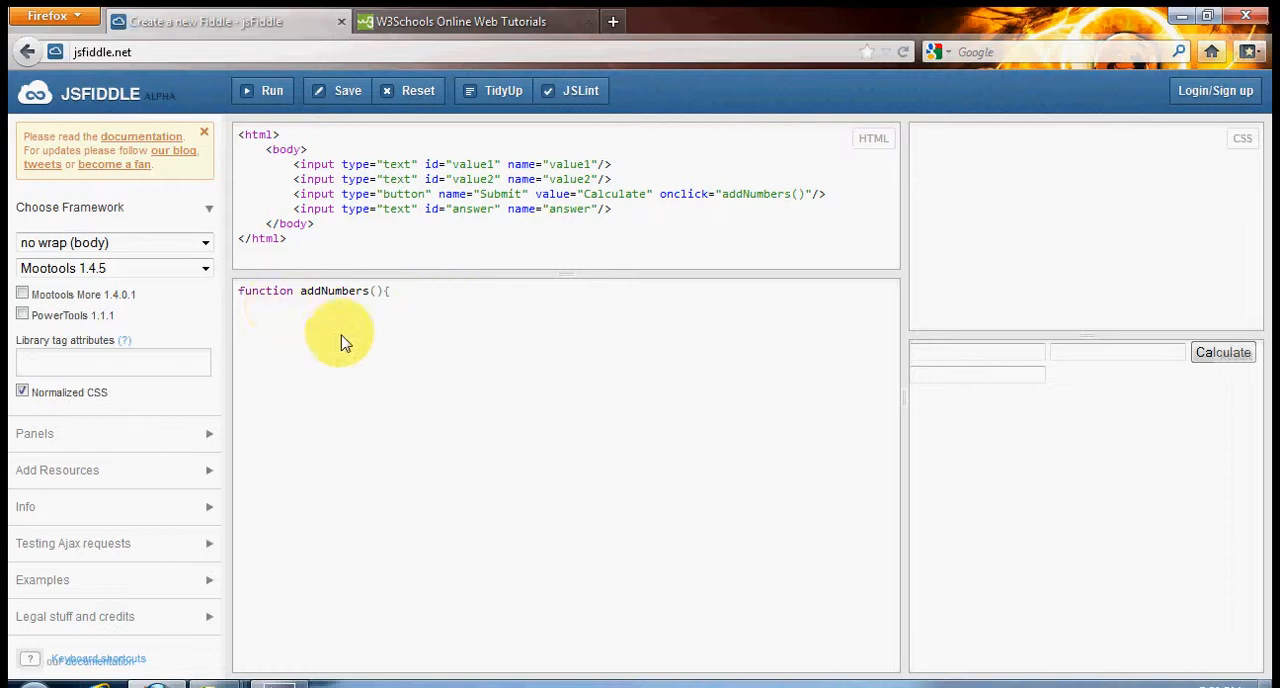
pyautogui.write('sdf')
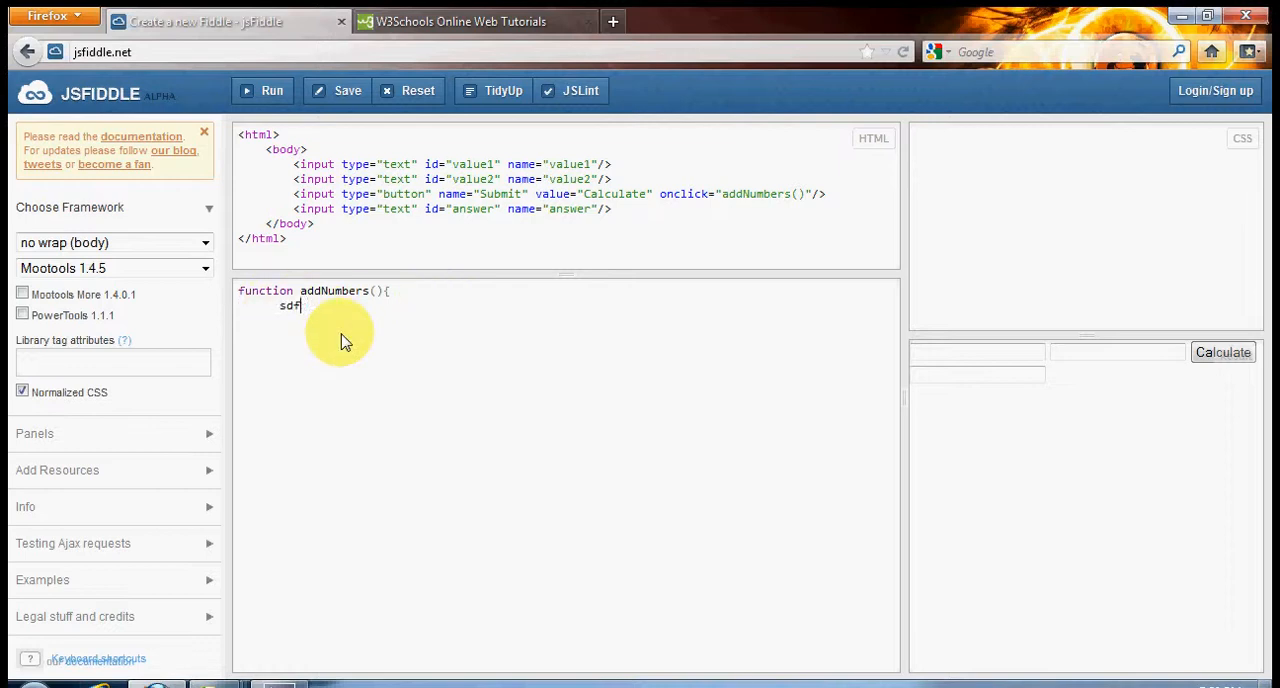
pyautogui.press('BackSpace')
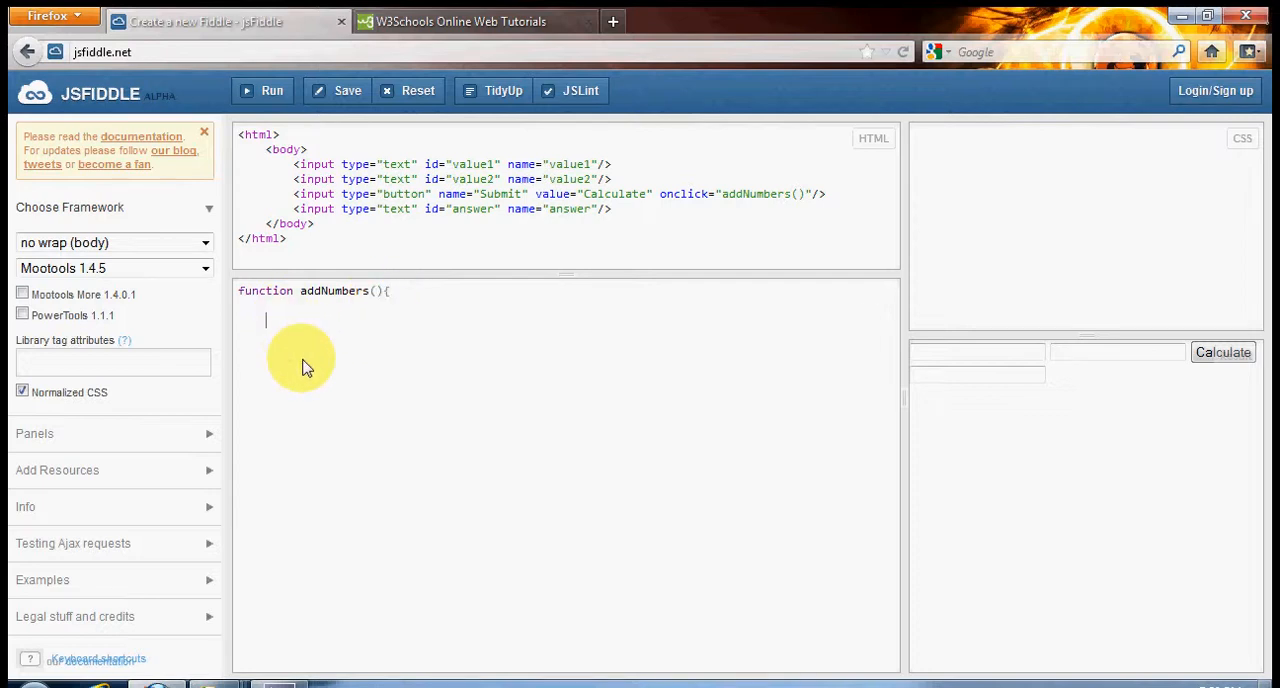
pyautogui.moveTo(304, 376)
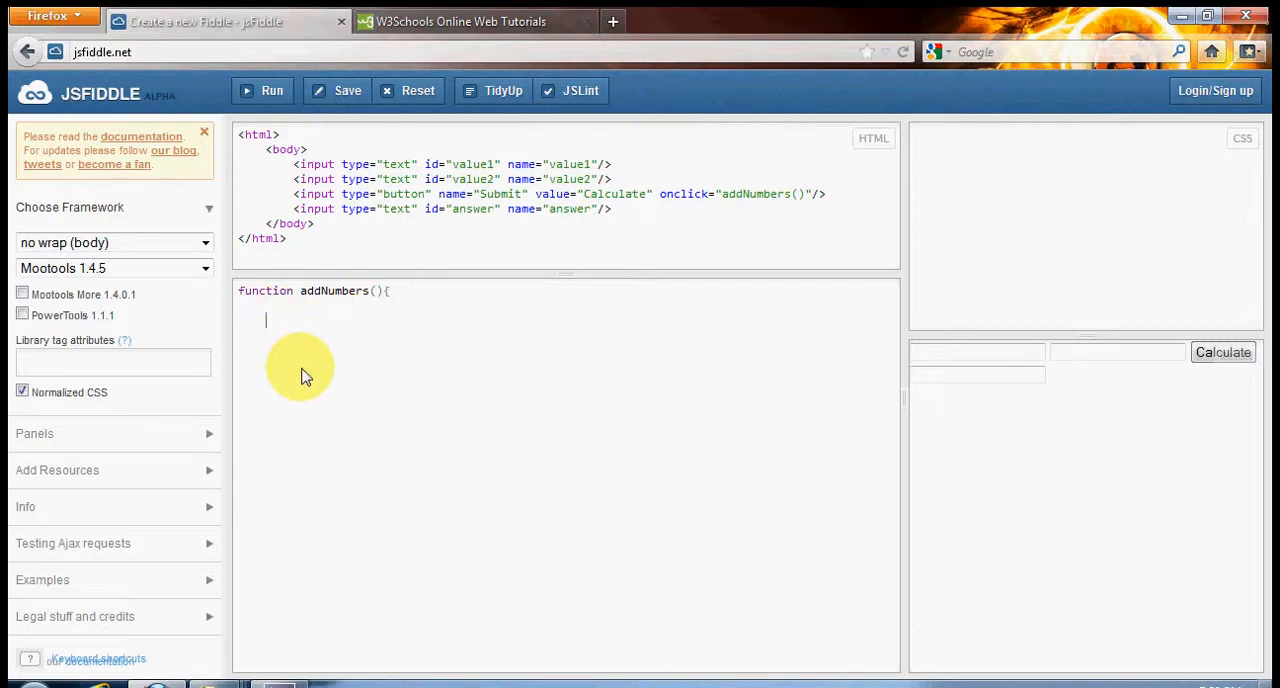
pyautogui.moveTo(320, 416)
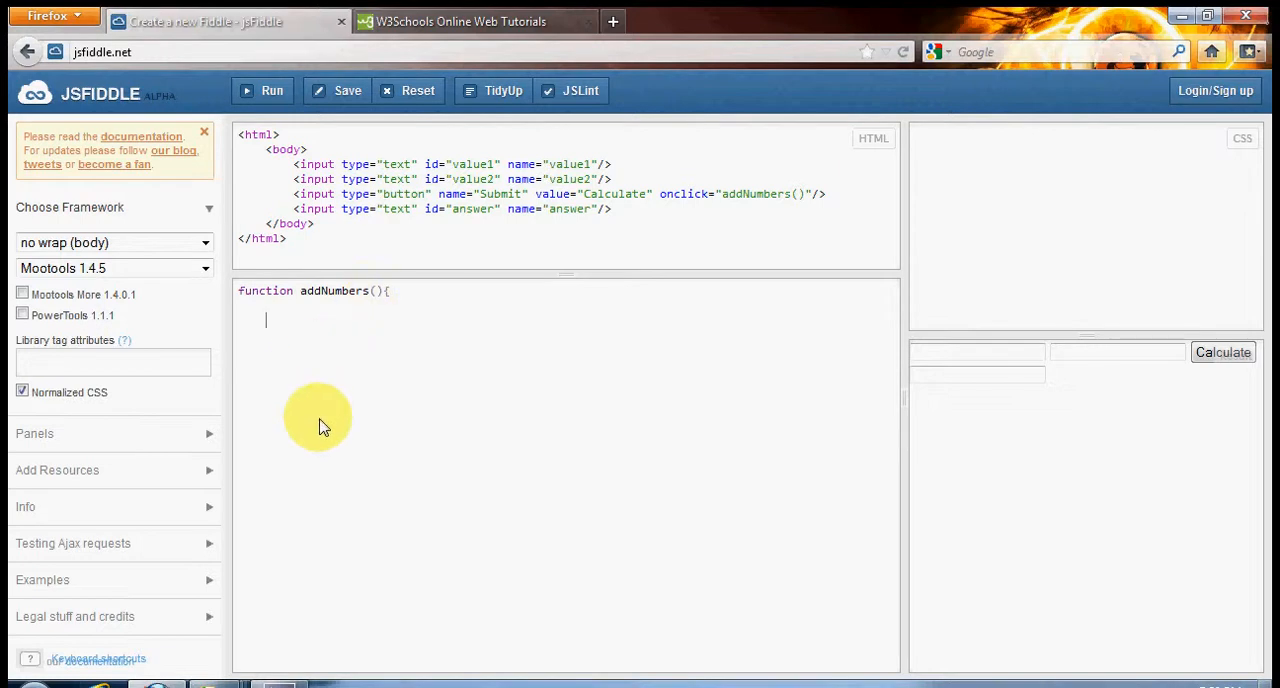
pyautogui.moveTo(376, 296)
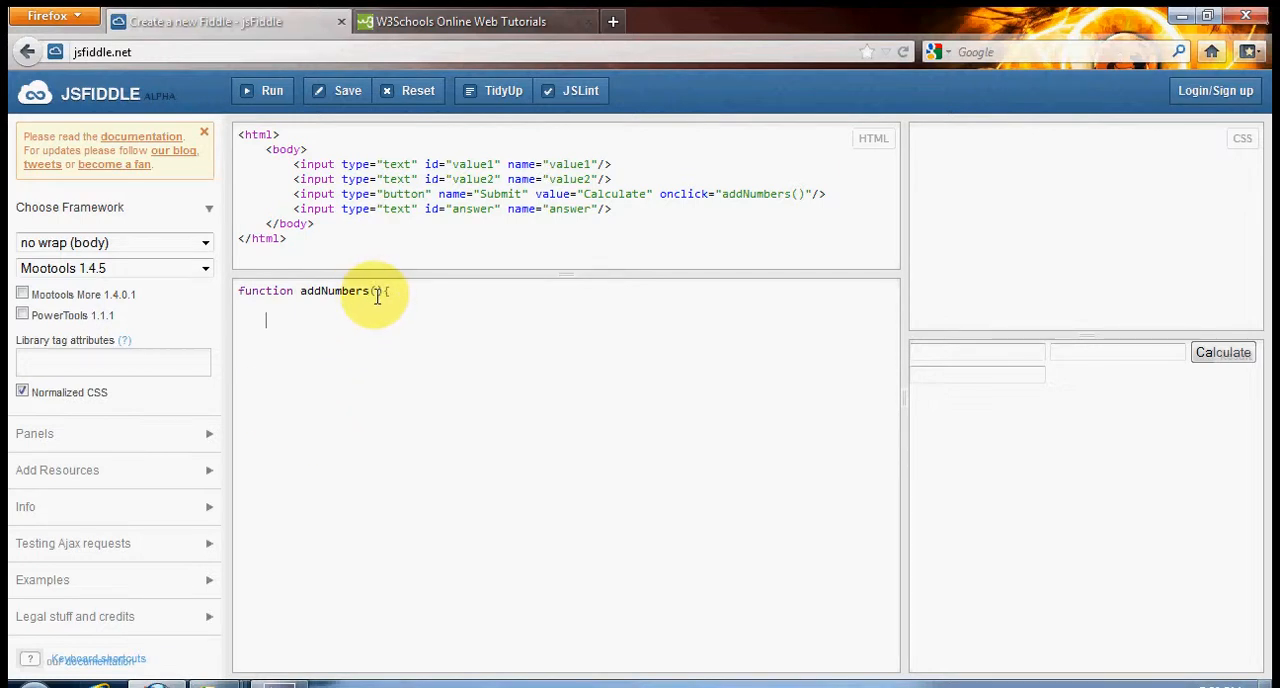
pyautogui.moveTo(320, 390)
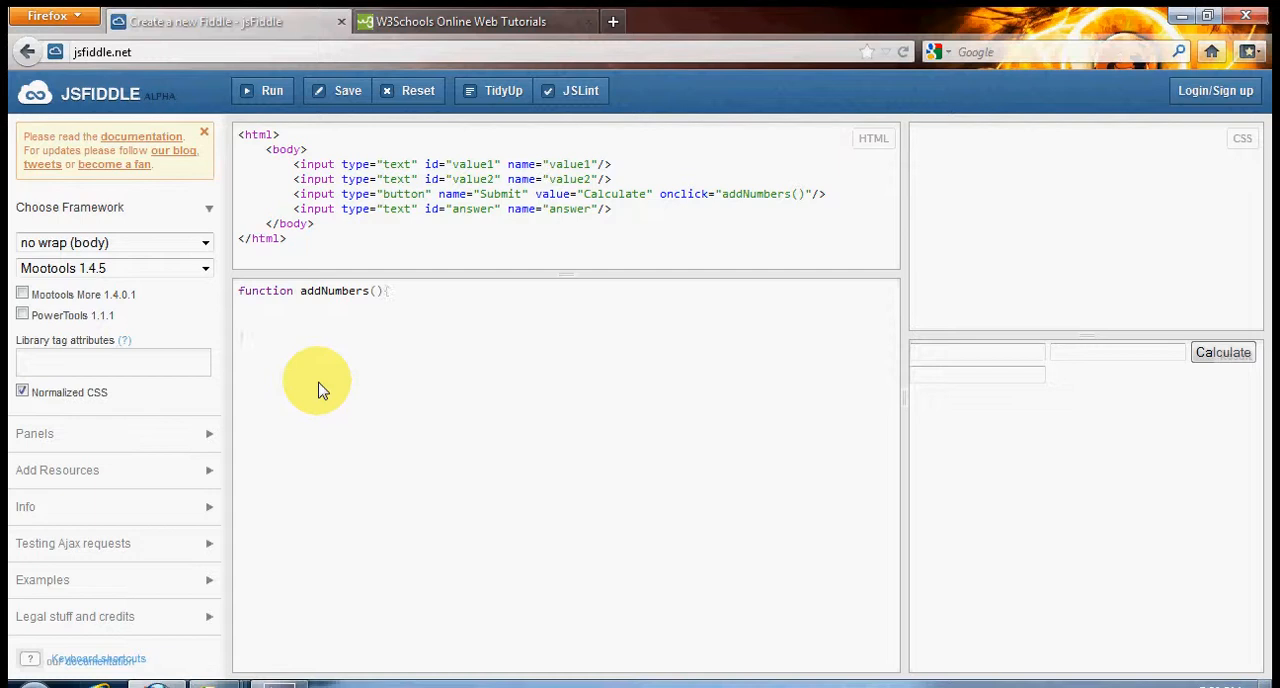
pyautogui.press('Enter')
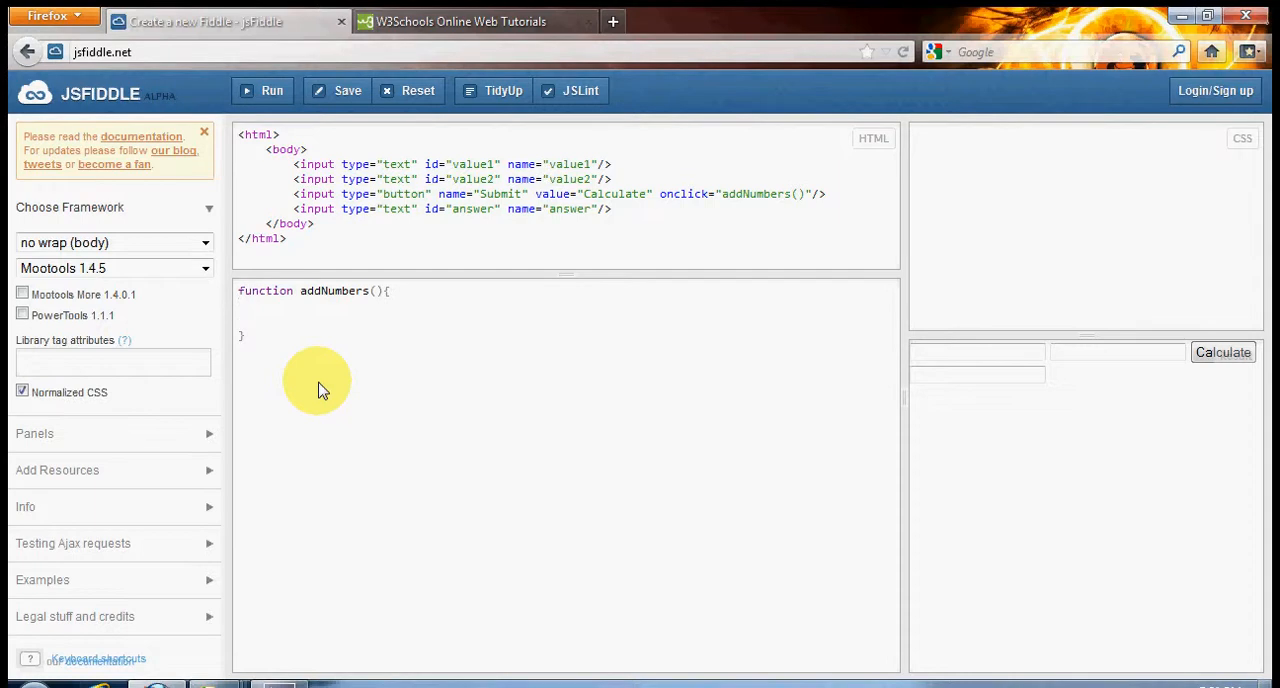
pyautogui.write('v')
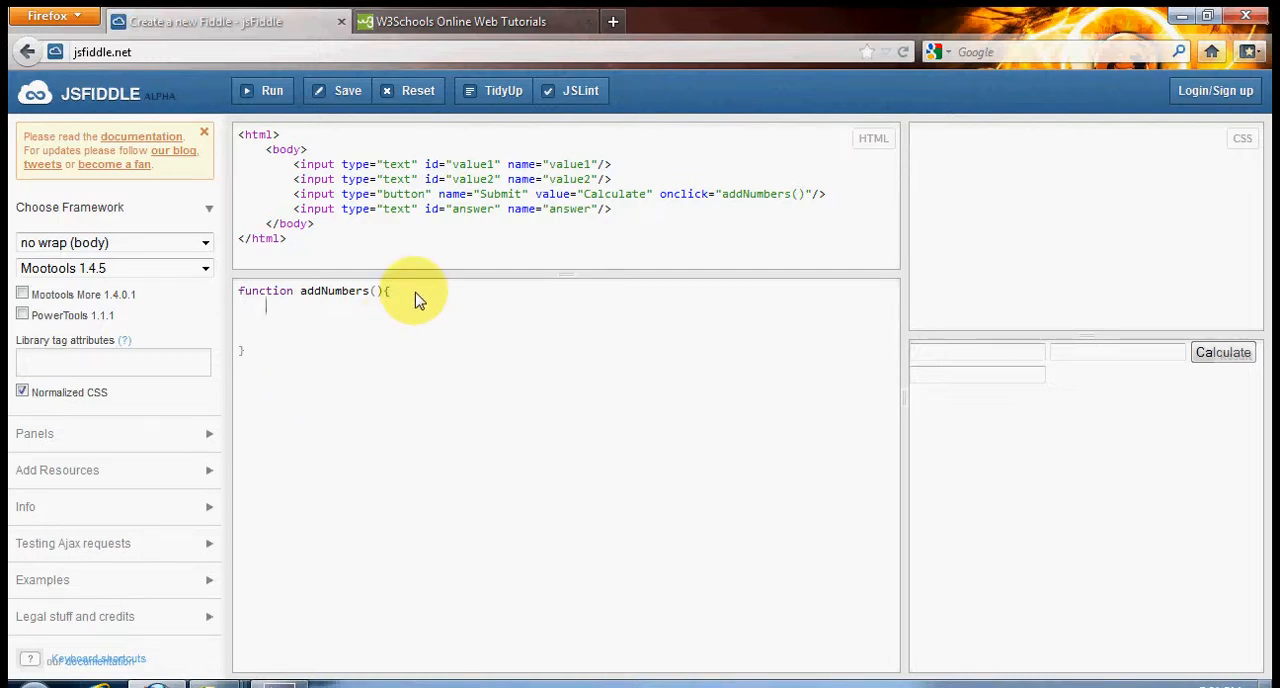
# - Write var val1 = parseInt(document.getElementById("value1").value); inside addNumbers
pyautogui.write('var')
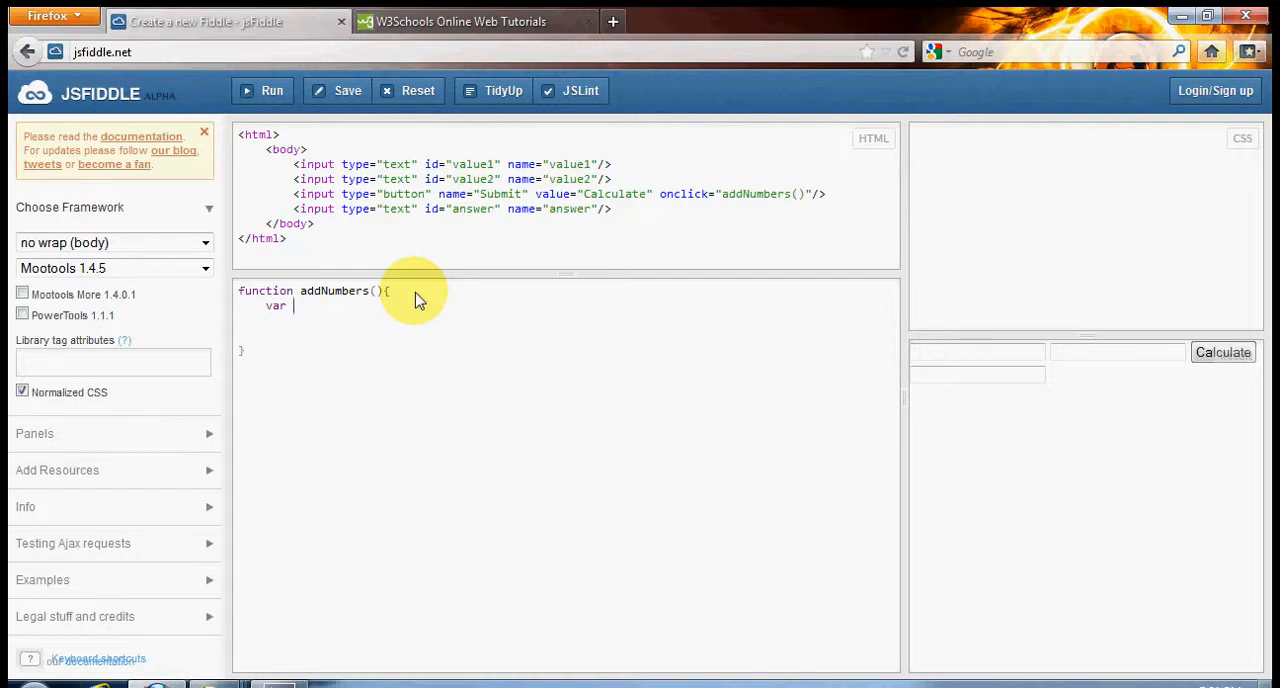
pyautogui.write('val')
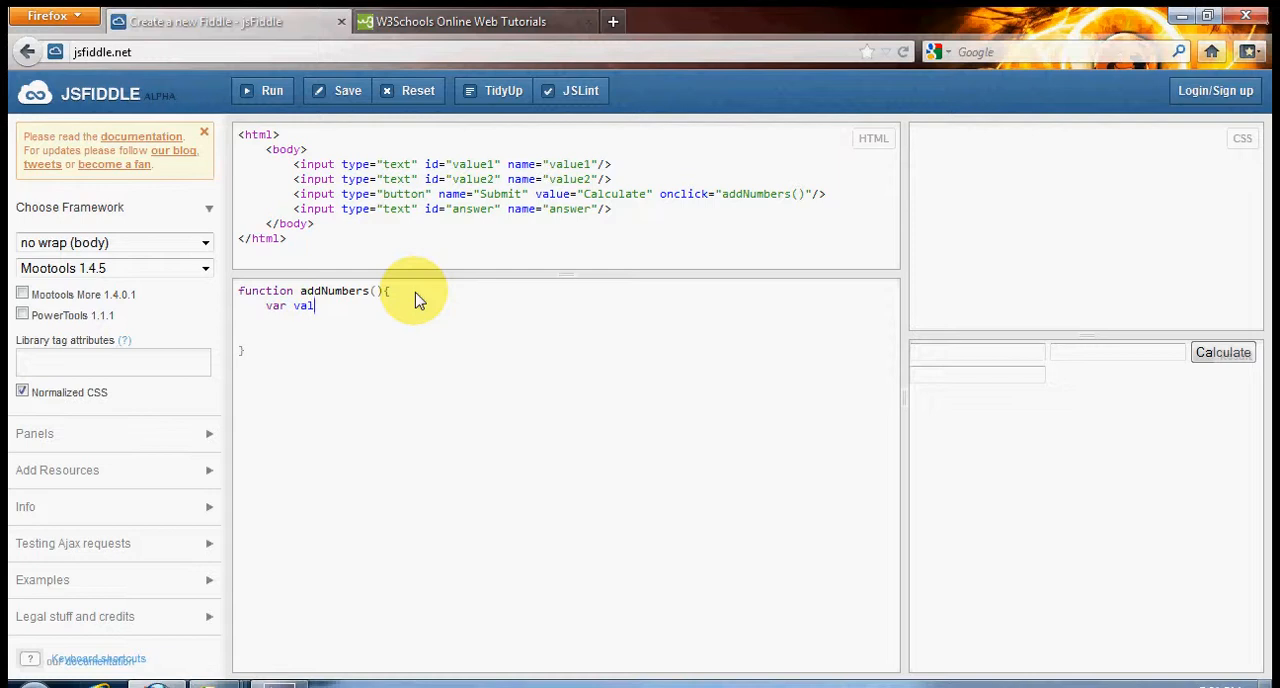
pyautogui.write('1')
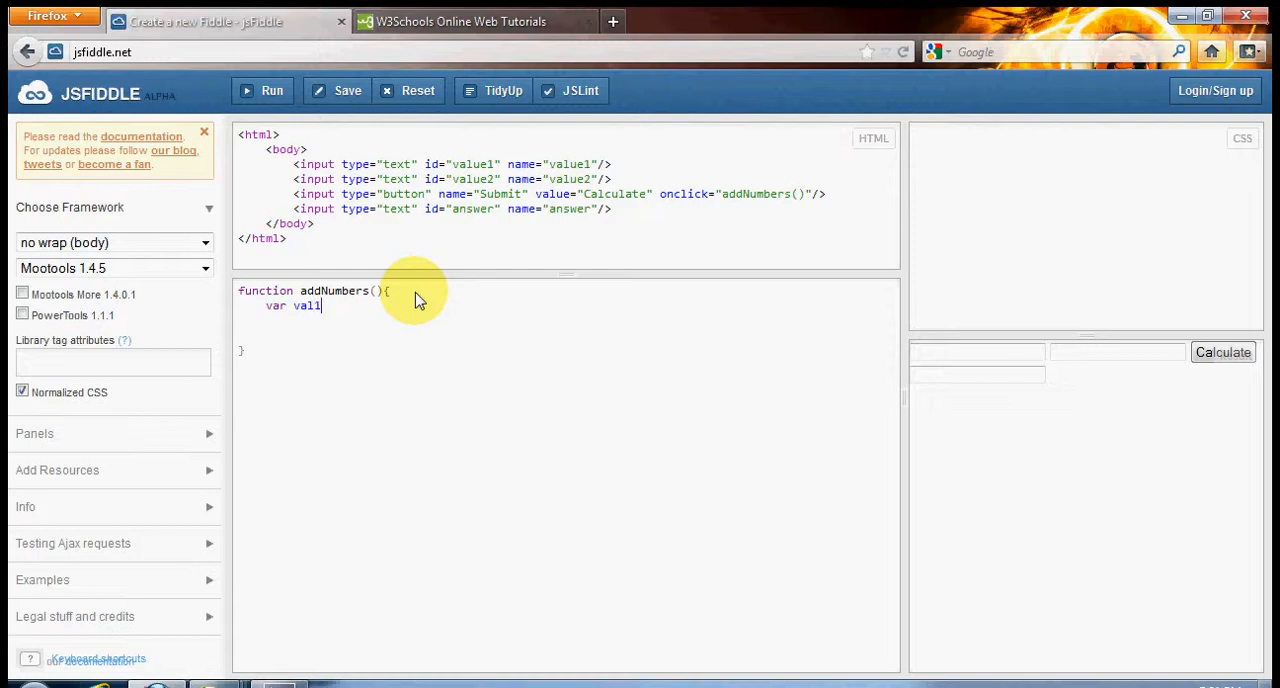
pyautogui.moveTo(330, 316)
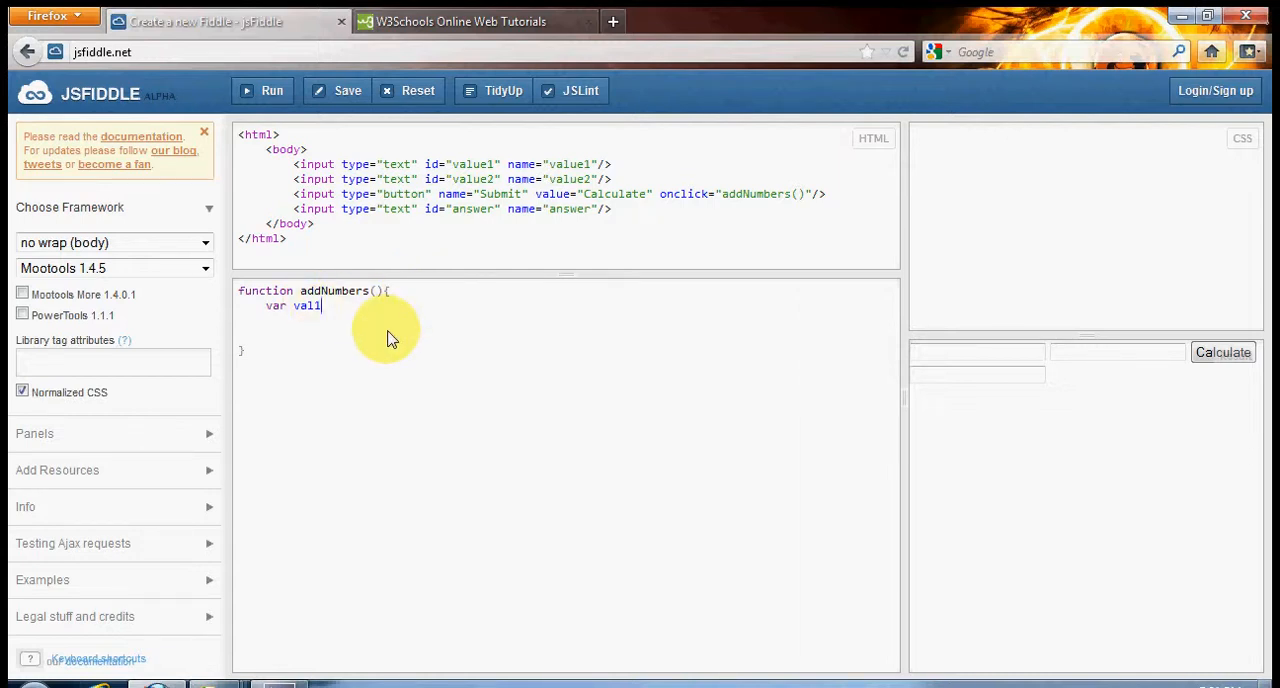
pyautogui.write('=')
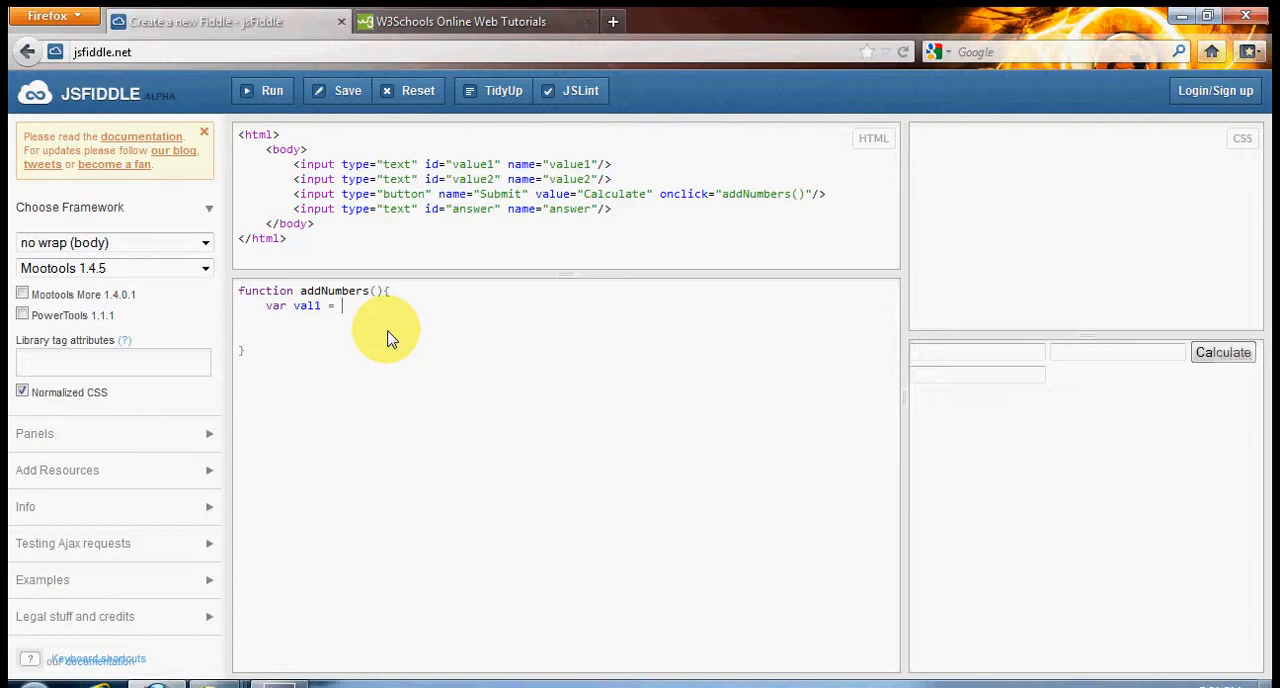
pyautogui.write('p')
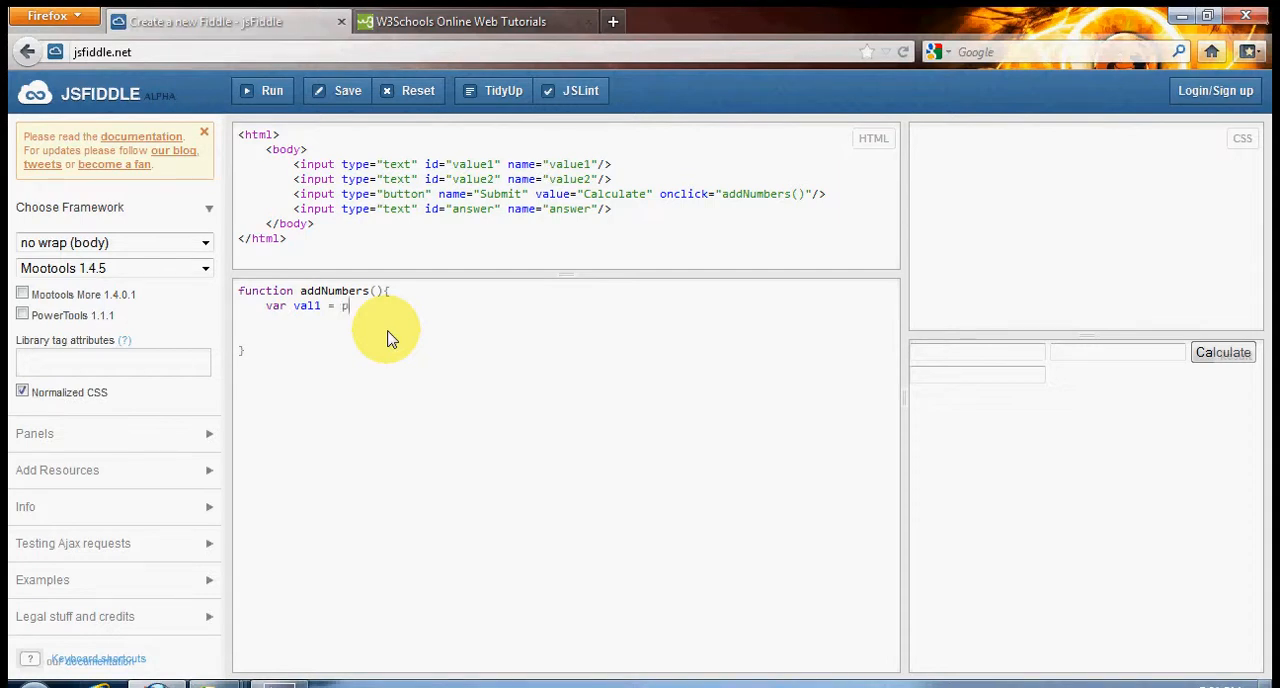
pyautogui.write('arseInt')
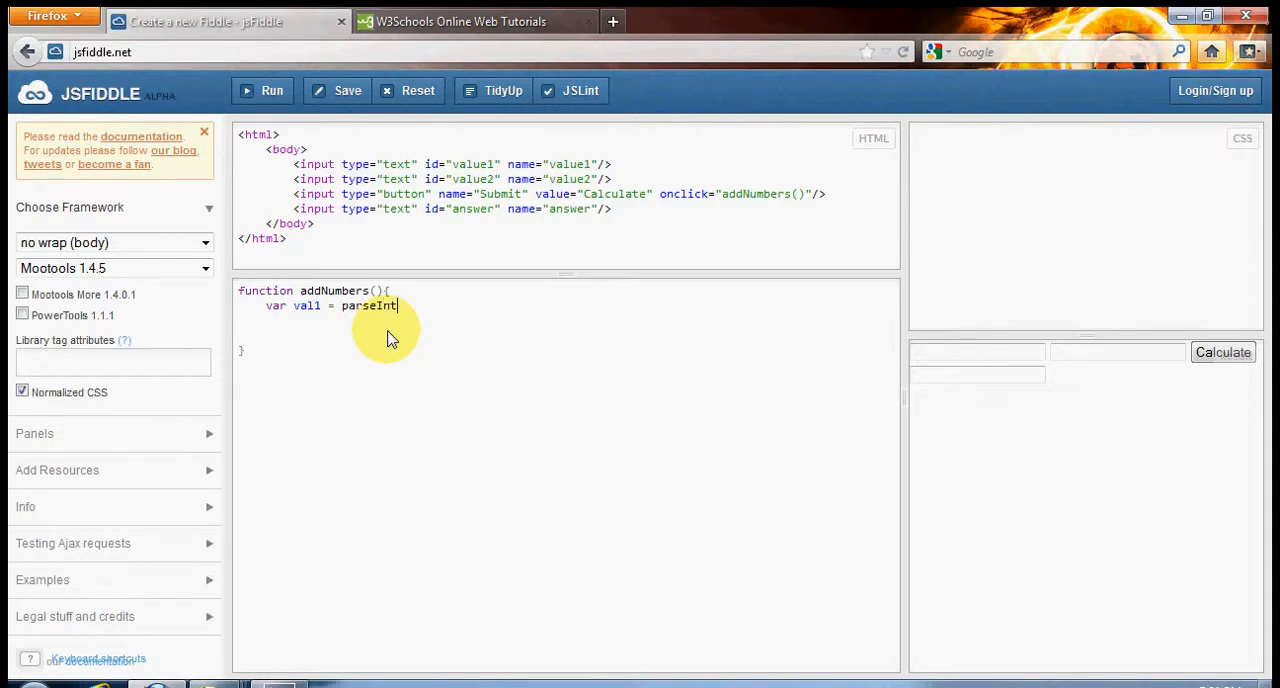
pyautogui.write('(')
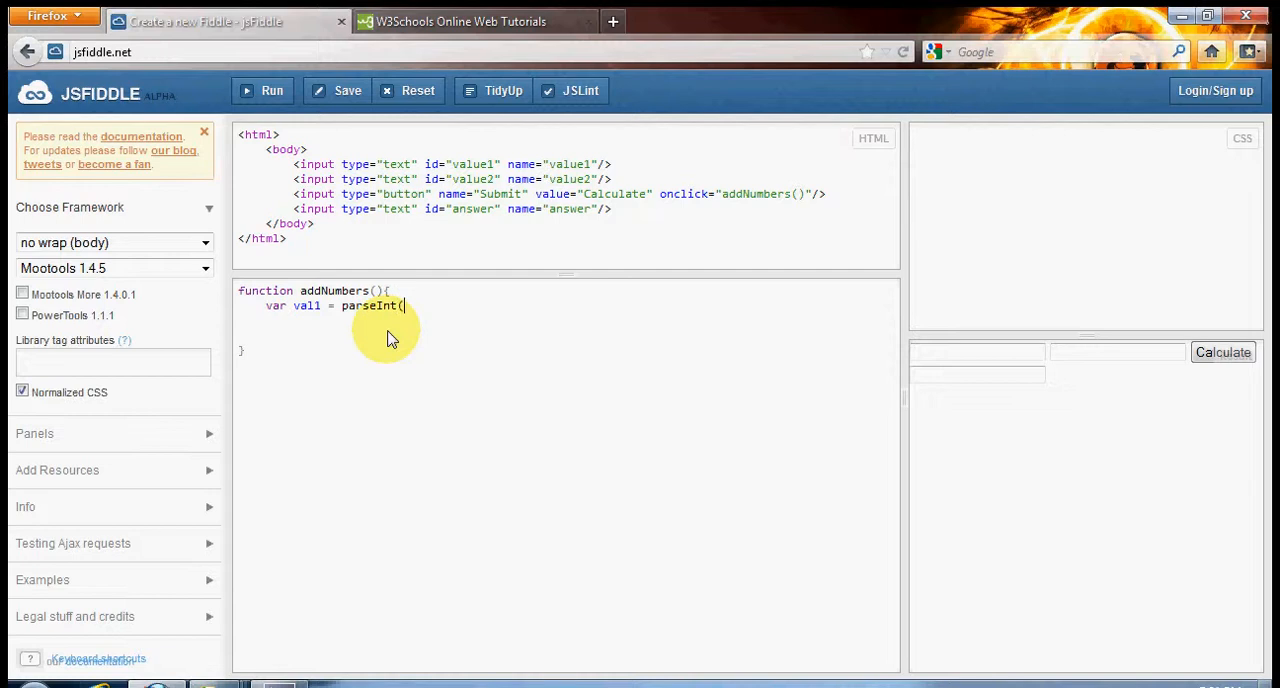
pyautogui.write('dpc')
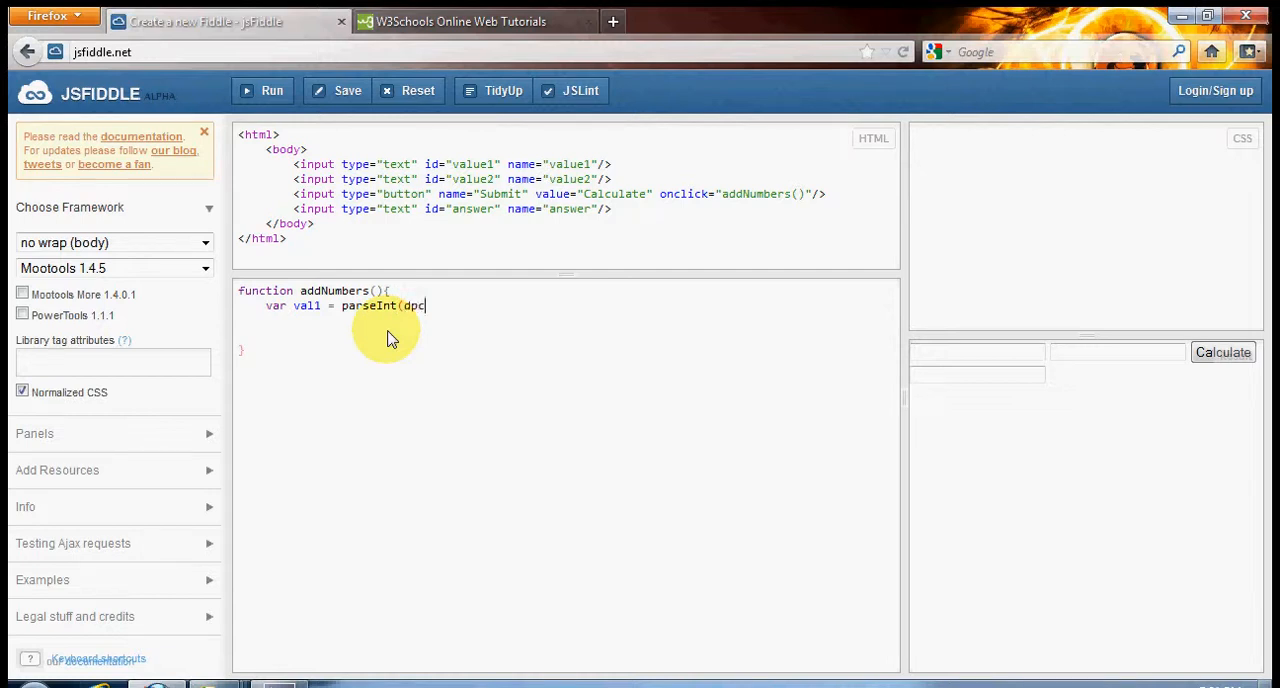
pyautogui.write('ocum')
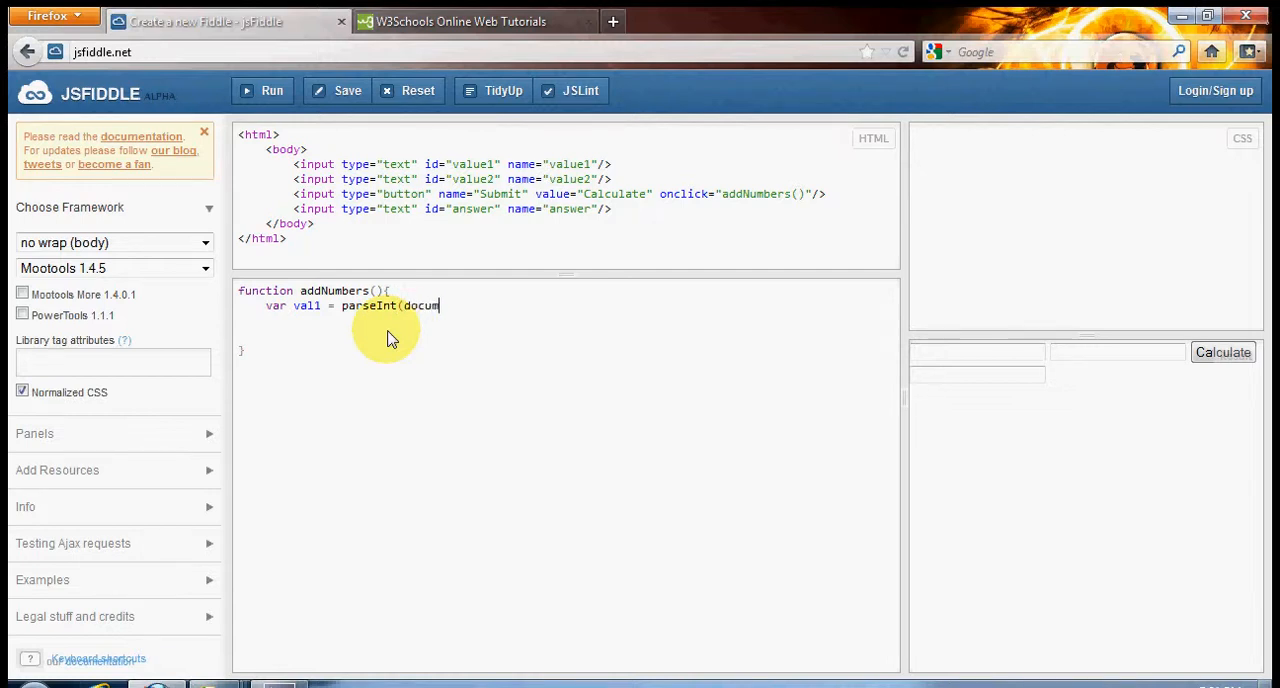
pyautogui.write('ent')
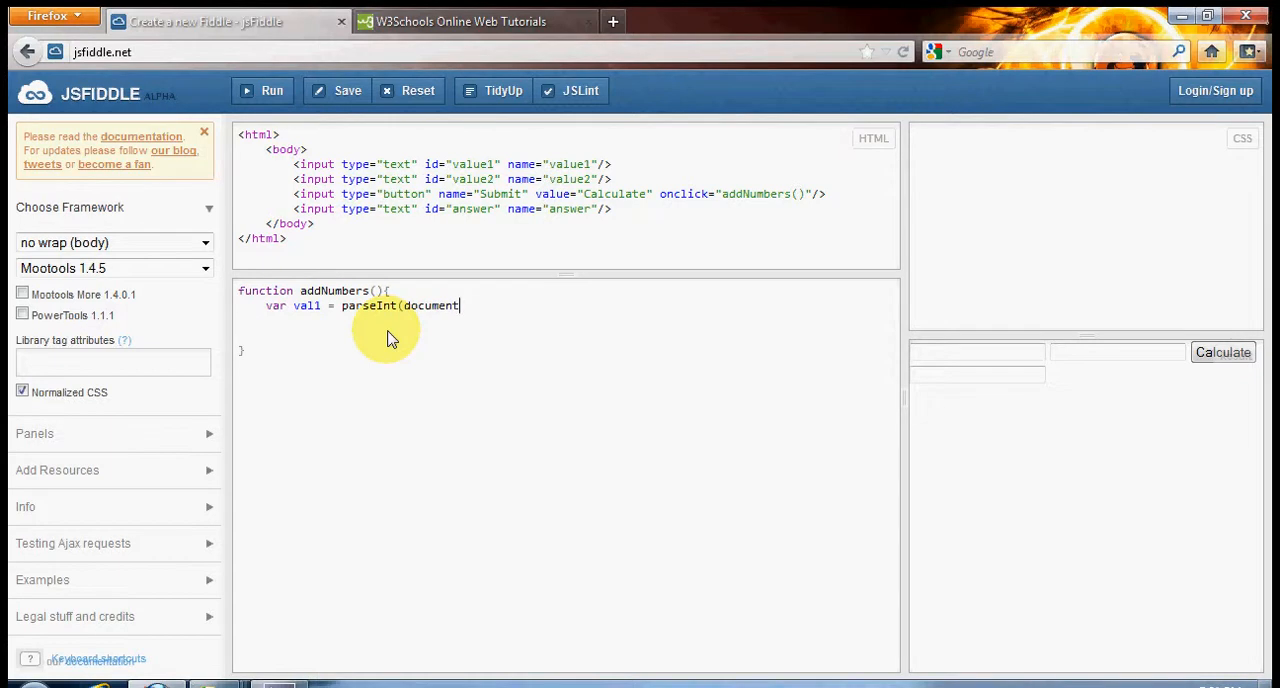
pyautogui.write('.get')
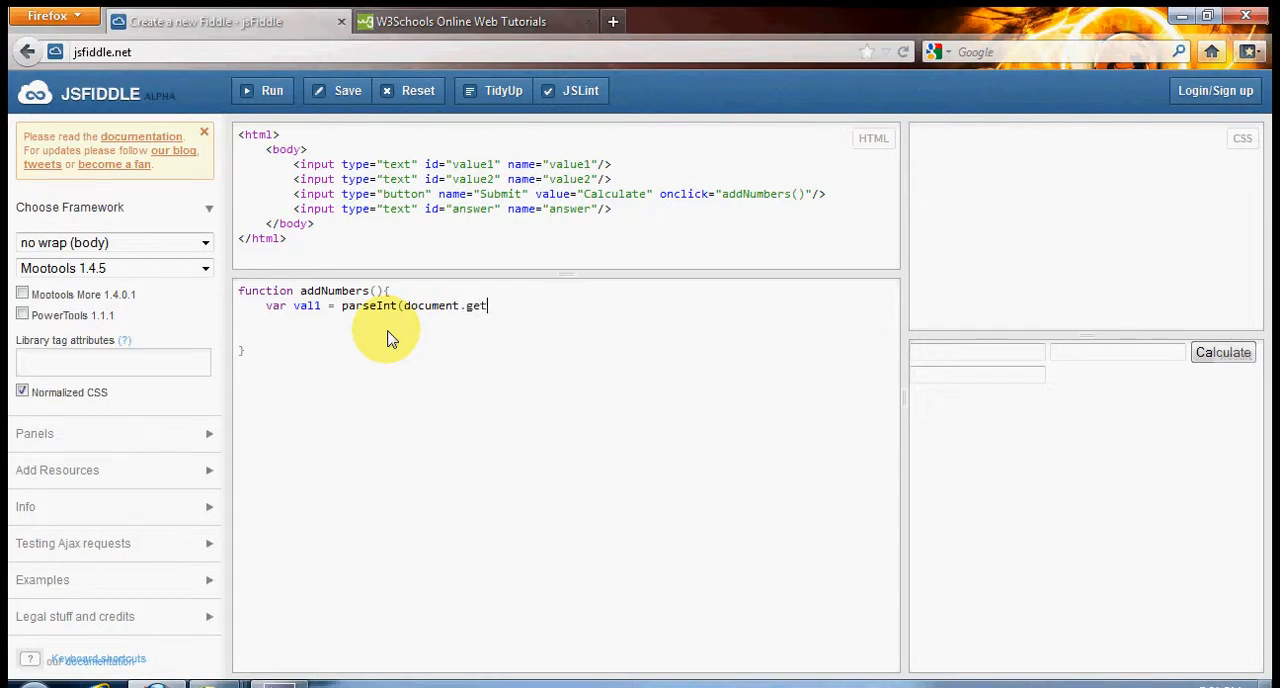
pyautogui.write('E')
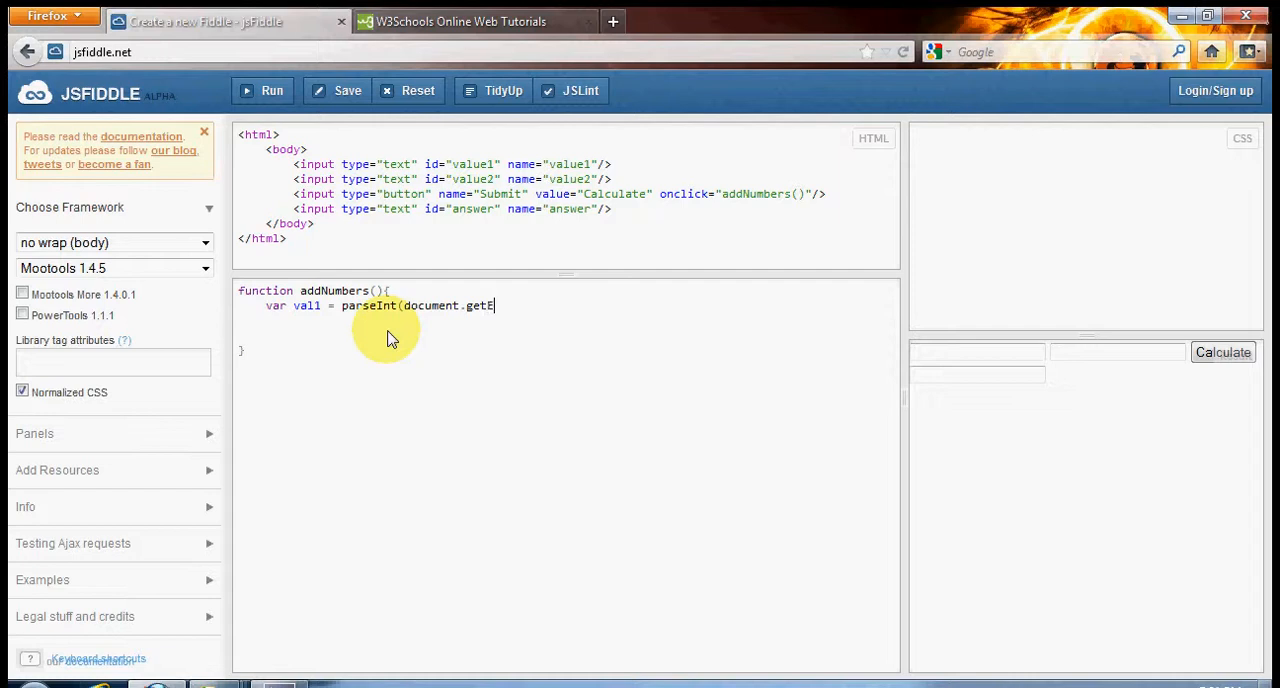
pyautogui.write('lement')
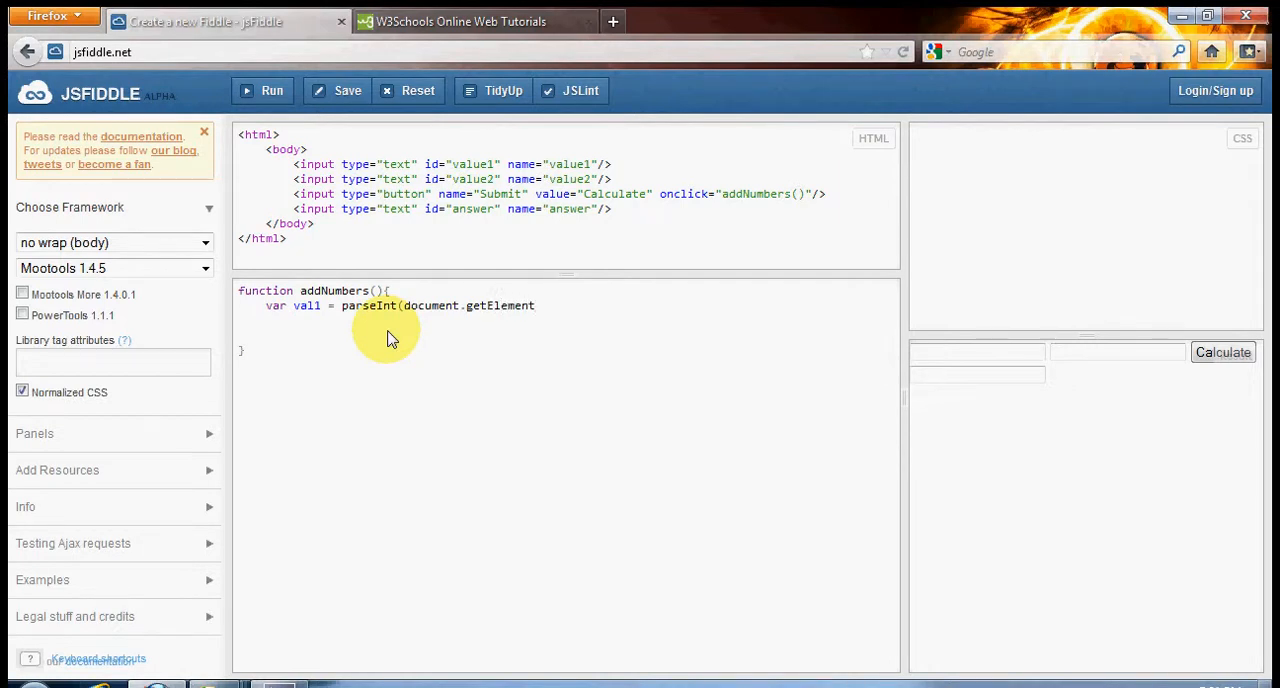
pyautogui.write('ById')
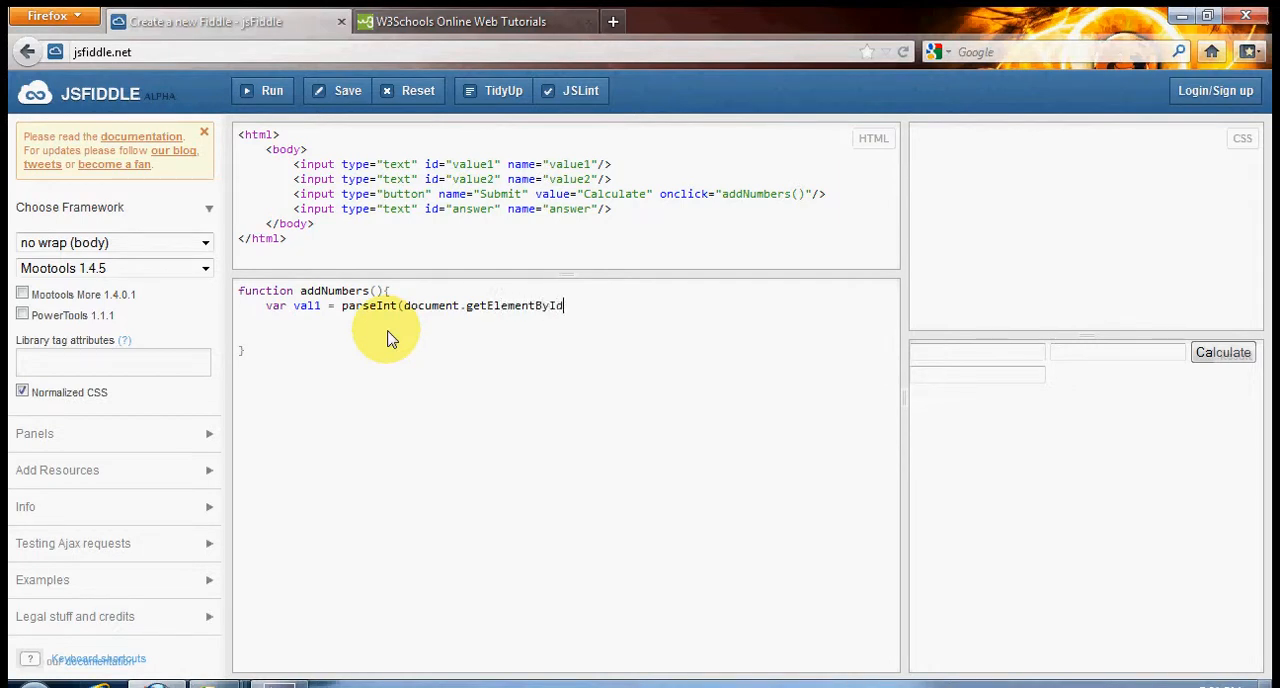
pyautogui.write('(')
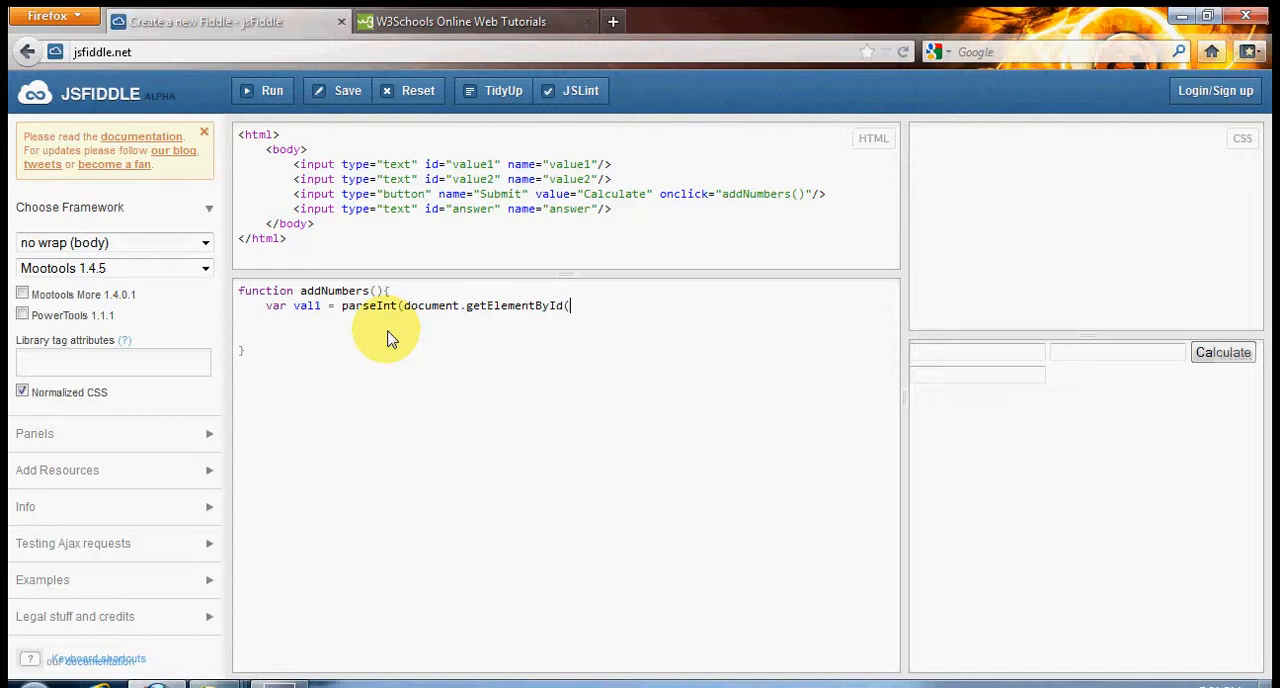
pyautogui.write('"')
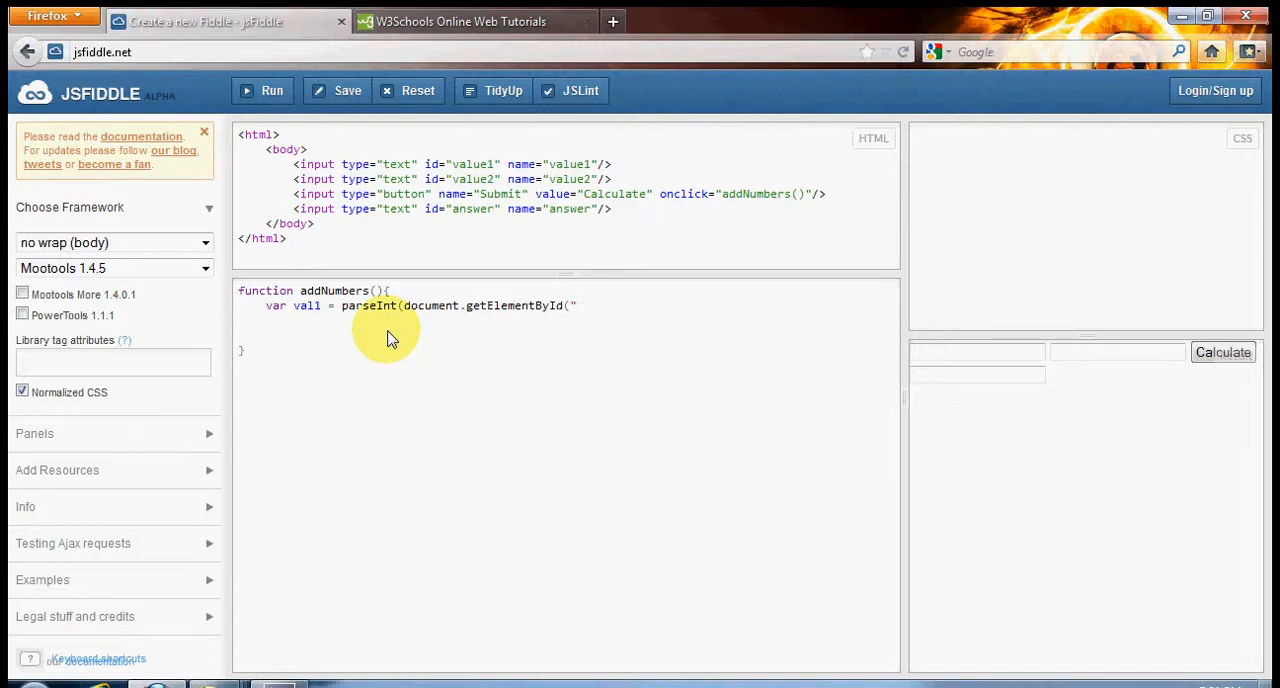
pyautogui.write('val1')
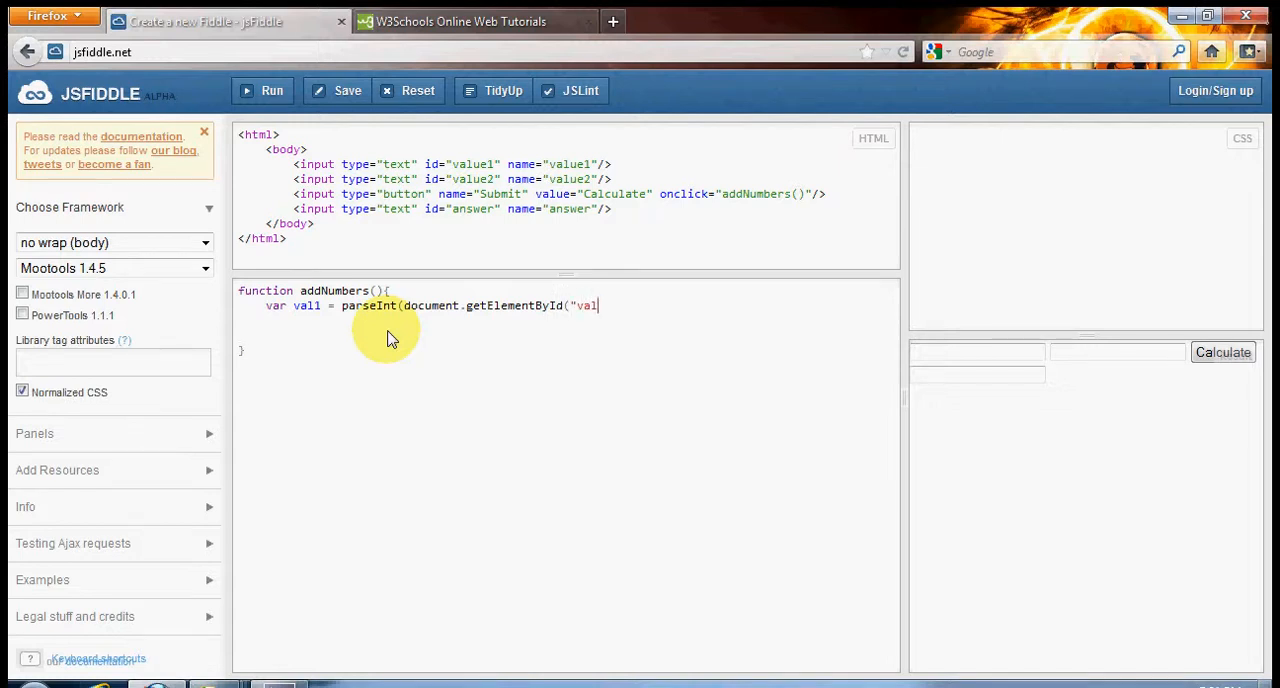
pyautogui.write('ue1"')
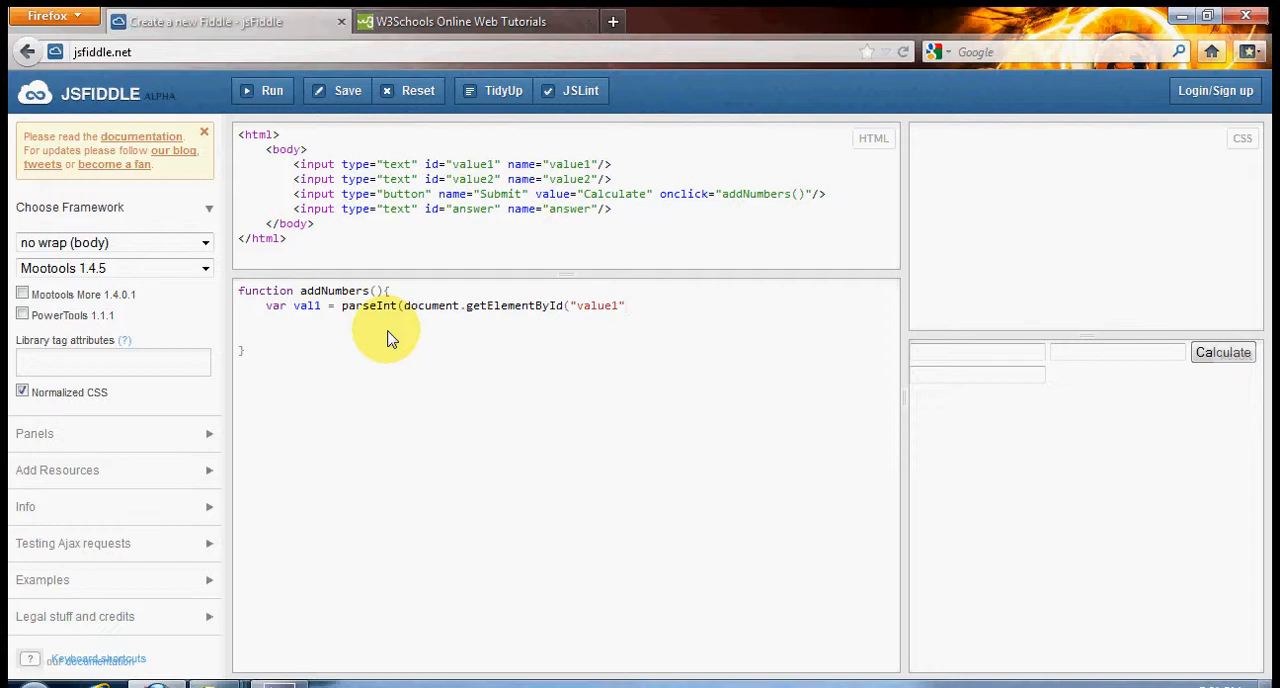
pyautogui.write('.value')
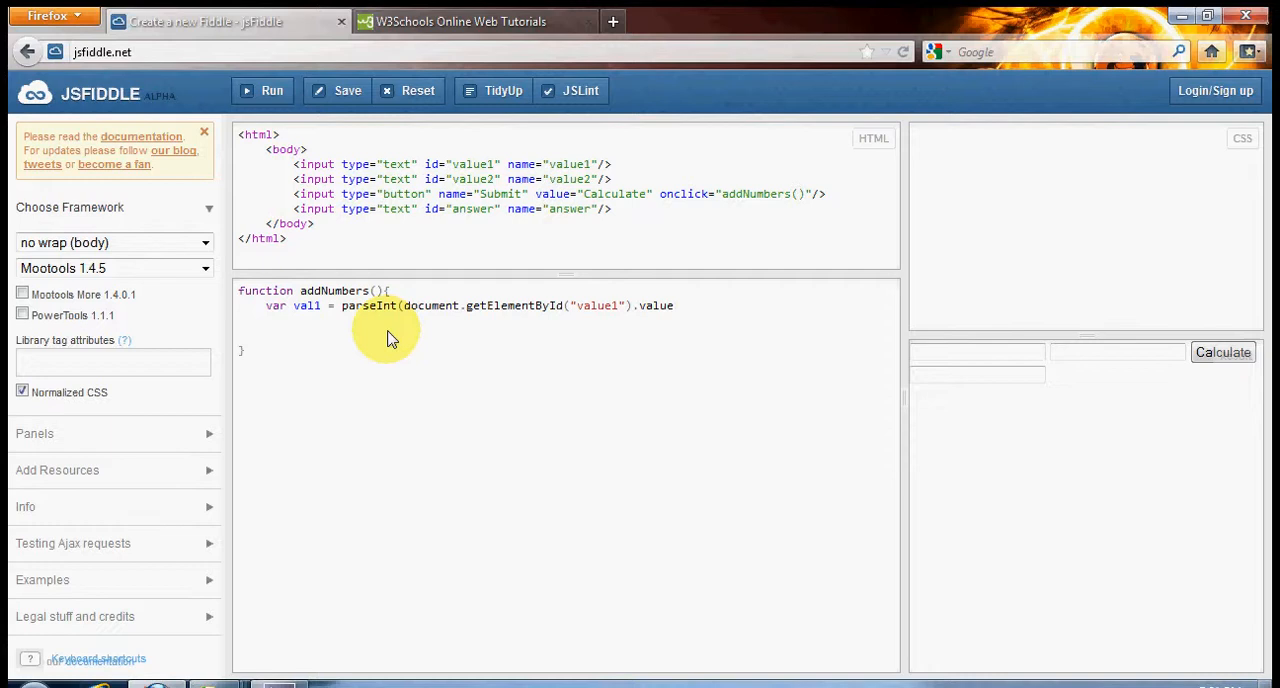
pyautogui.write(';')
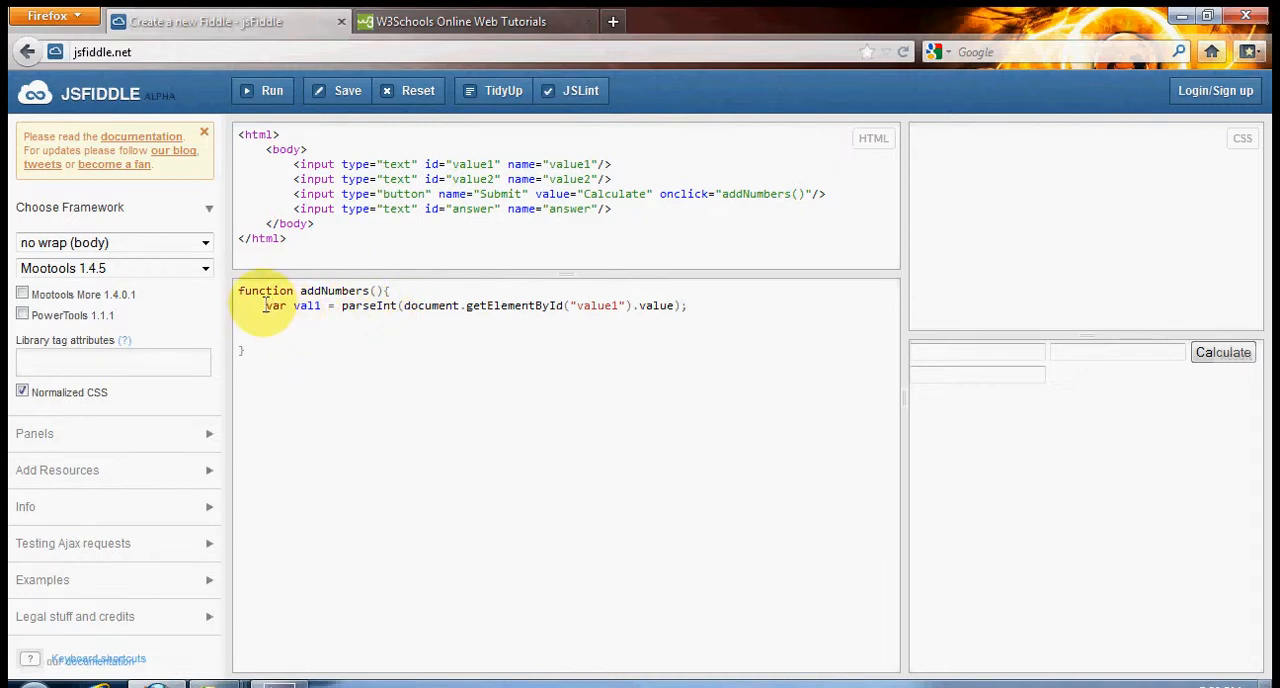
# - Highlight val1, document, value1 and the getElementById call while explaining the line
pyautogui.doubleClick(308, 304)
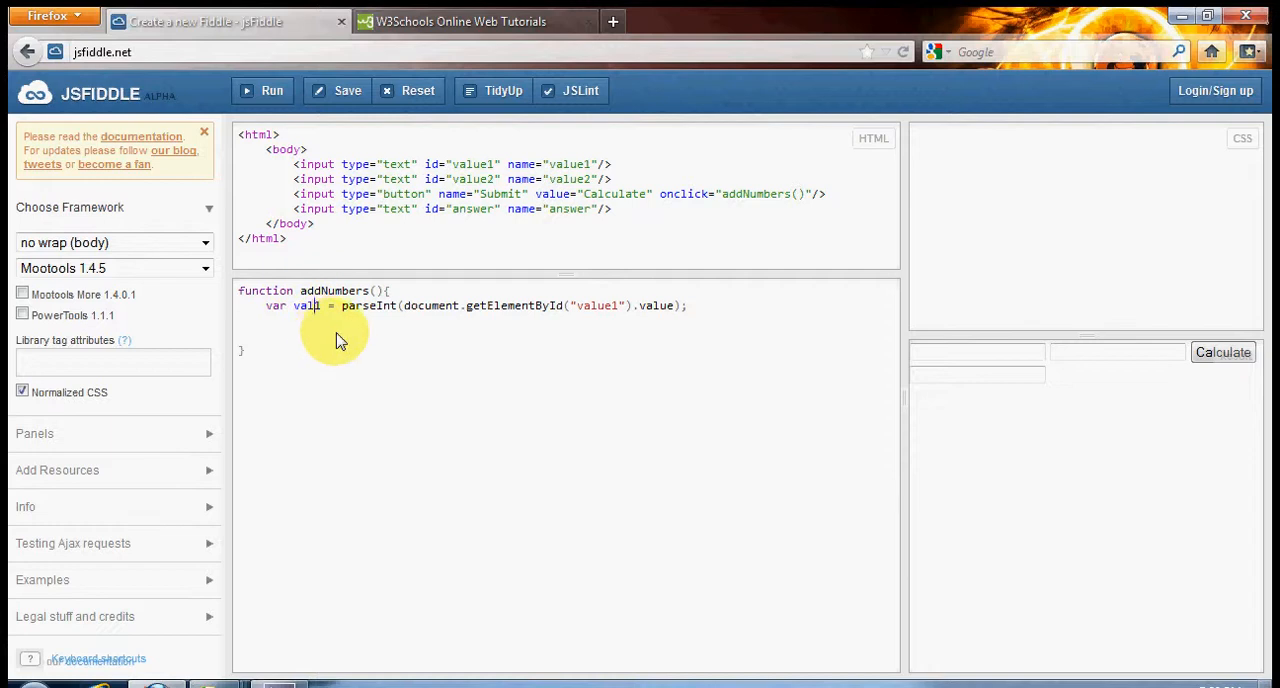
pyautogui.moveTo(614, 304)
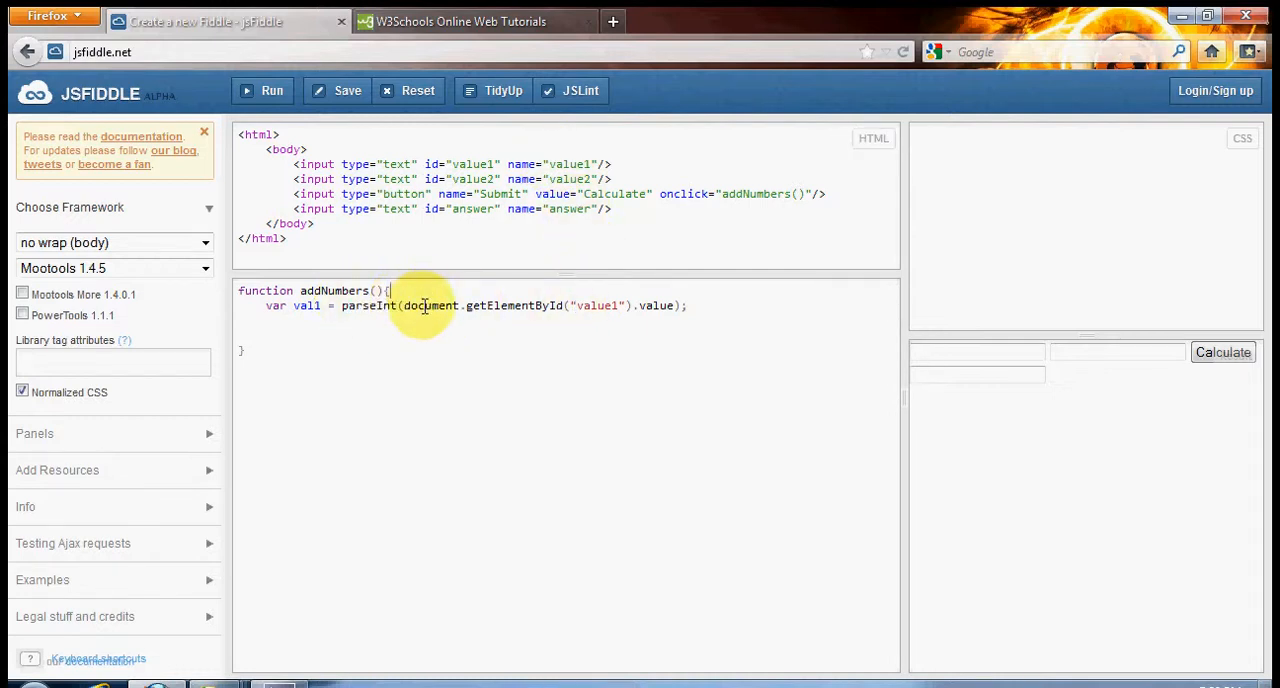
pyautogui.doubleClick(432, 304)
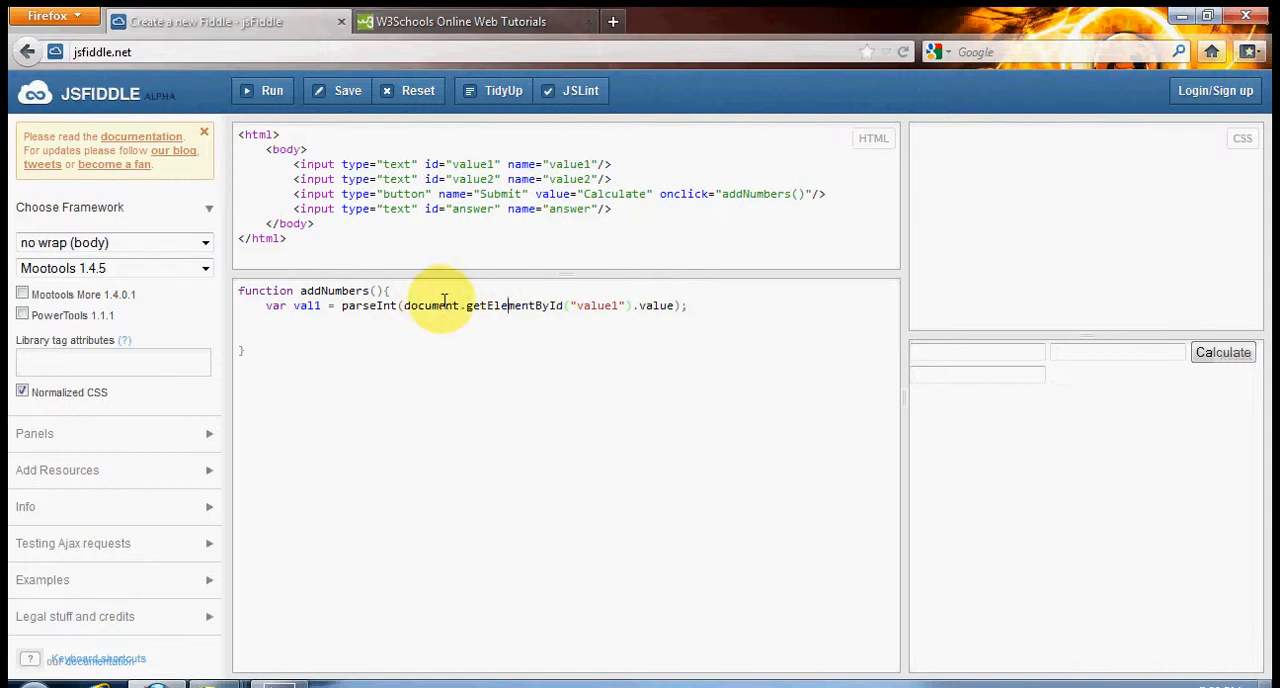
pyautogui.moveTo(530, 304)
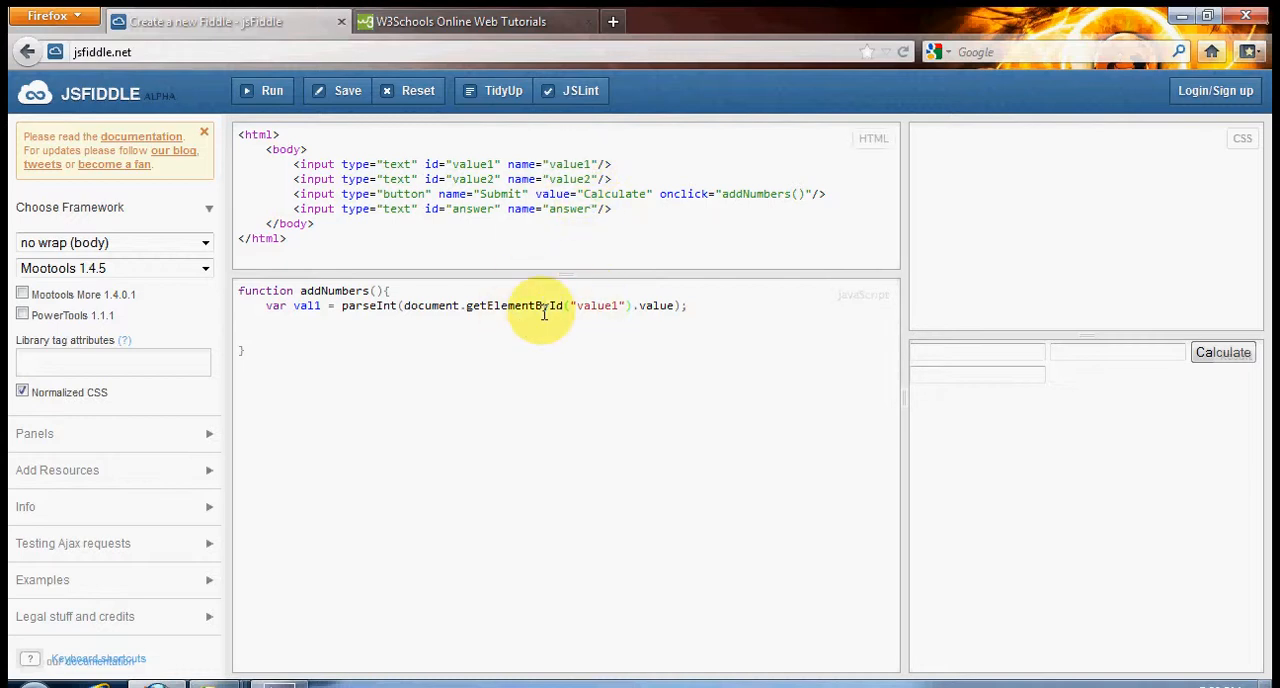
pyautogui.moveTo(608, 288)
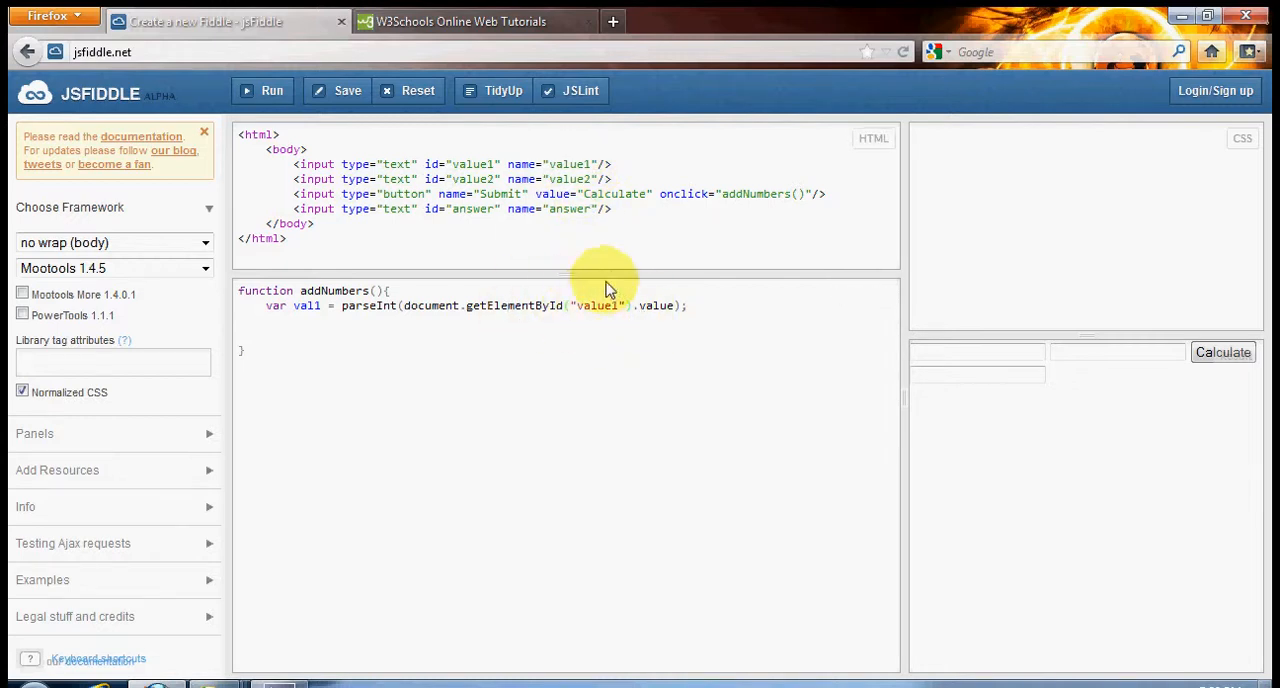
pyautogui.doubleClick(472, 164)
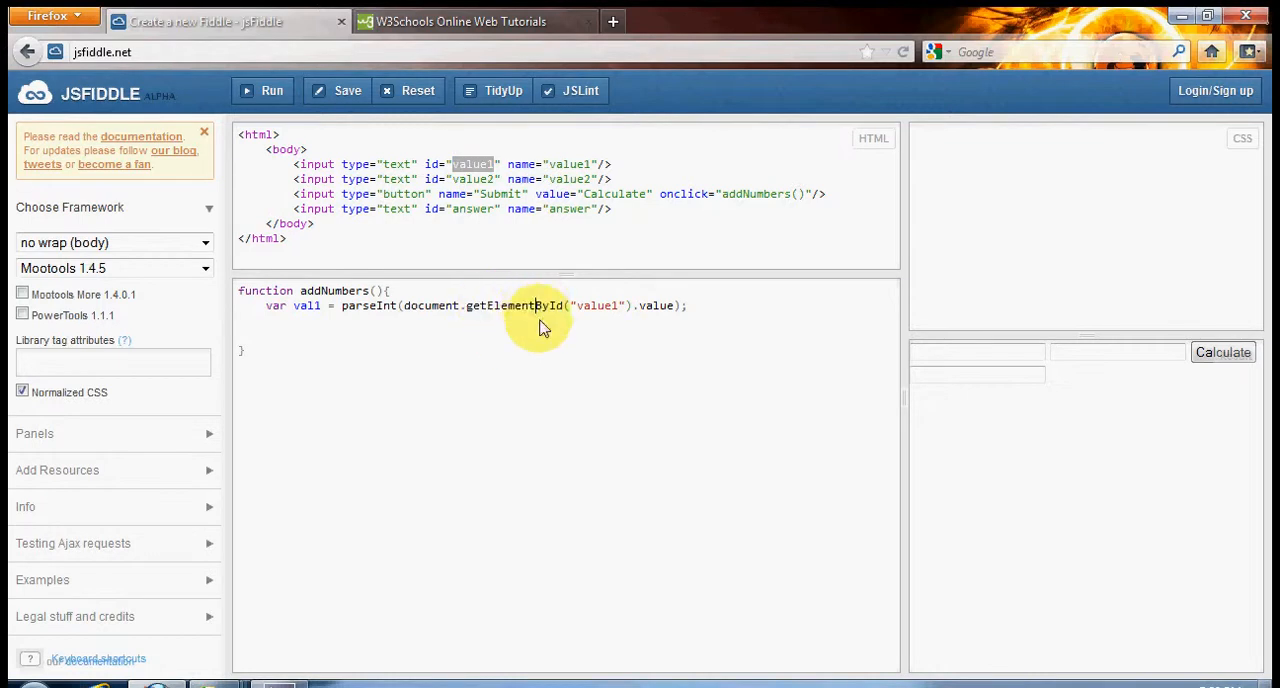
pyautogui.moveTo(464, 310)
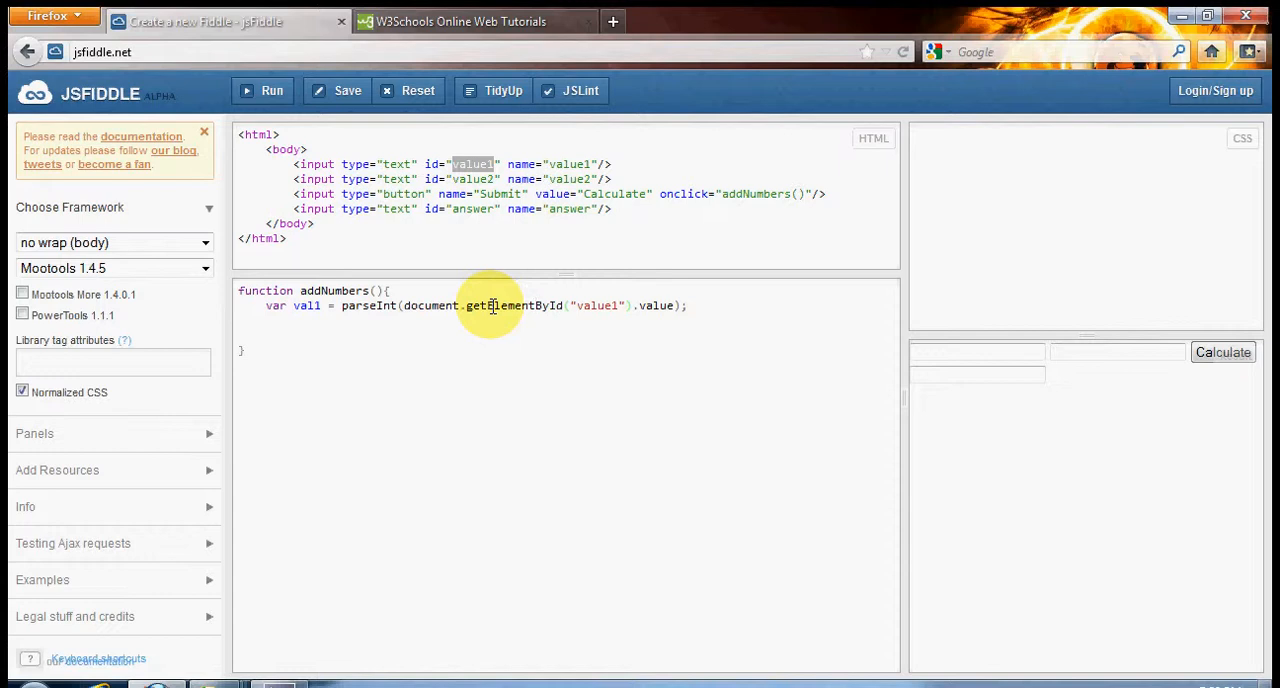
pyautogui.moveTo(344, 308)
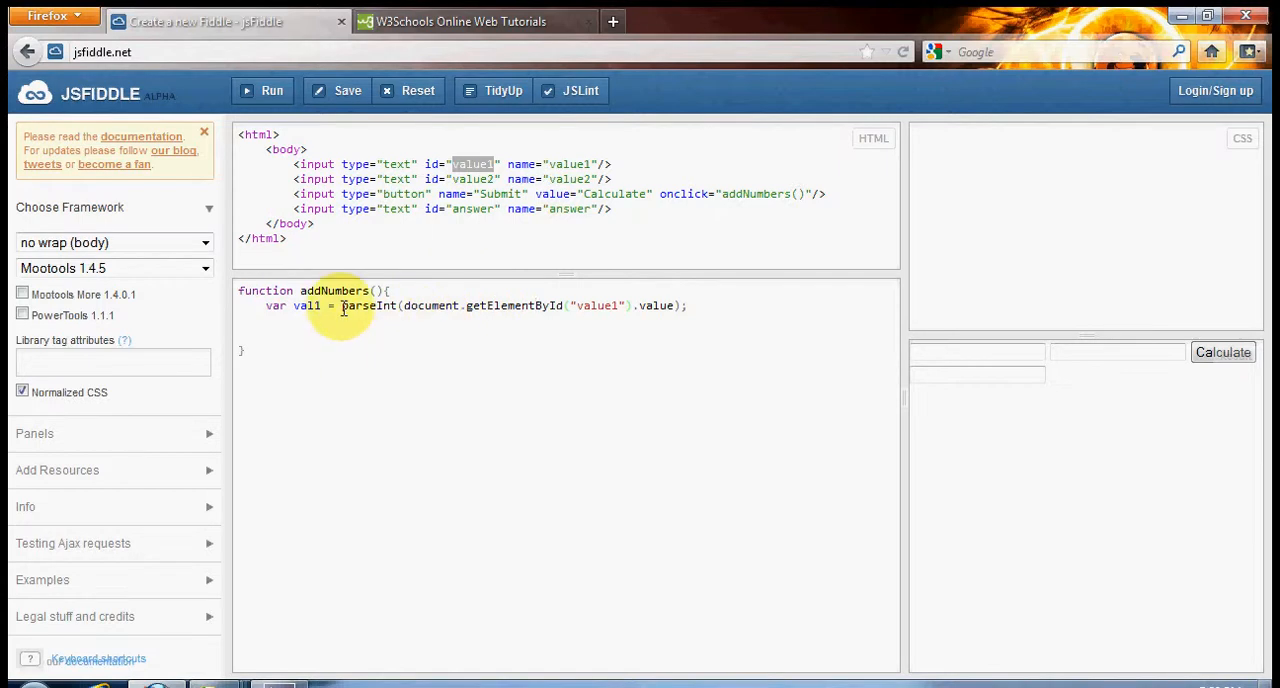
pyautogui.moveTo(340, 304); pyautogui.dragTo(688, 304)
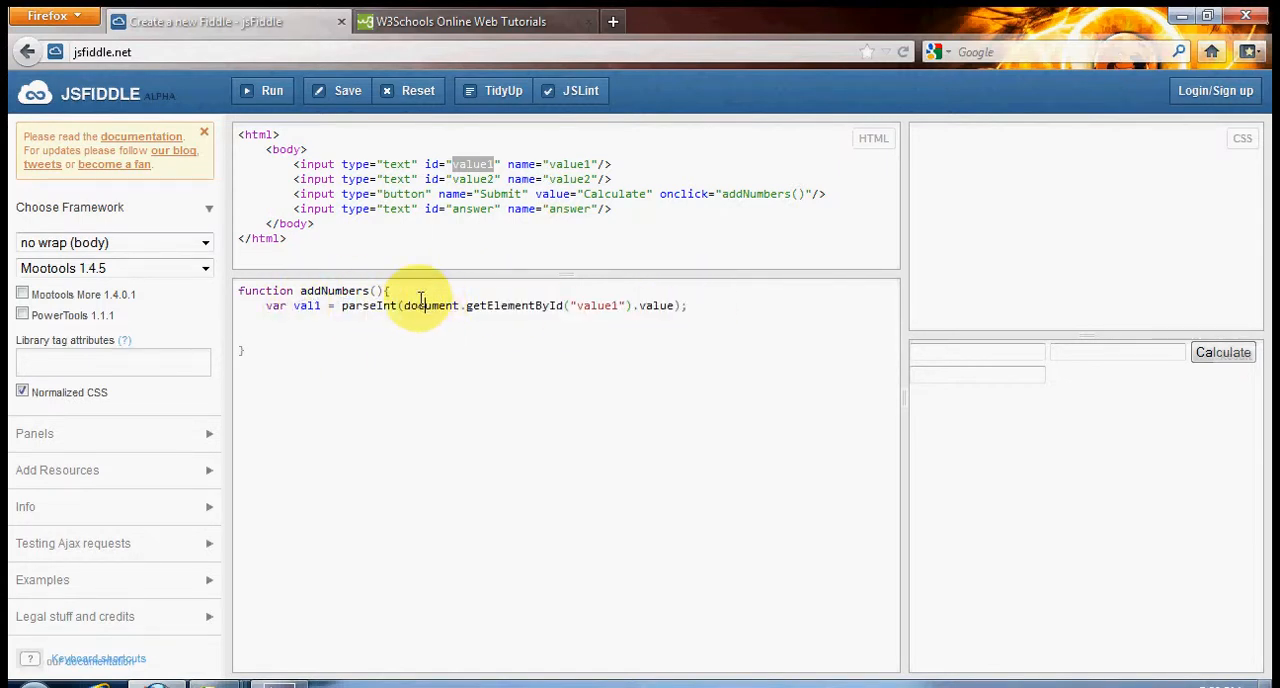
pyautogui.moveTo(496, 300)
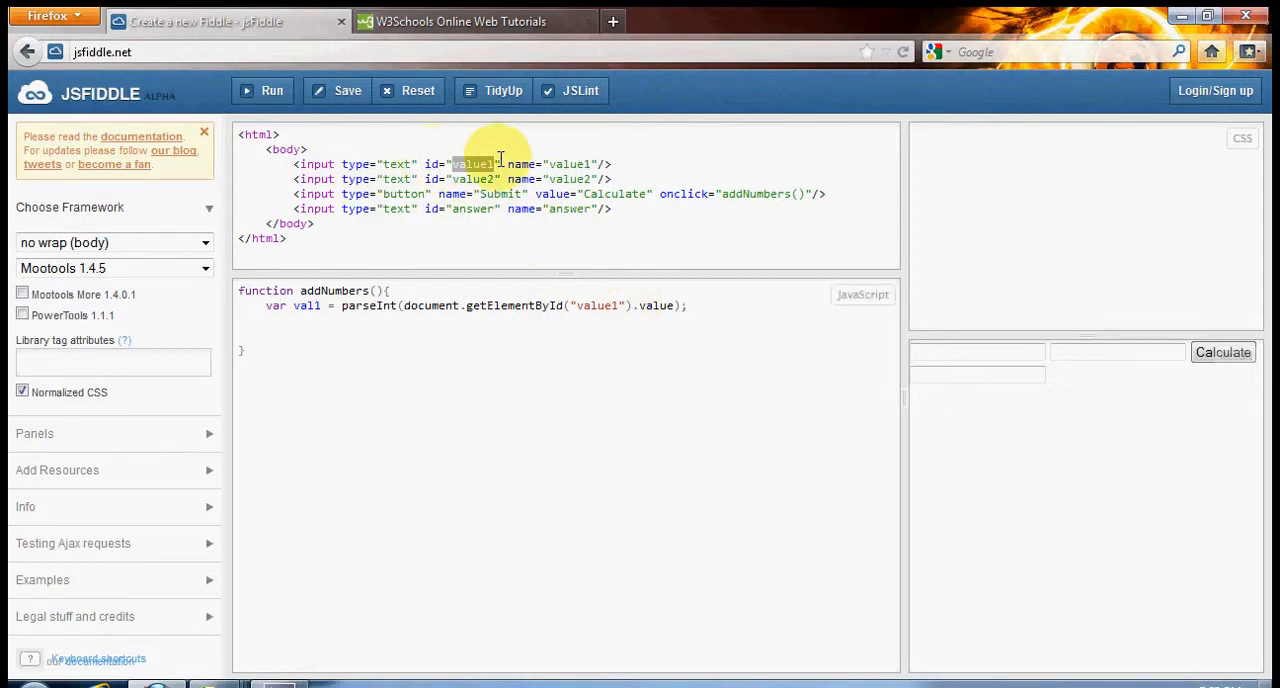
pyautogui.moveTo(668, 292)
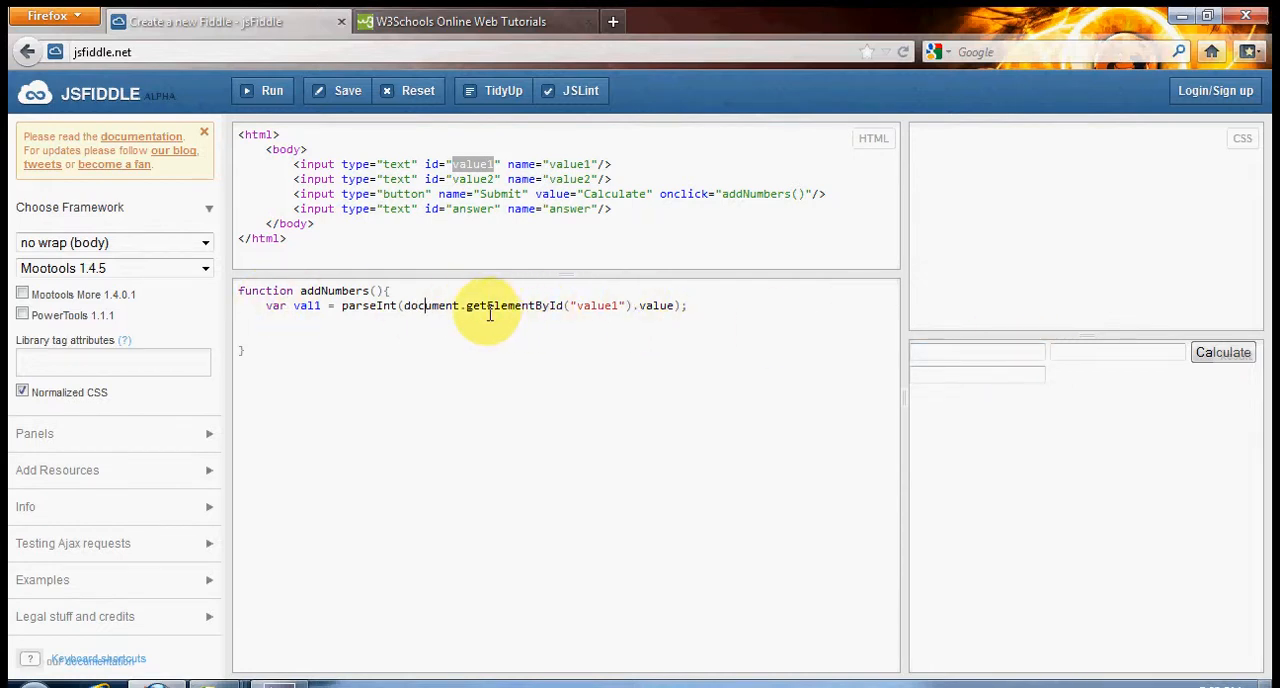
pyautogui.doubleClick(512, 304)
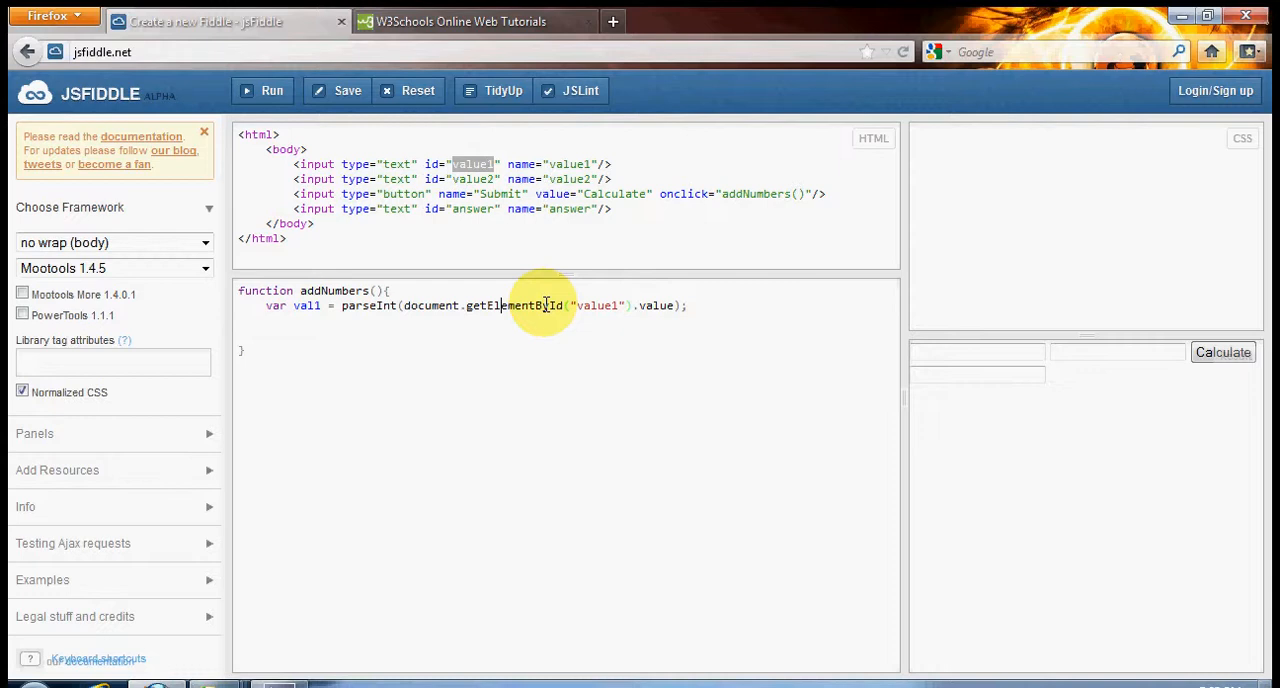
pyautogui.moveTo(508, 328)
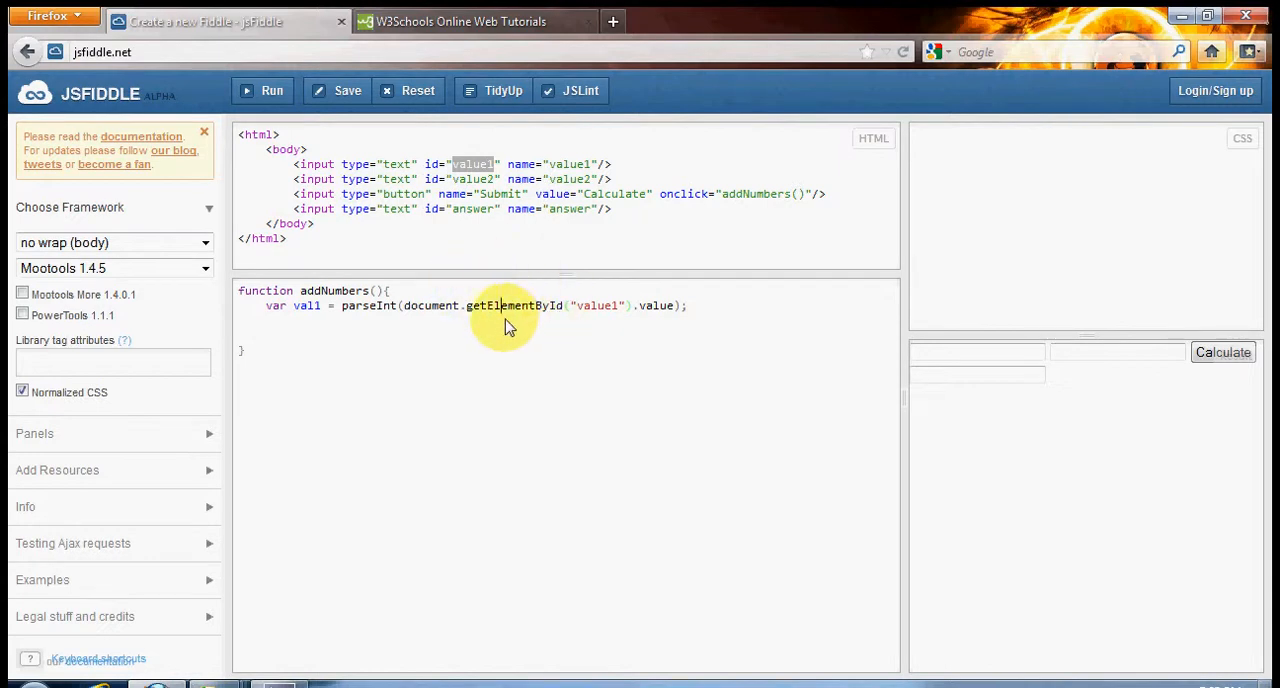
pyautogui.moveTo(480, 328)
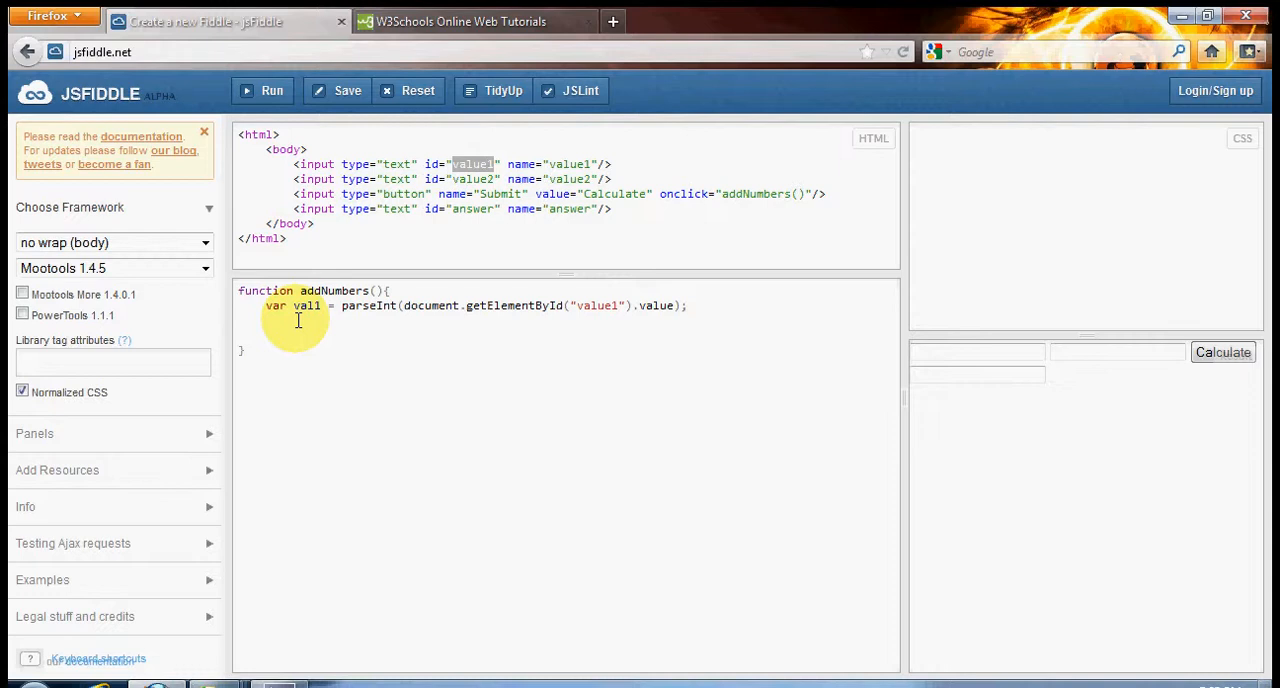
# - Duplicate the val1 line below and rename it to val2 reading the "value2" input
pyautogui.moveTo(266, 304); pyautogui.dragTo(558, 304)
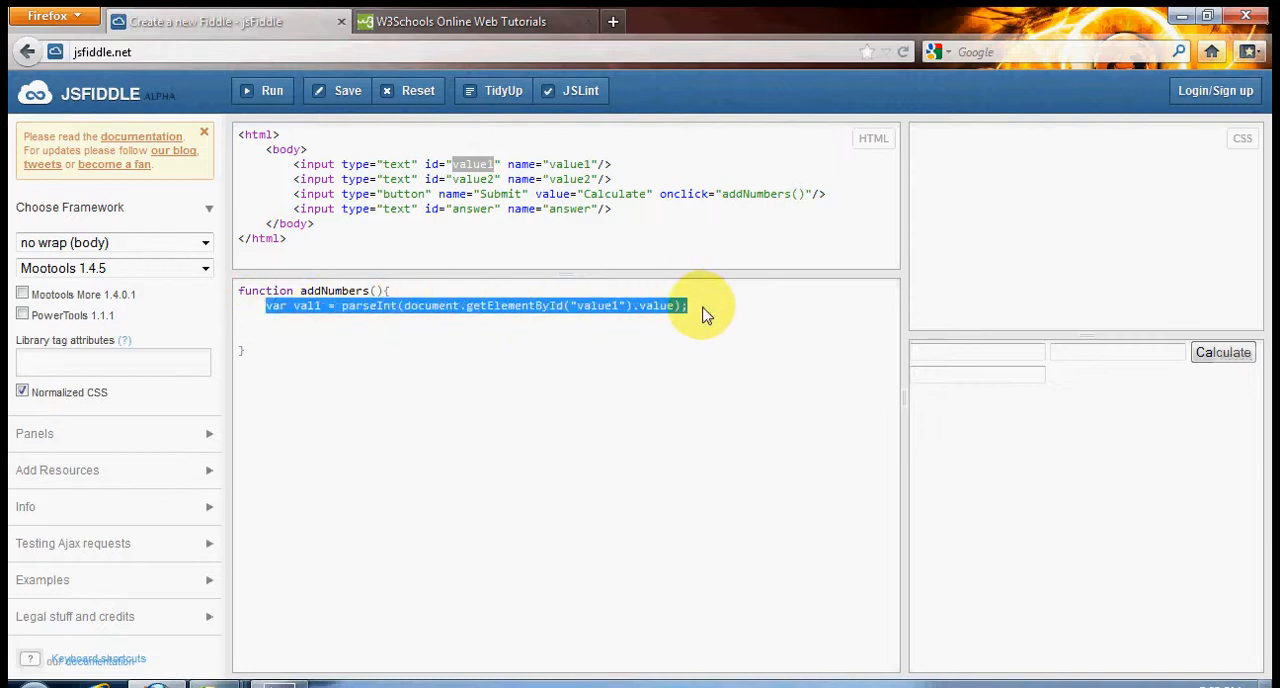
pyautogui.click(268, 318)
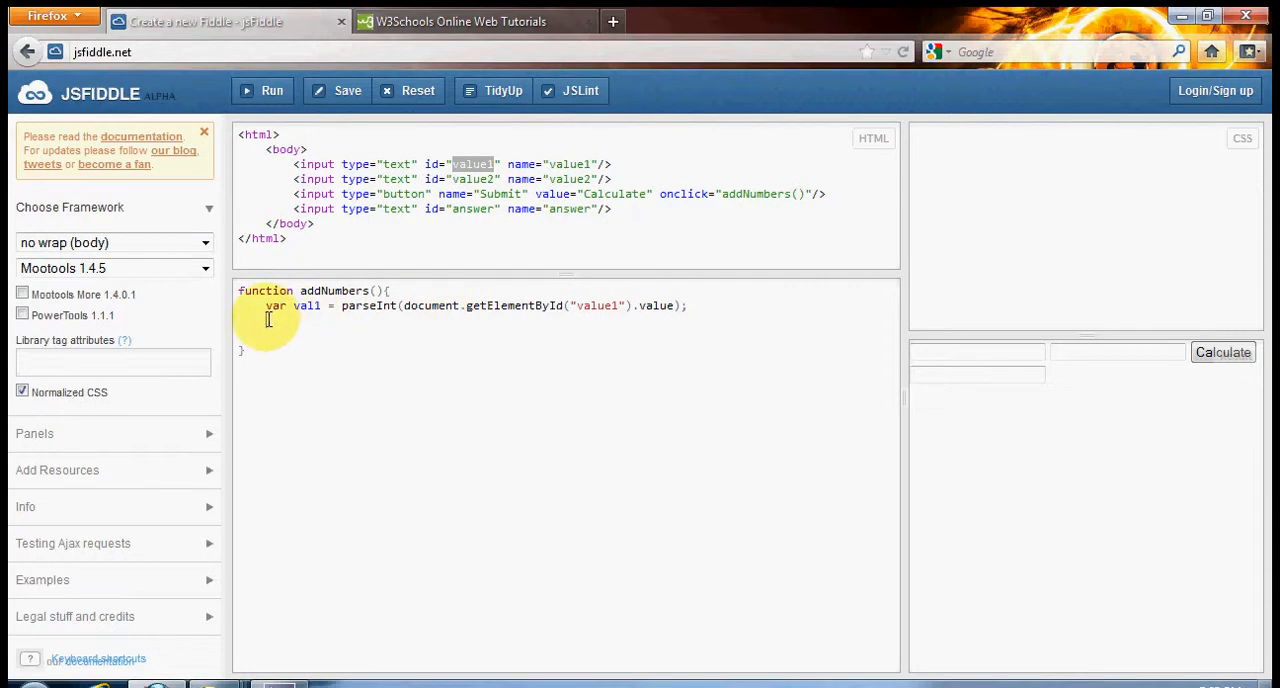
pyautogui.write('var val1 = parseInt(document.getElementById("value1").value);')
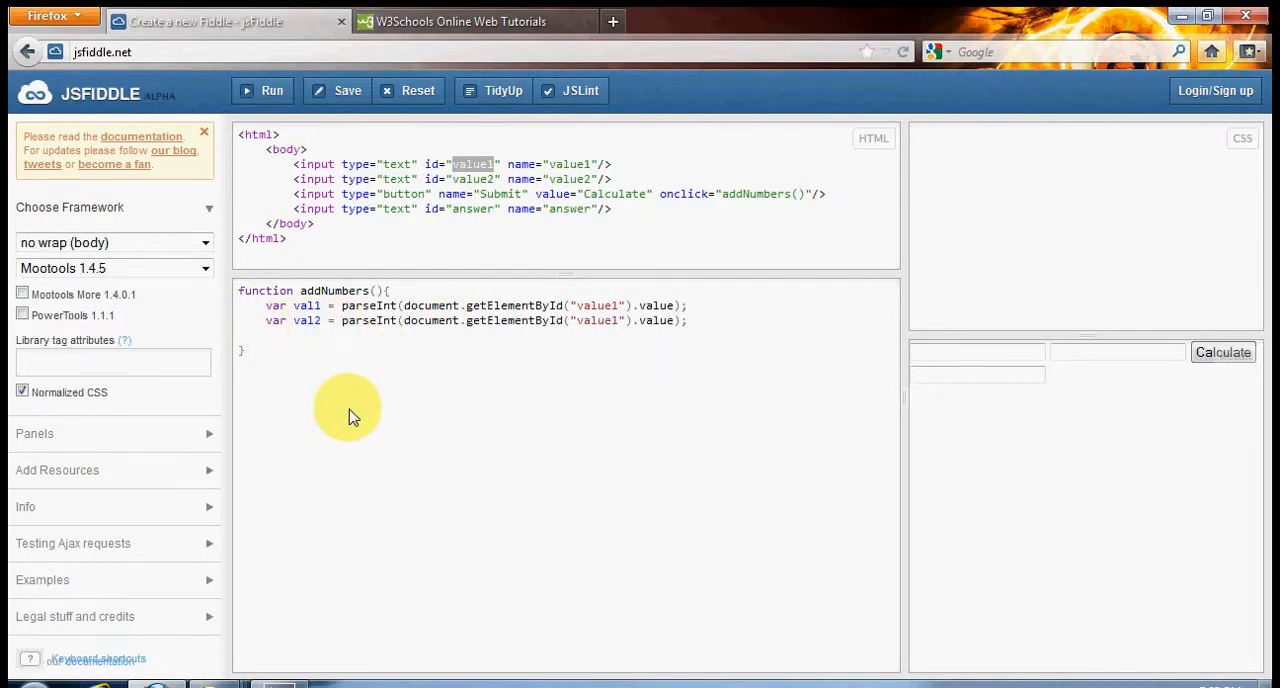
pyautogui.moveTo(620, 316)
pyautogui.write('2')
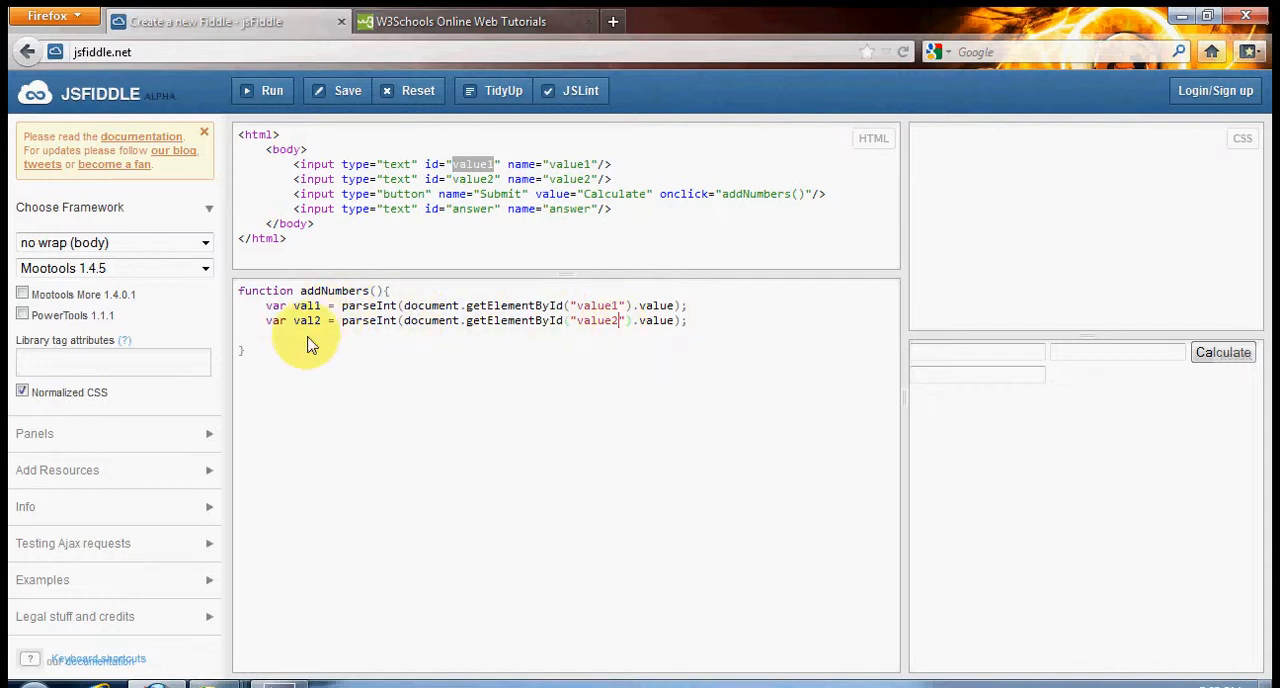
pyautogui.doubleClick(370, 304)
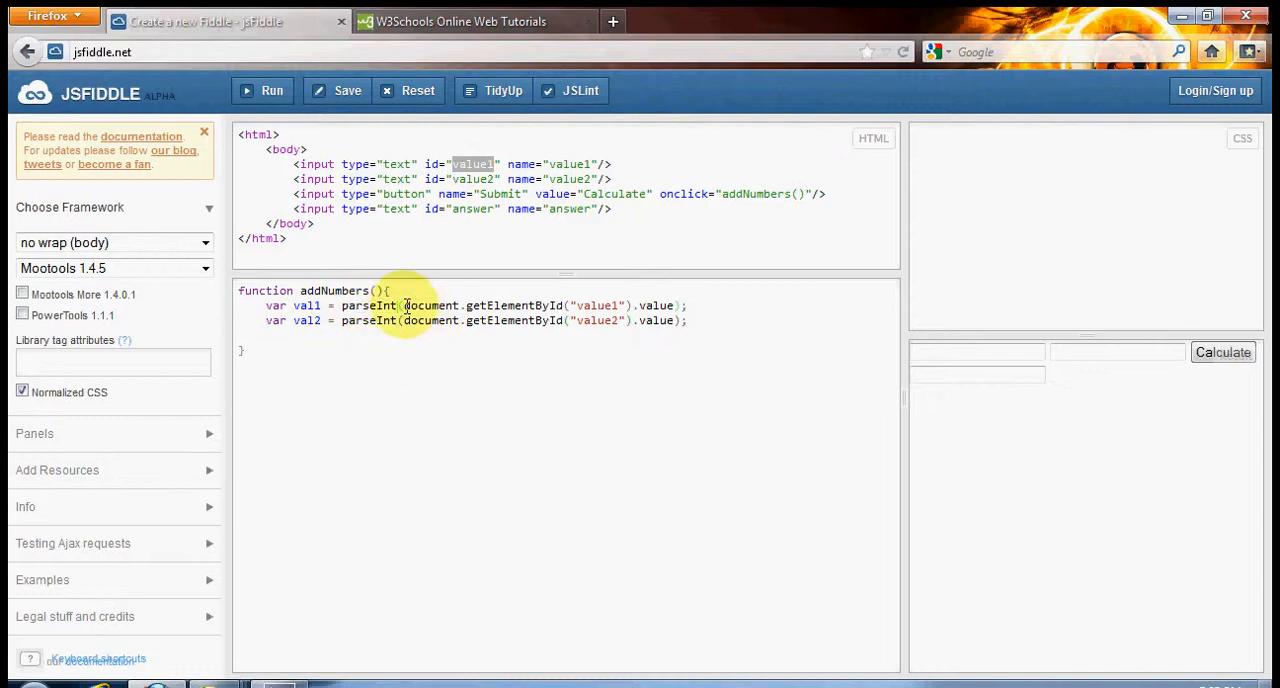
pyautogui.moveTo(404, 304); pyautogui.dragTo(676, 304)
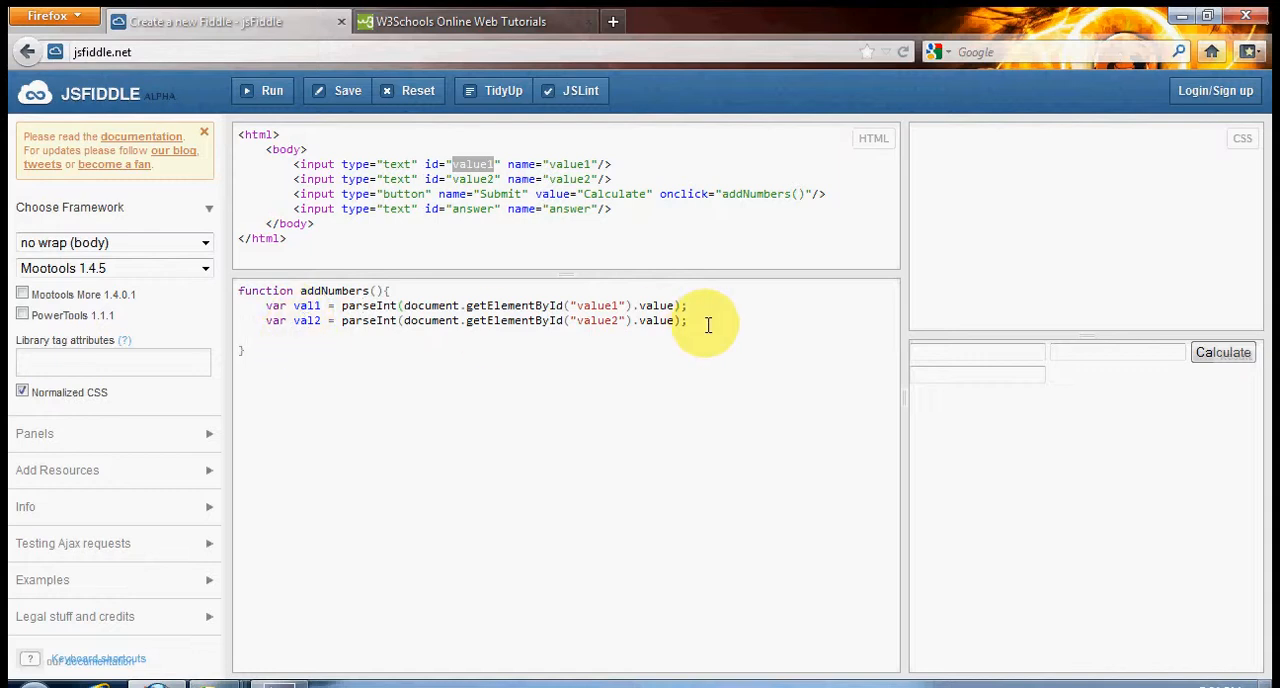
# - Add var answer = document.getElementById("answer"); as the third line of addNumbers
pyautogui.write('var')
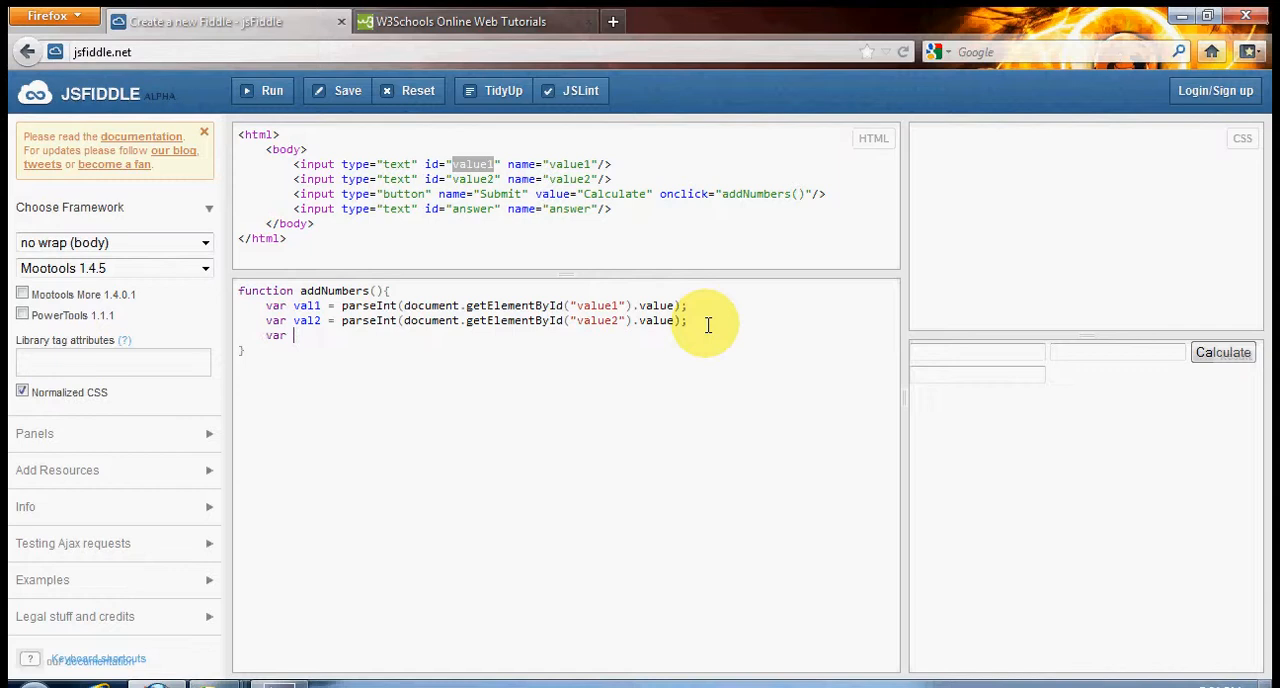
pyautogui.write('answer')
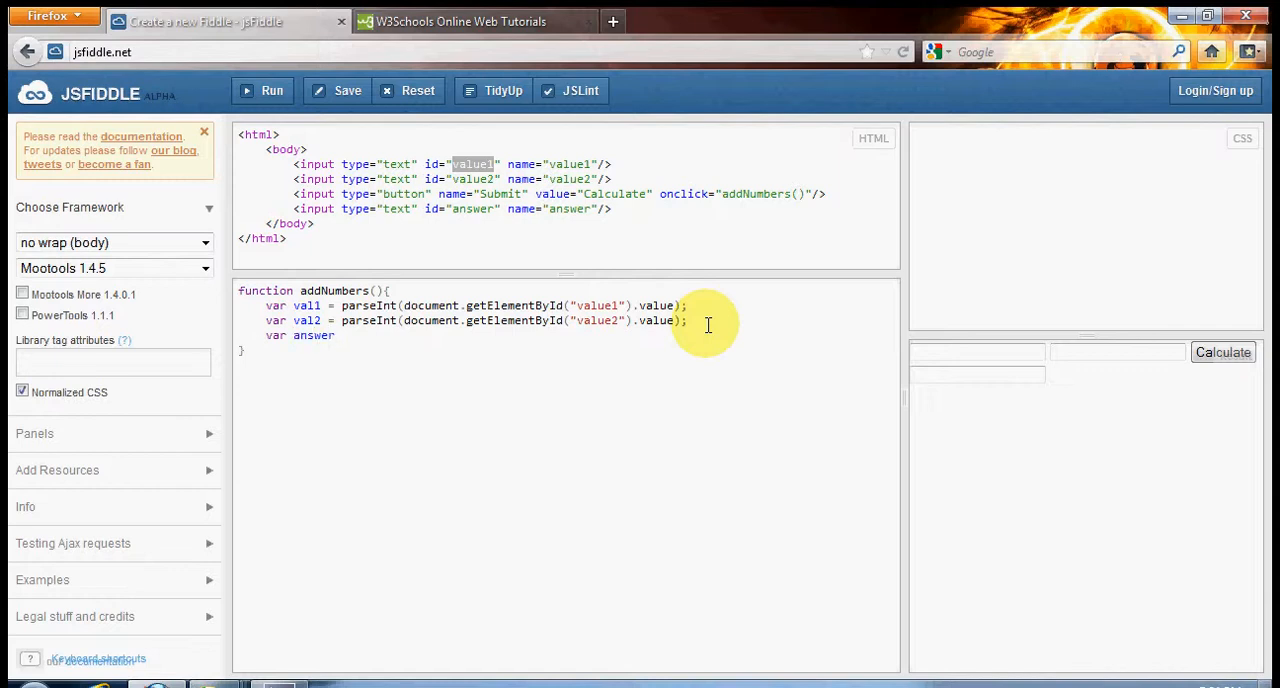
pyautogui.write('=')
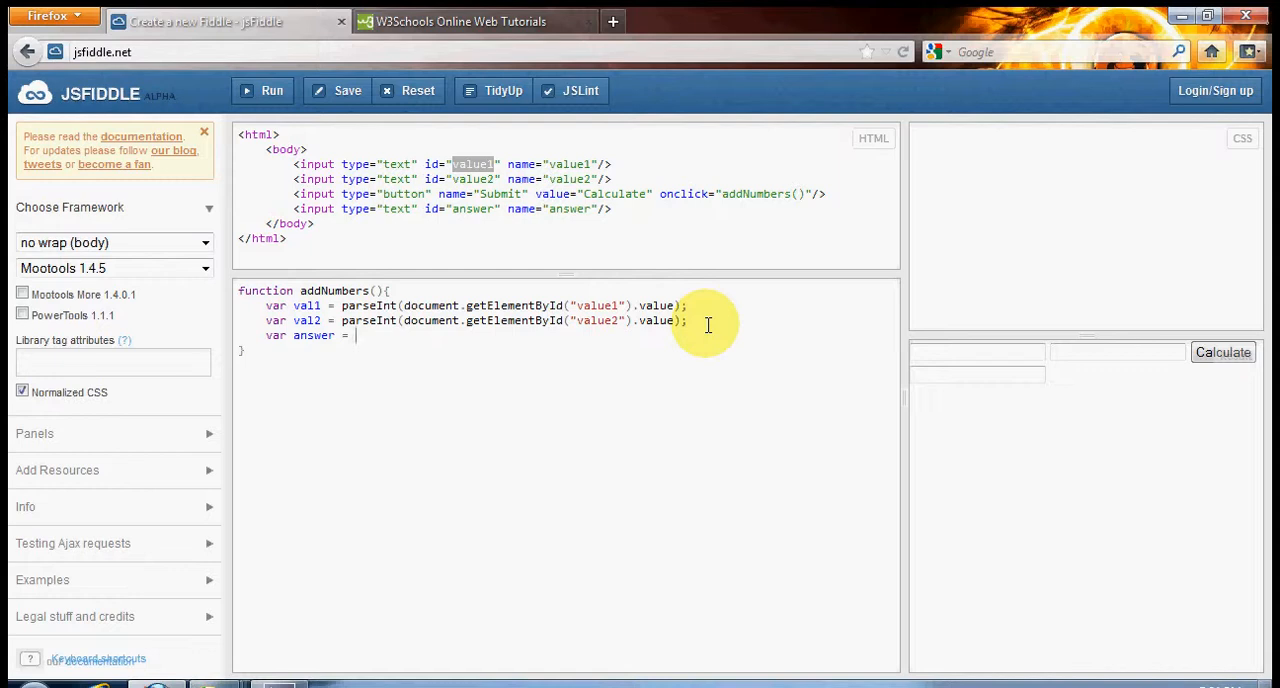
pyautogui.write('doc')
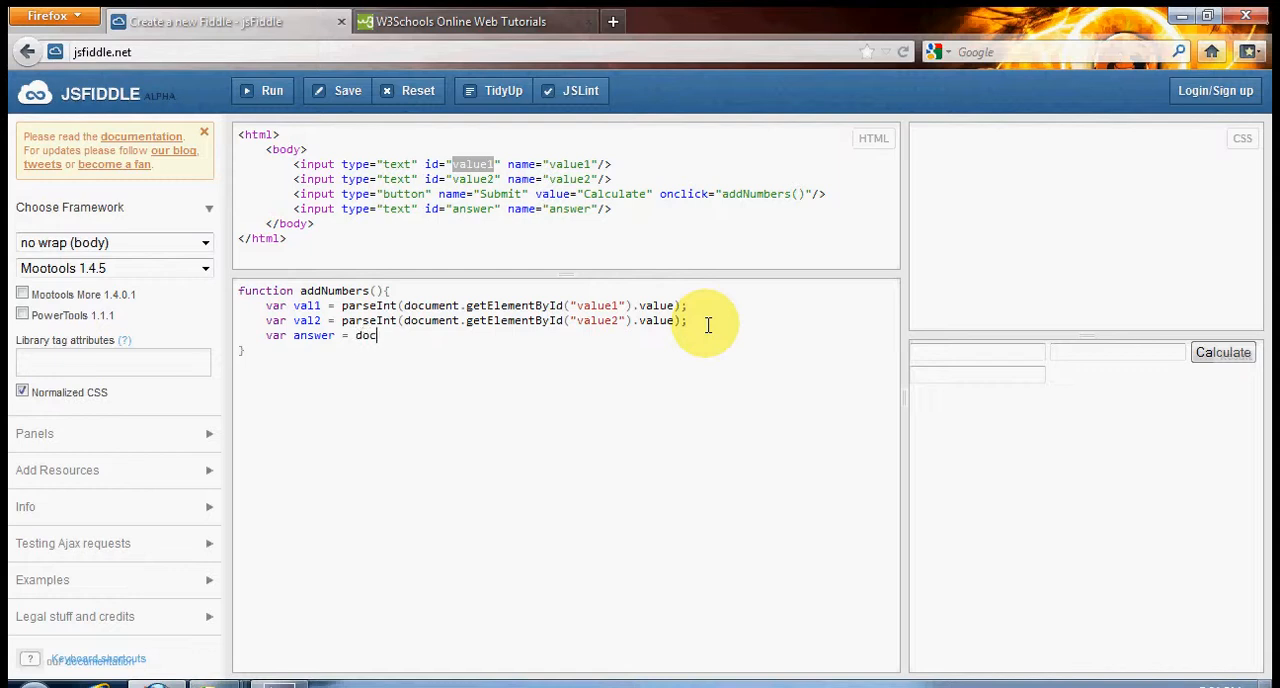
pyautogui.write('ument')
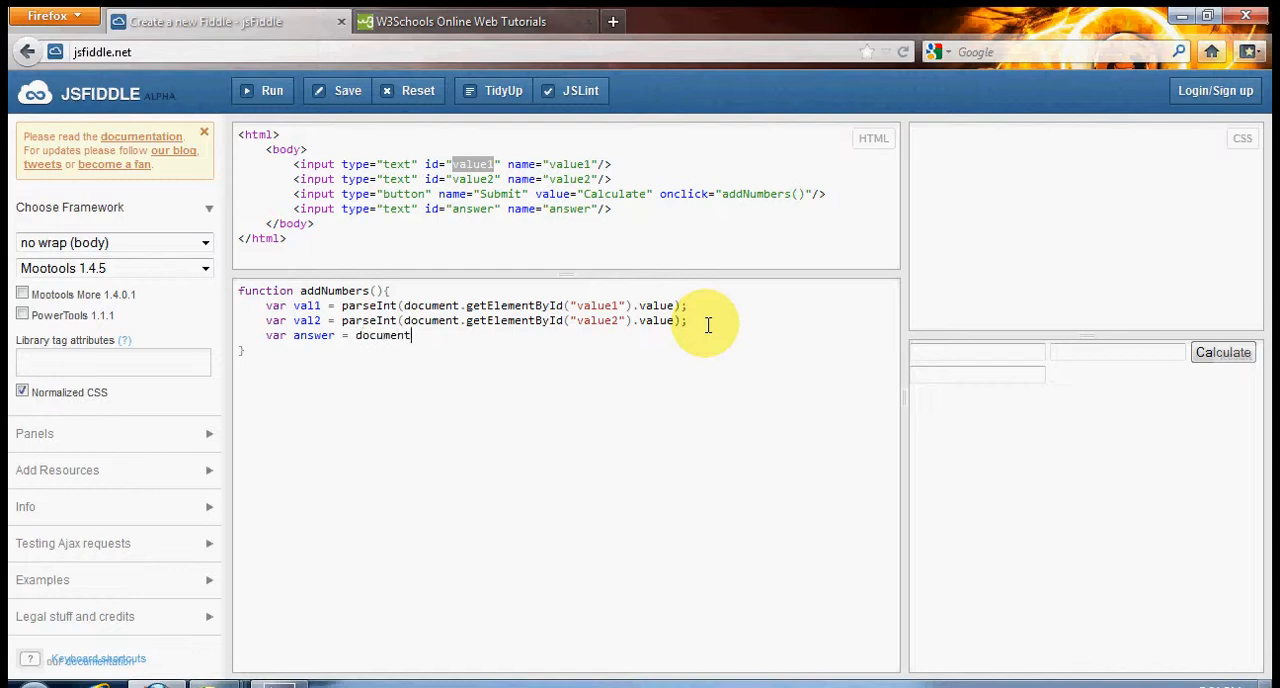
pyautogui.write('.ge')
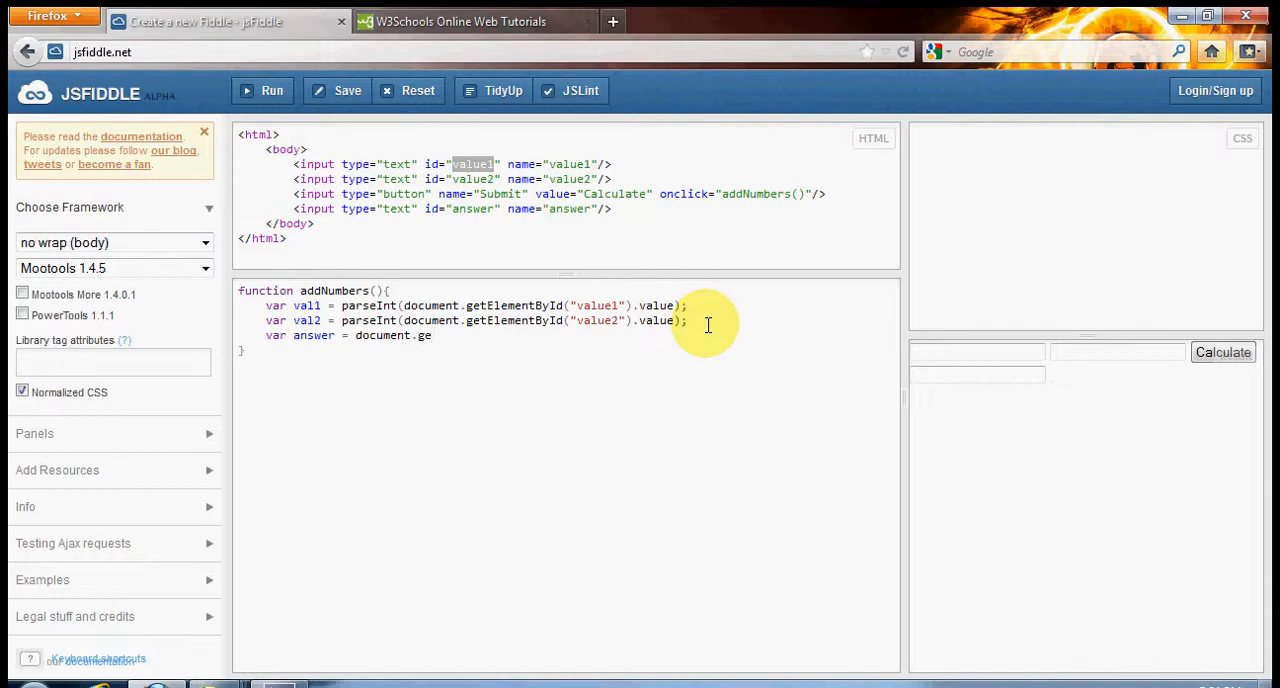
pyautogui.write('tElementById')
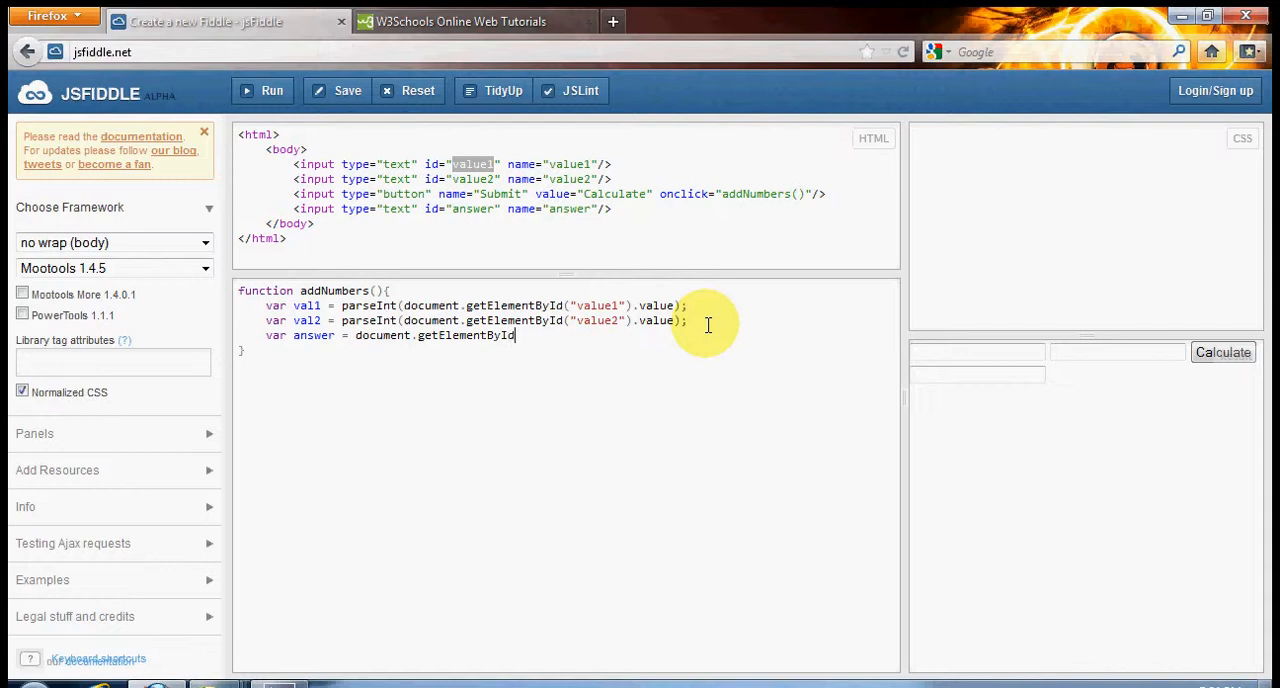
pyautogui.write('("ans')
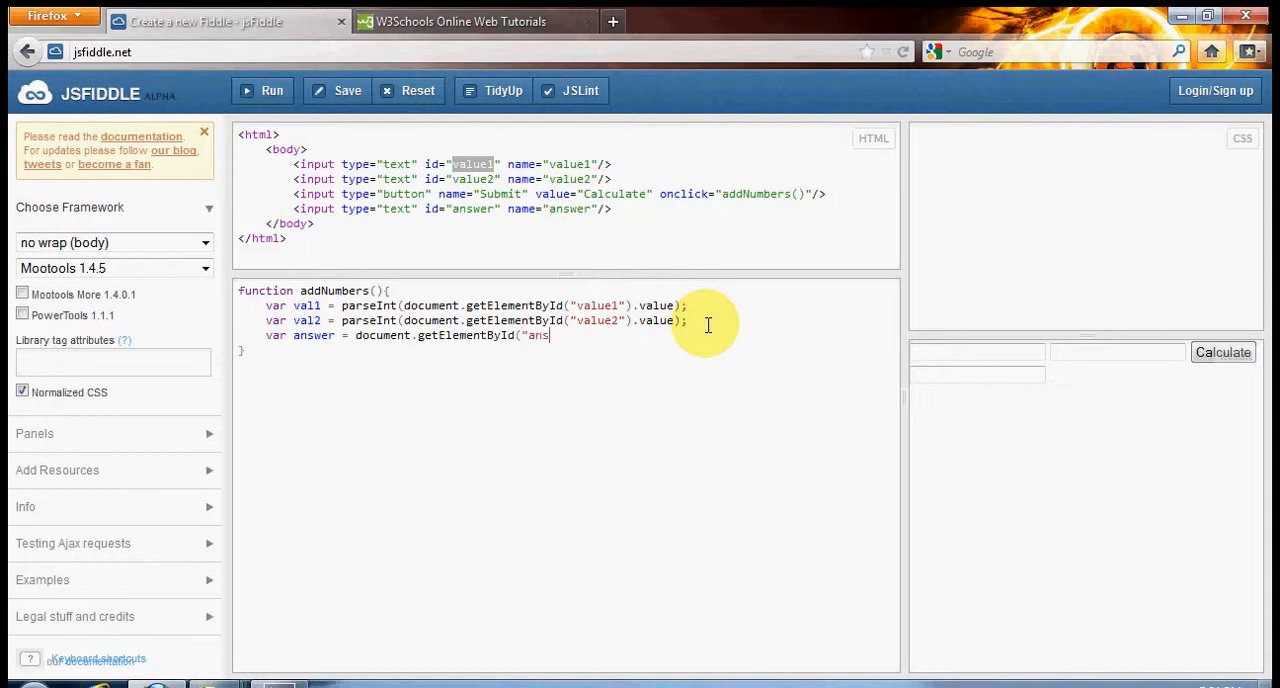
pyautogui.write('wer");')
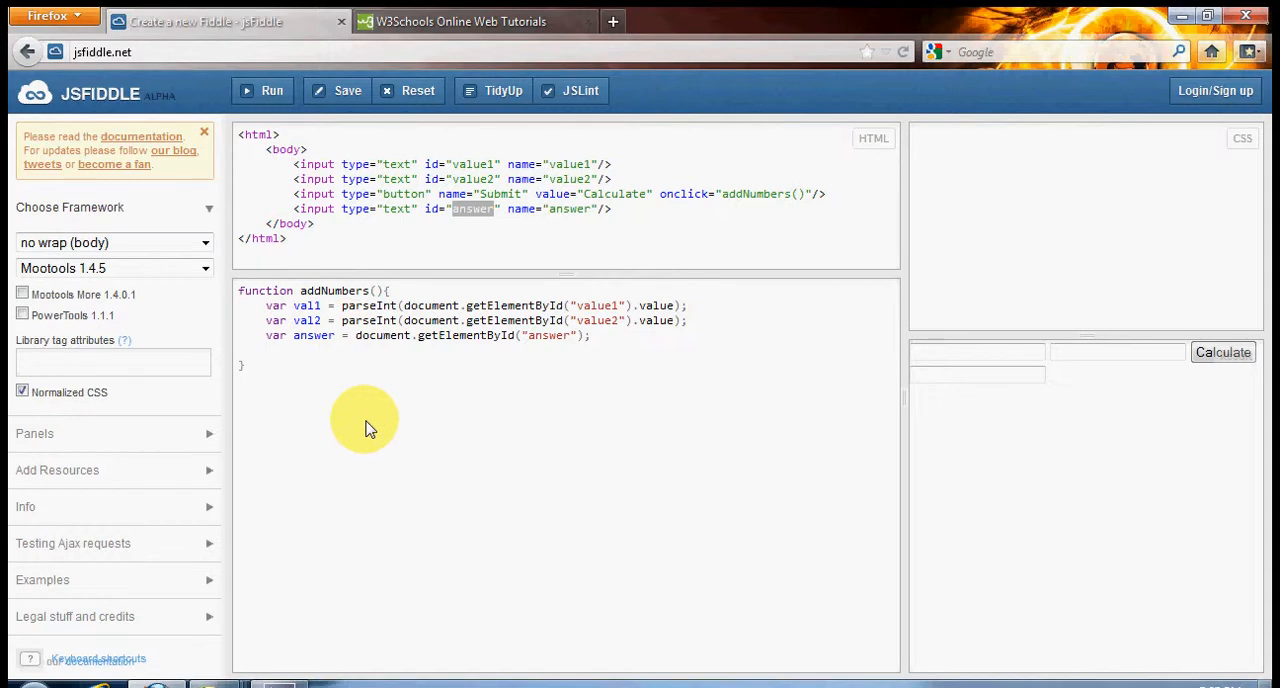
# - Add answer.value = val1 + val2; as the final line of addNumbers
pyautogui.write('ans')
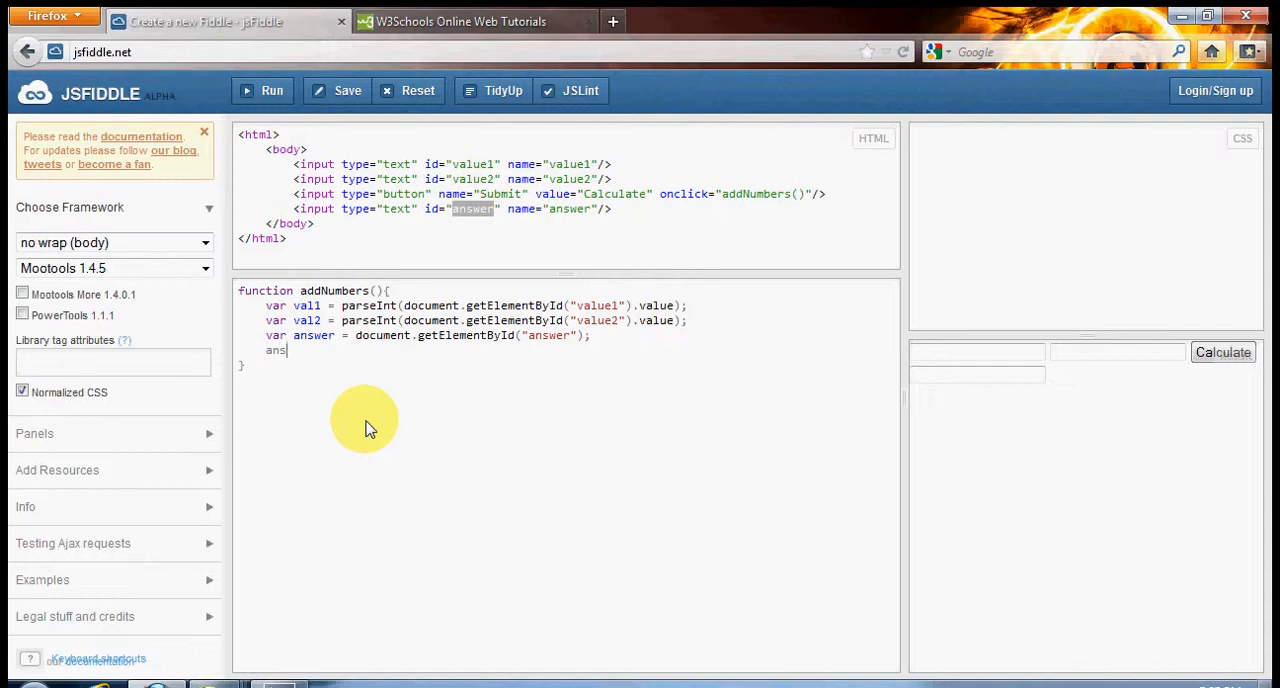
pyautogui.write('wer')
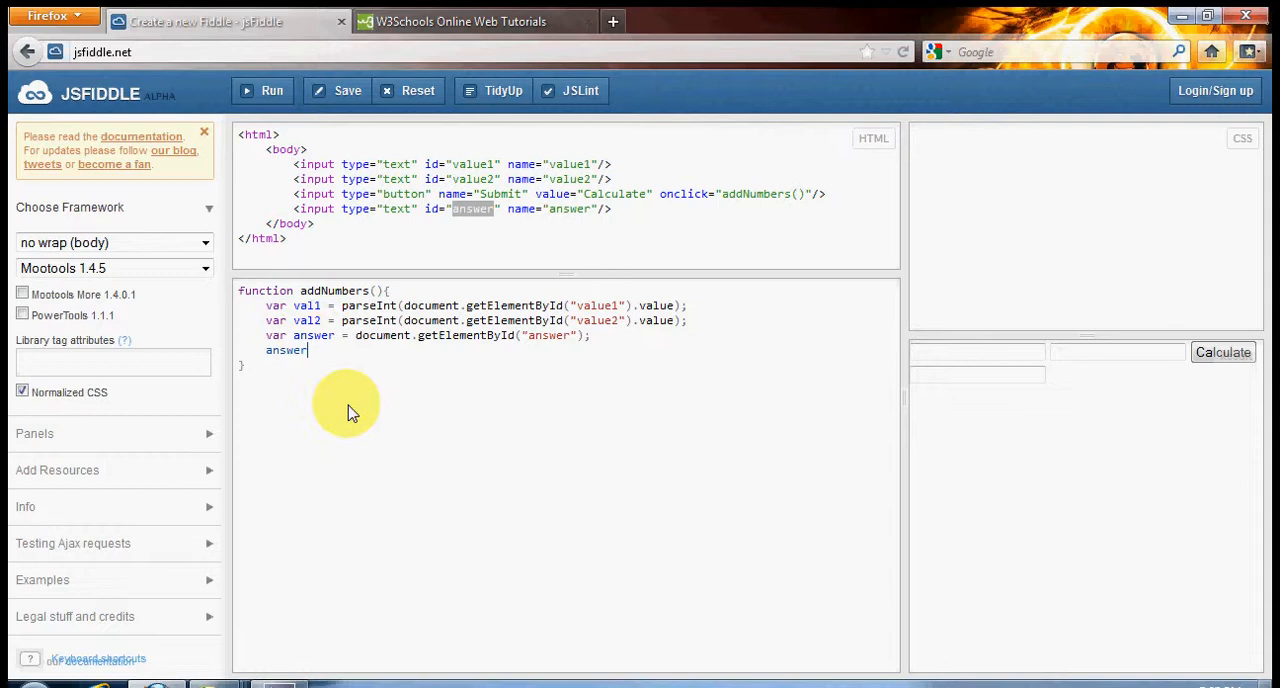
pyautogui.moveTo(356, 464)
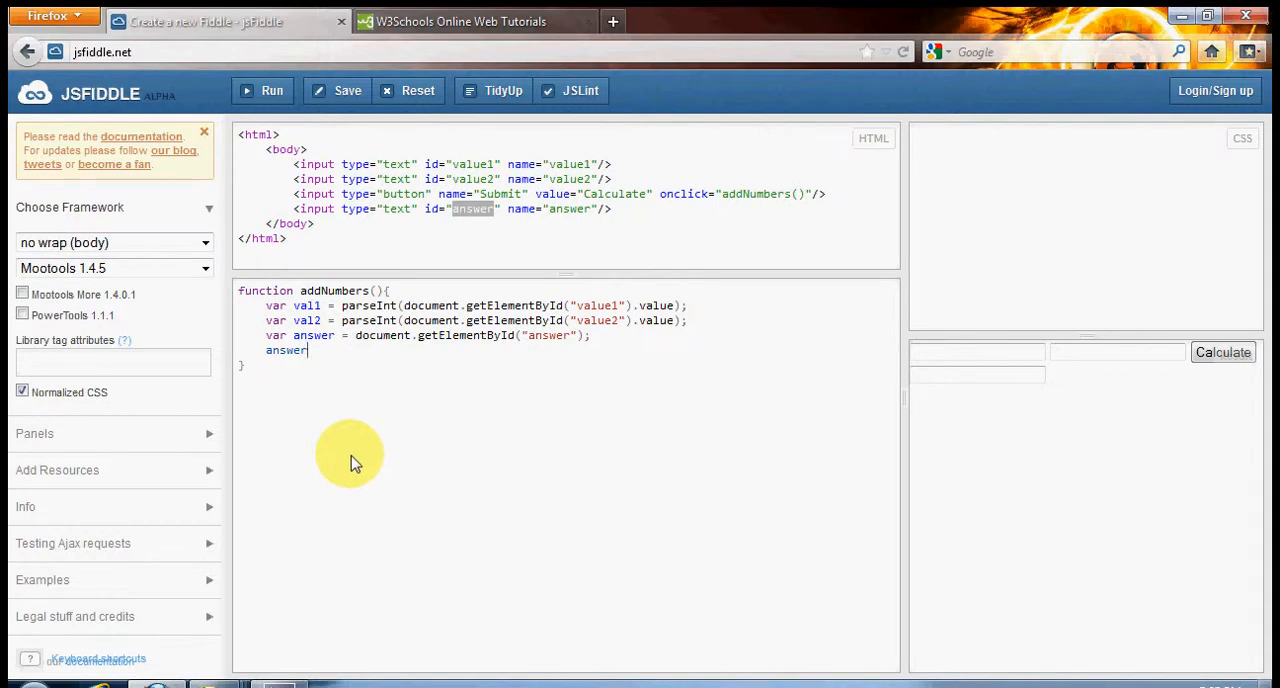
pyautogui.write('.value')
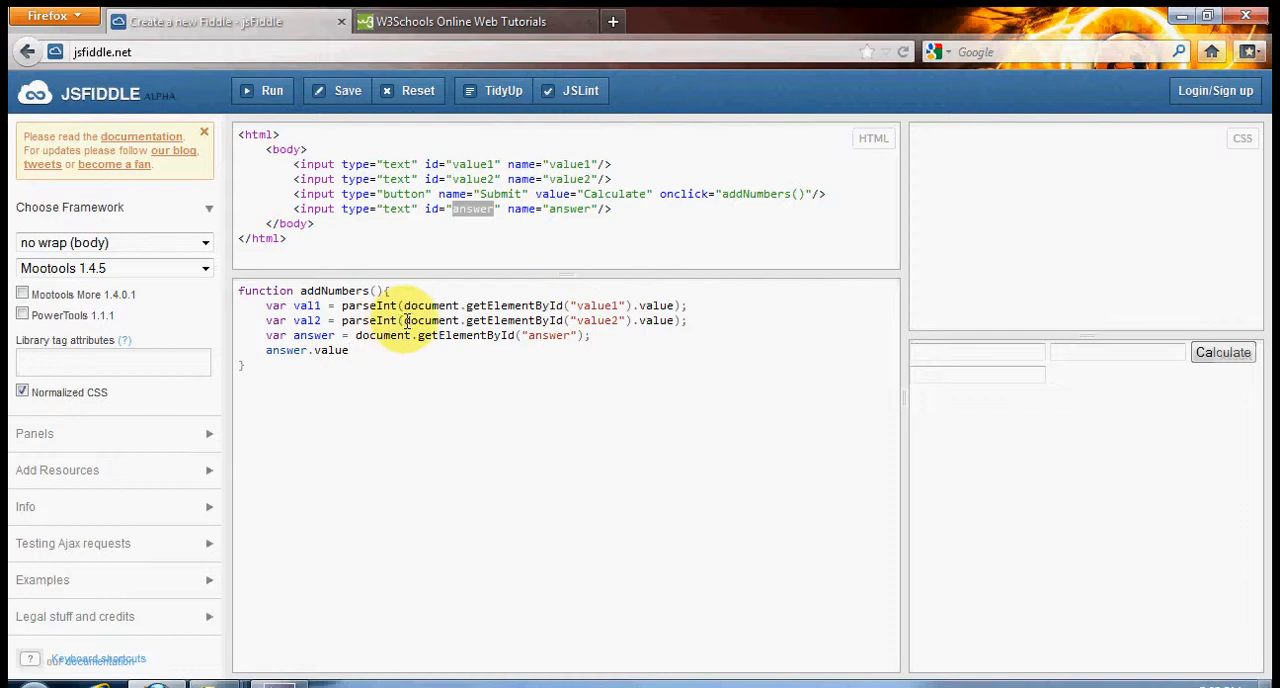
pyautogui.moveTo(404, 320); pyautogui.dragTo(676, 320)
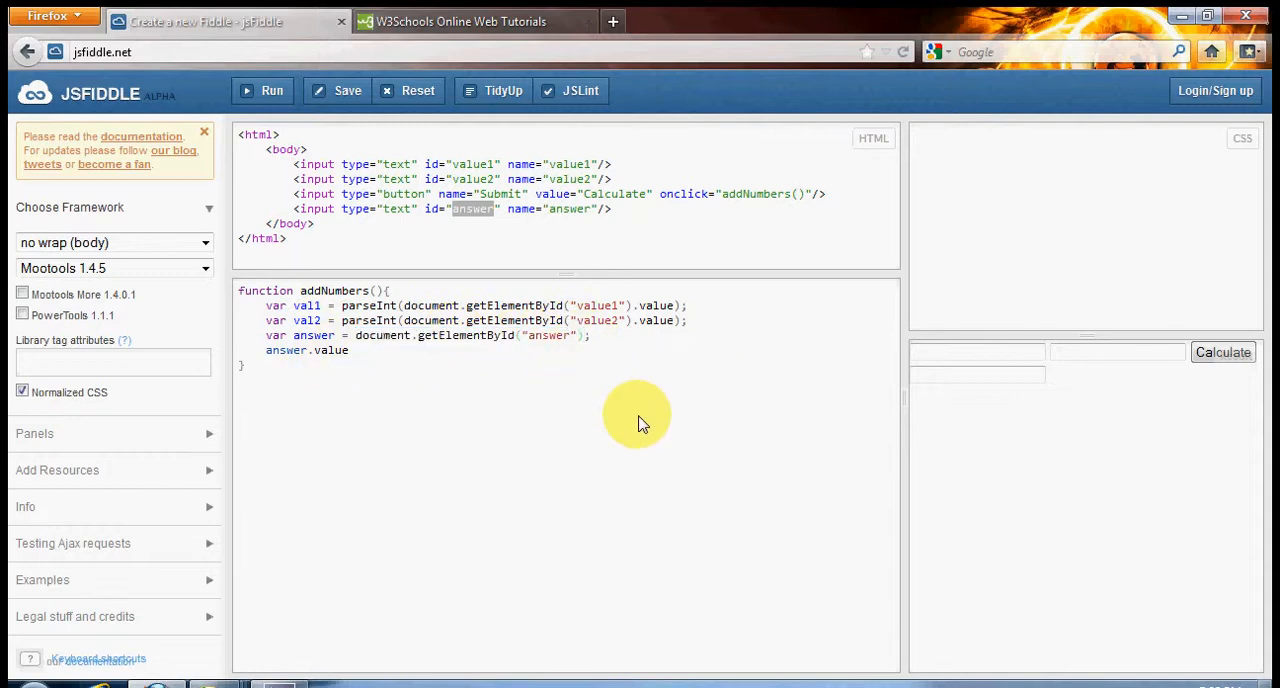
pyautogui.write('.va')
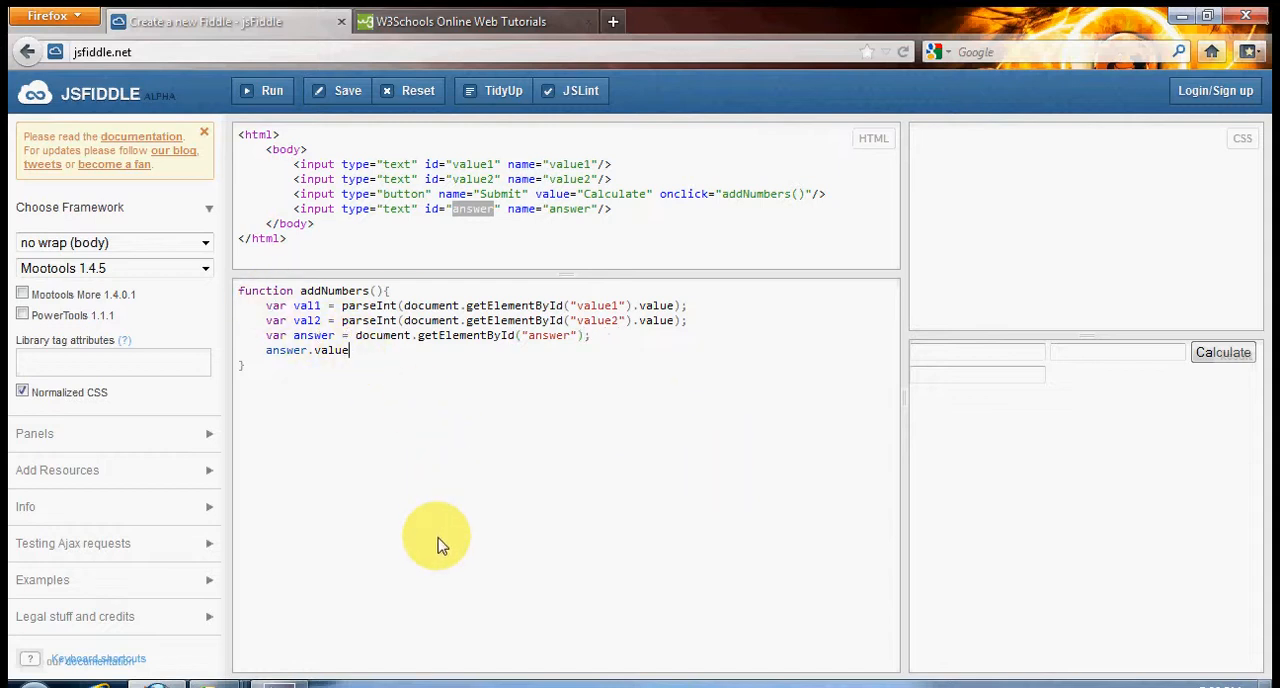
pyautogui.write('=')
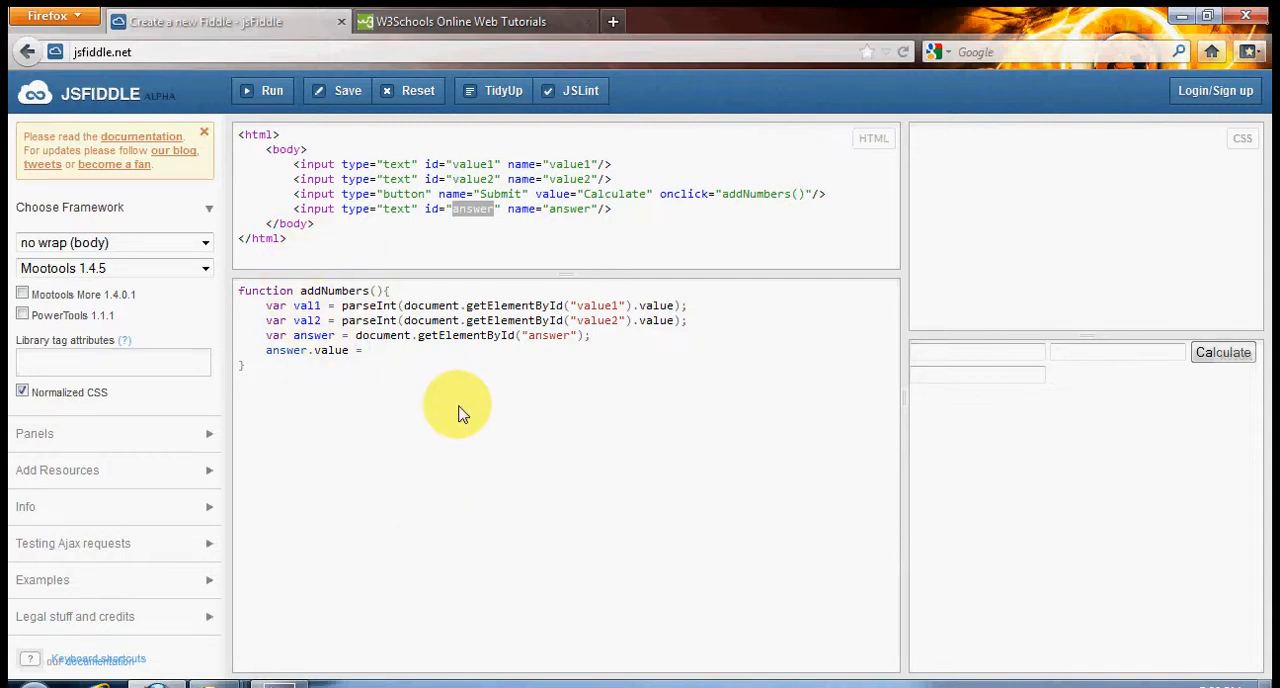
pyautogui.write('val1')
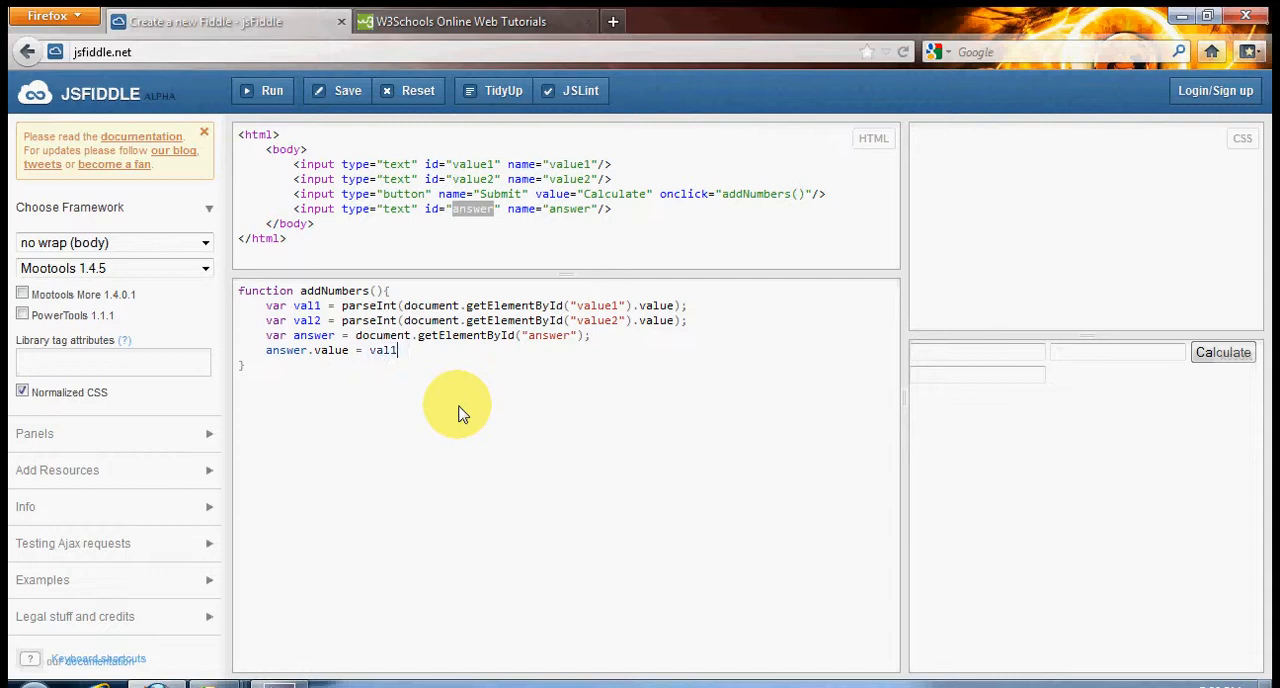
pyautogui.write('+ val')
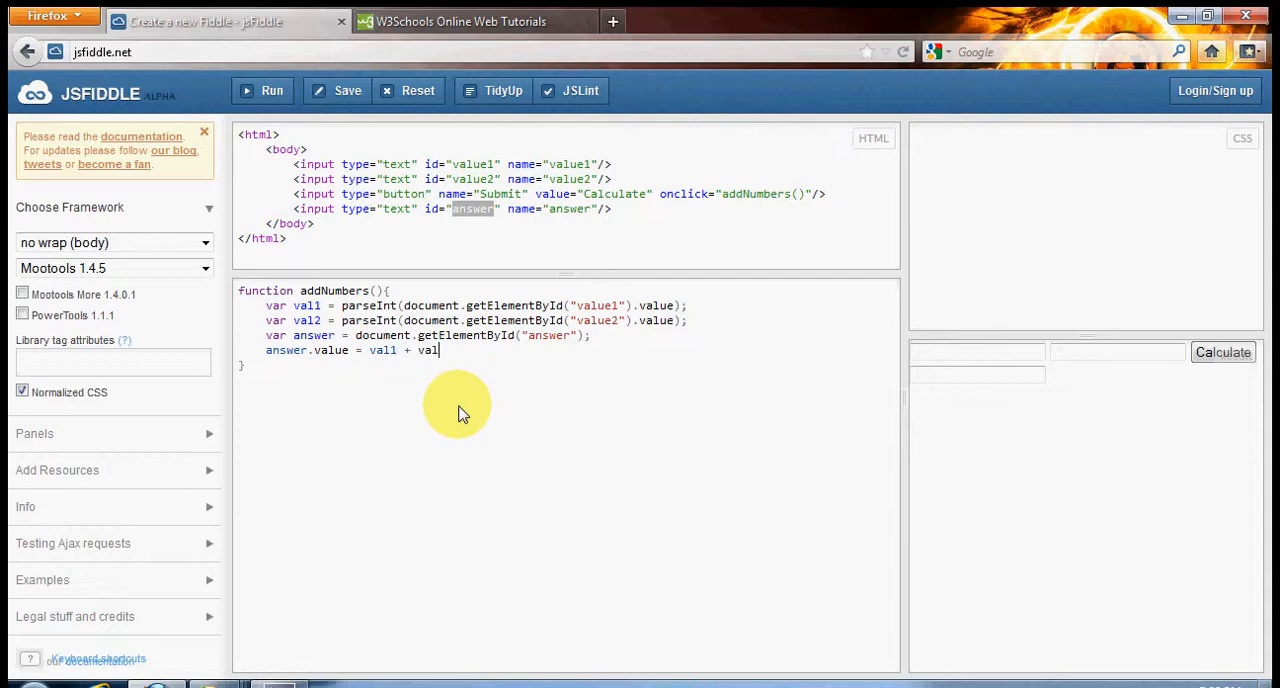
pyautogui.write('2;')
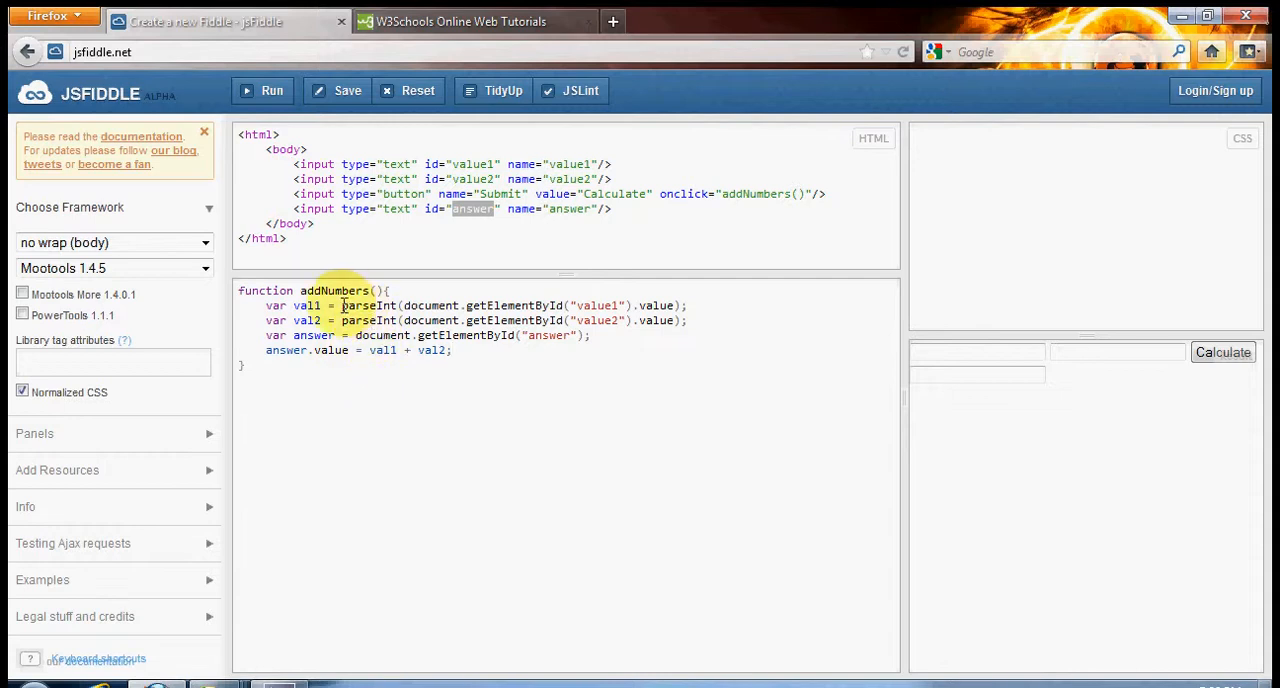
pyautogui.doubleClick(368, 304)
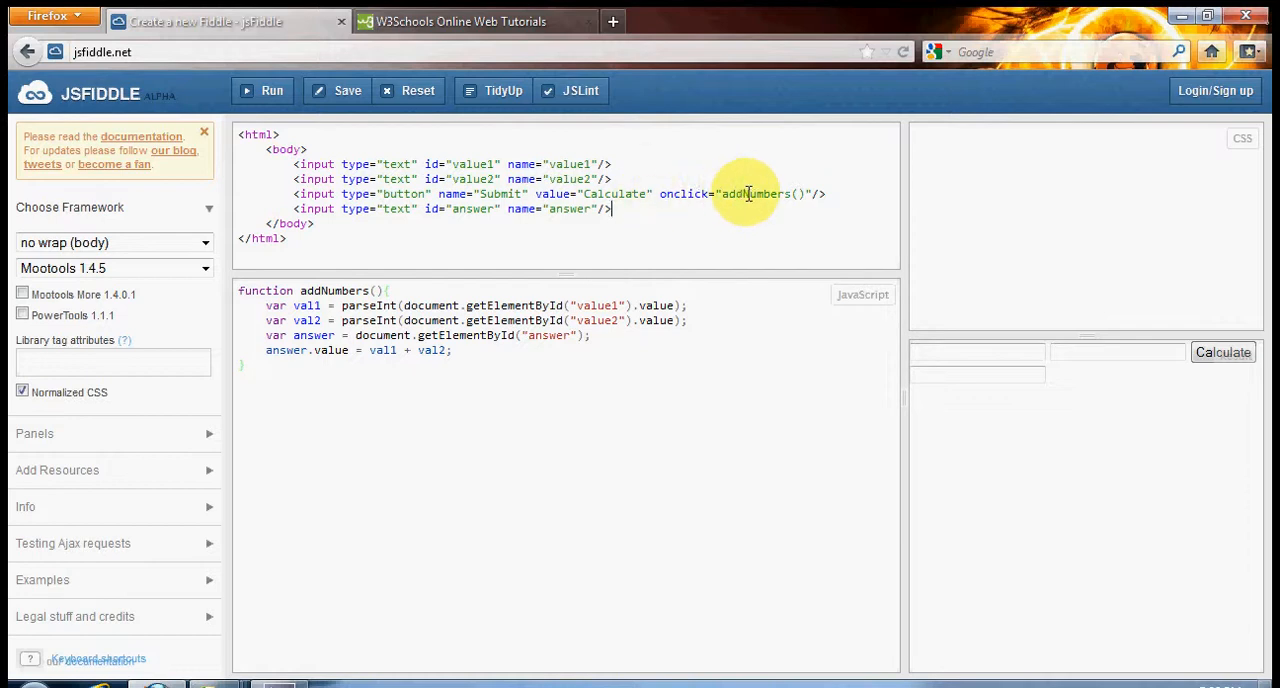
# - Run the fiddle and calculate 5 plus 5, getting 10 in the answer field
pyautogui.doubleClick(754, 192)
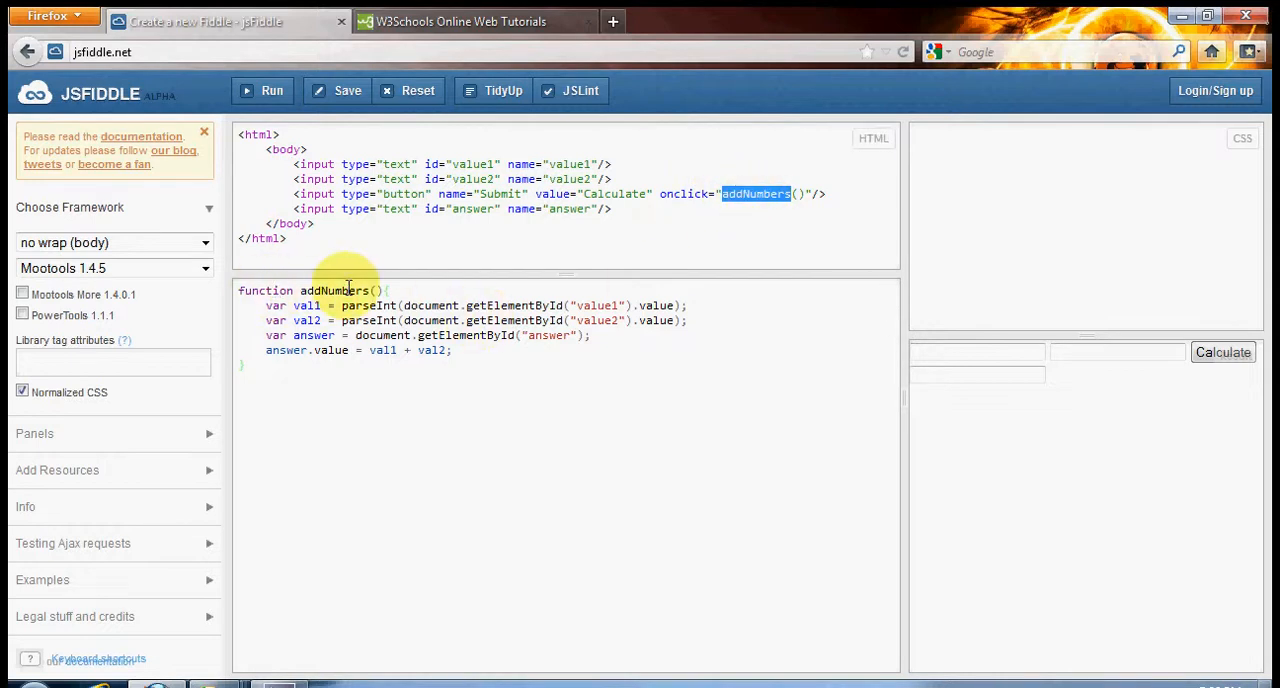
pyautogui.moveTo(324, 366)
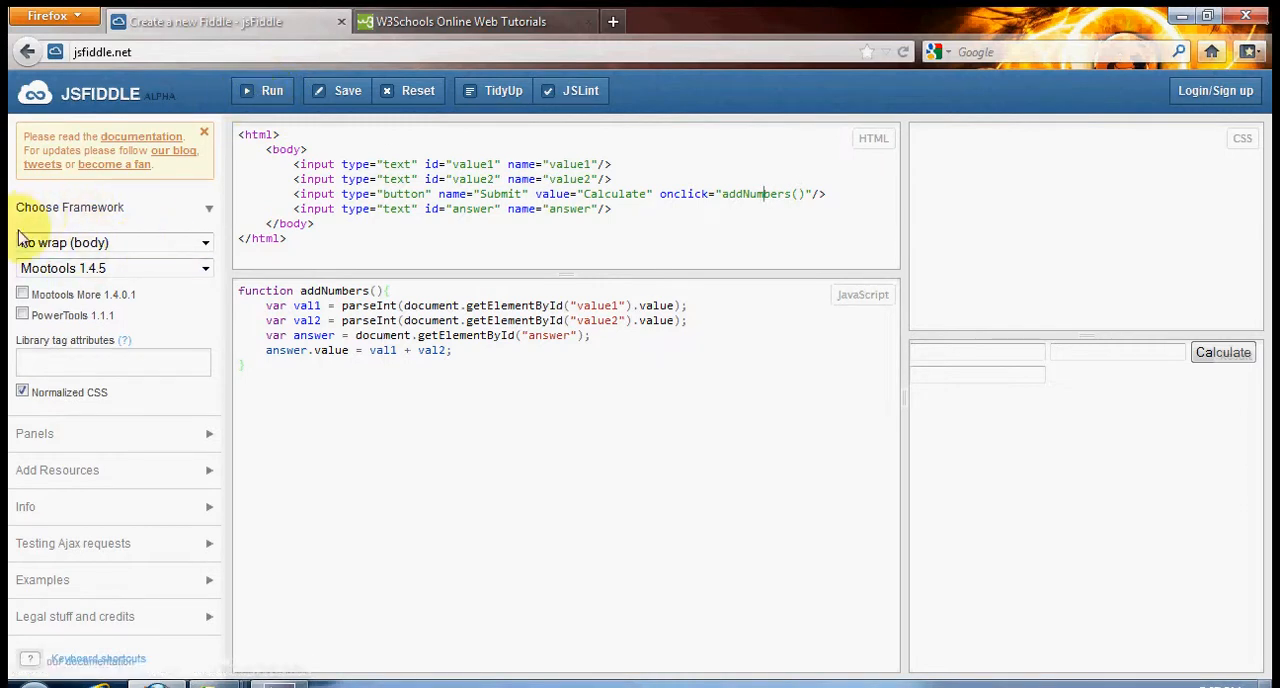
pyautogui.moveTo(284, 64)
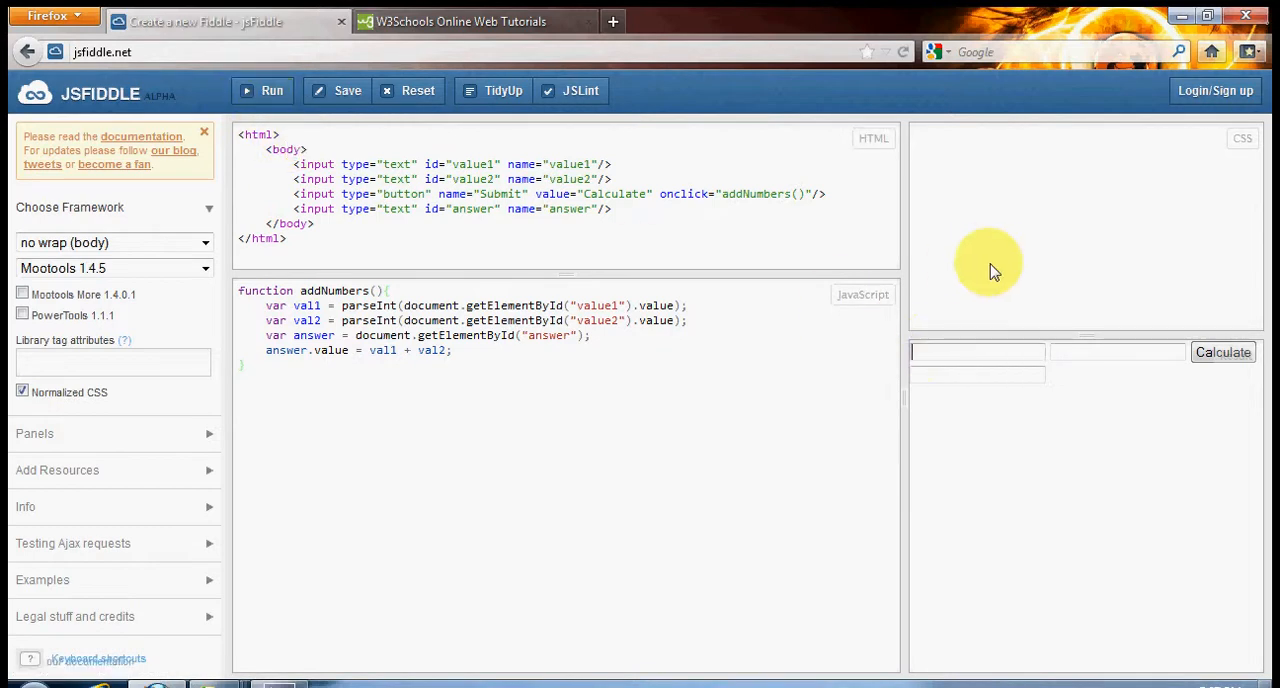
pyautogui.write('5')
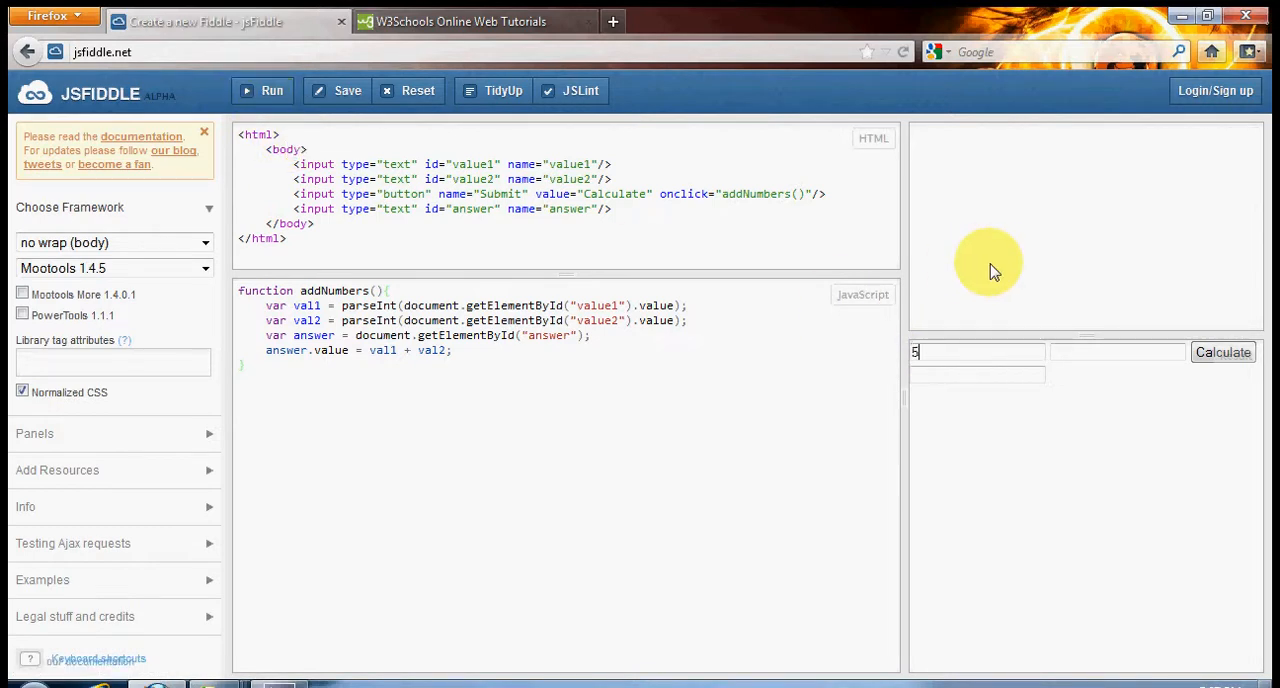
pyautogui.write('5')
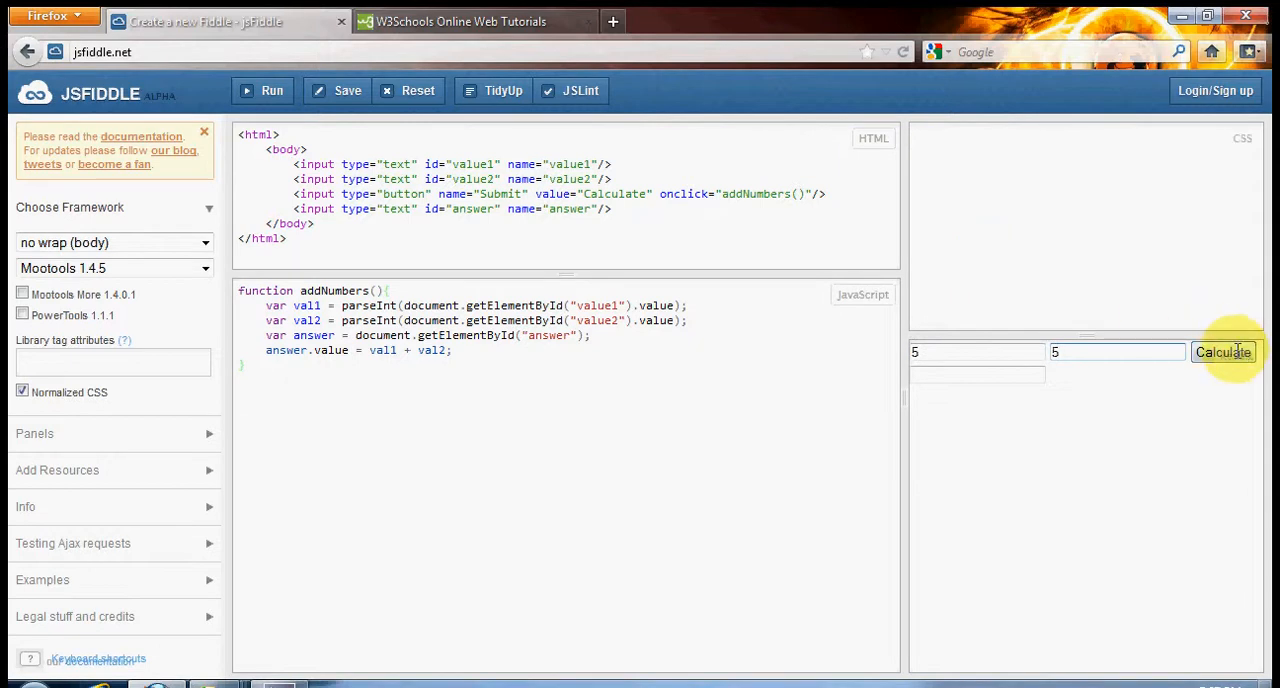
pyautogui.moveTo(1222, 358)
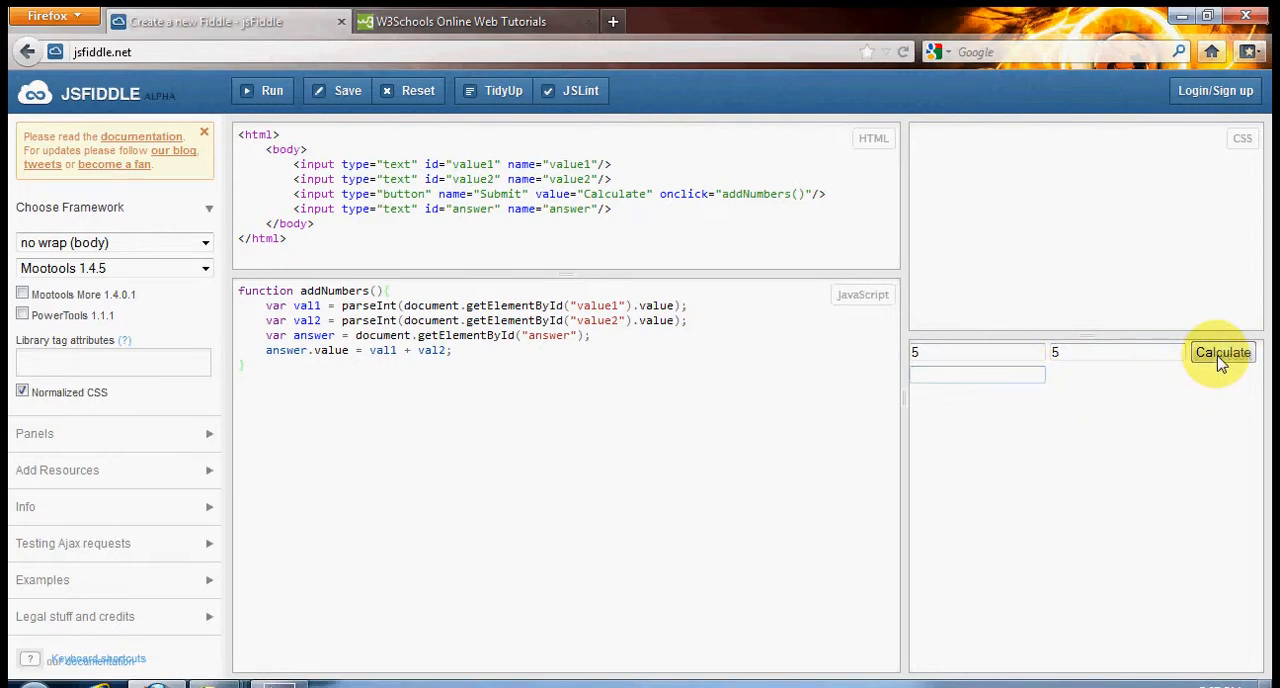
pyautogui.click(1120, 352)
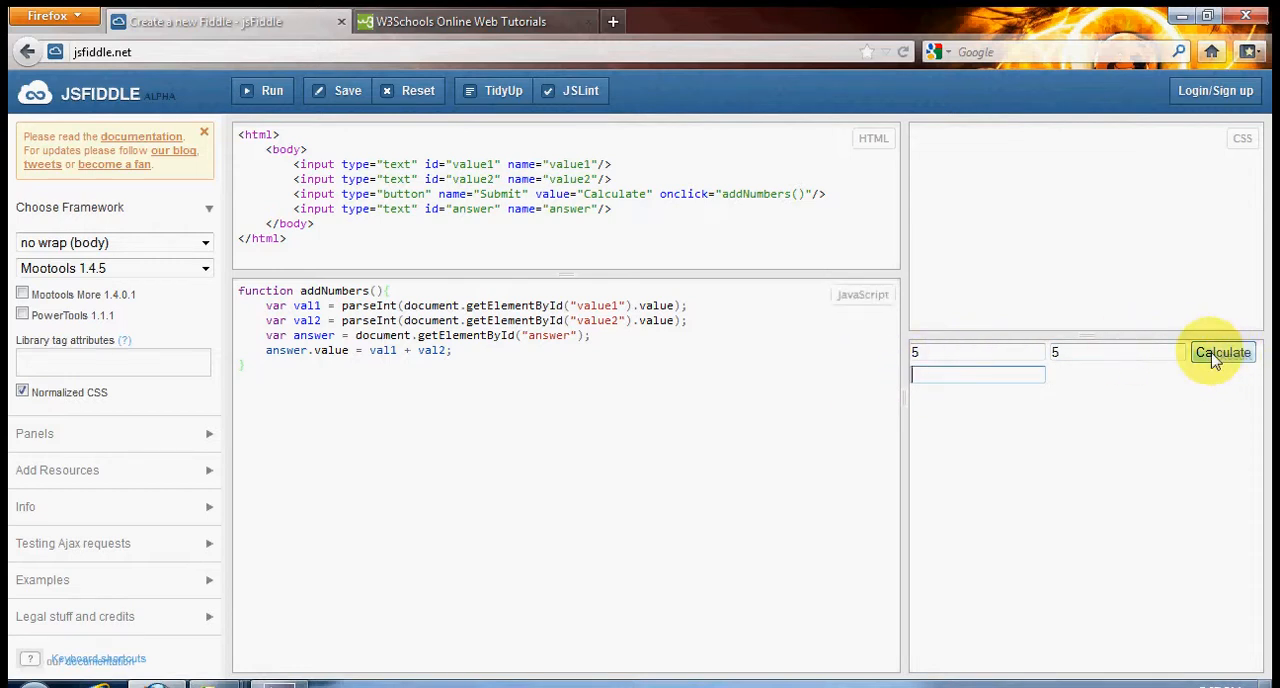
pyautogui.click(1222, 352)
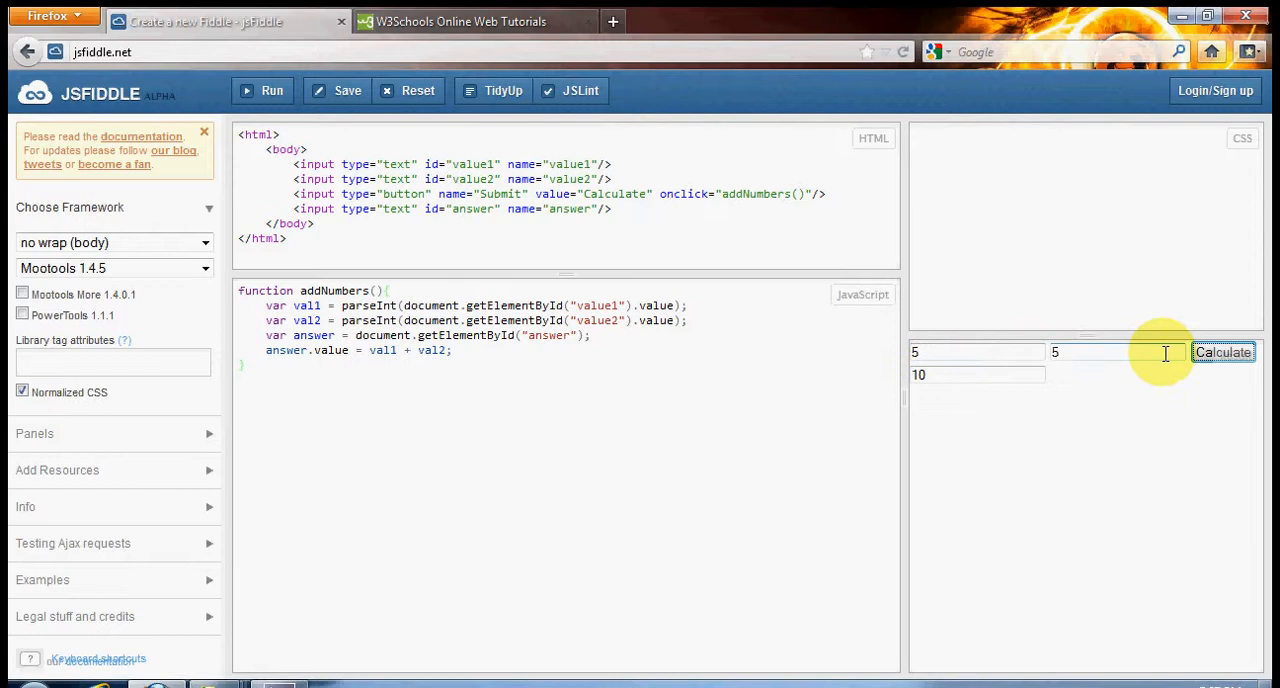
pyautogui.moveTo(956, 360)
pyautogui.write('2')
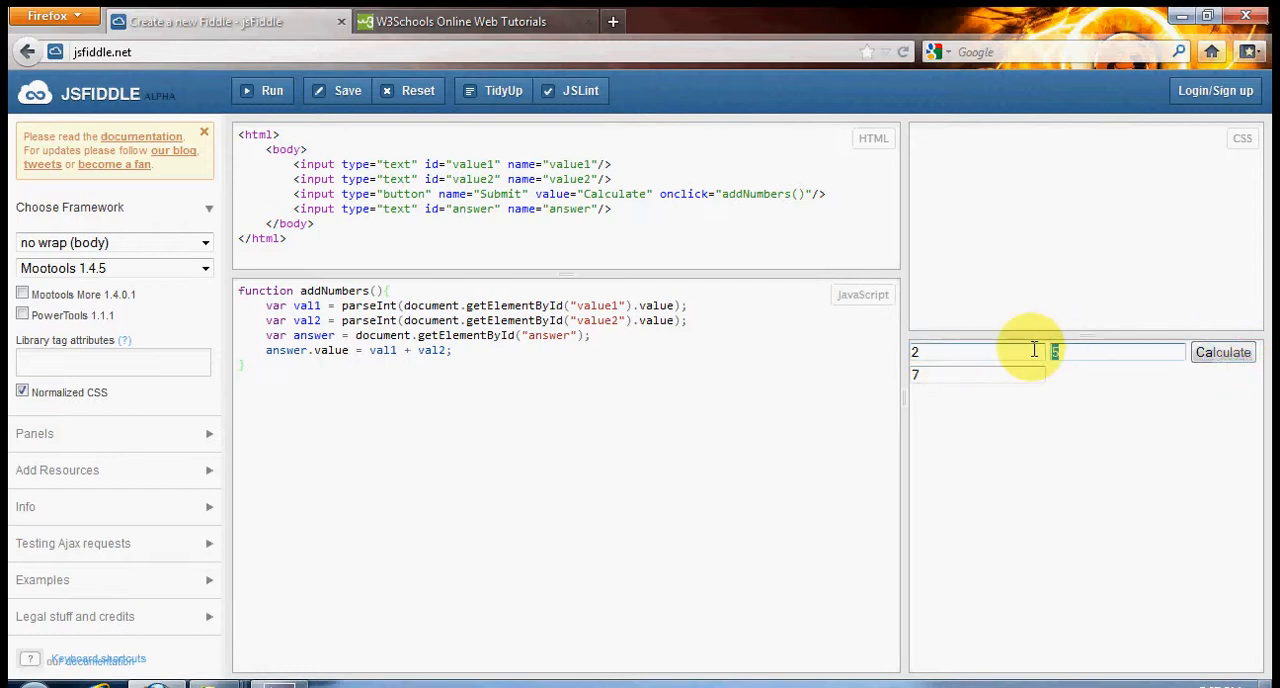
# - Calculate 2 plus 15, getting 17 in the answer field
pyautogui.write('15')
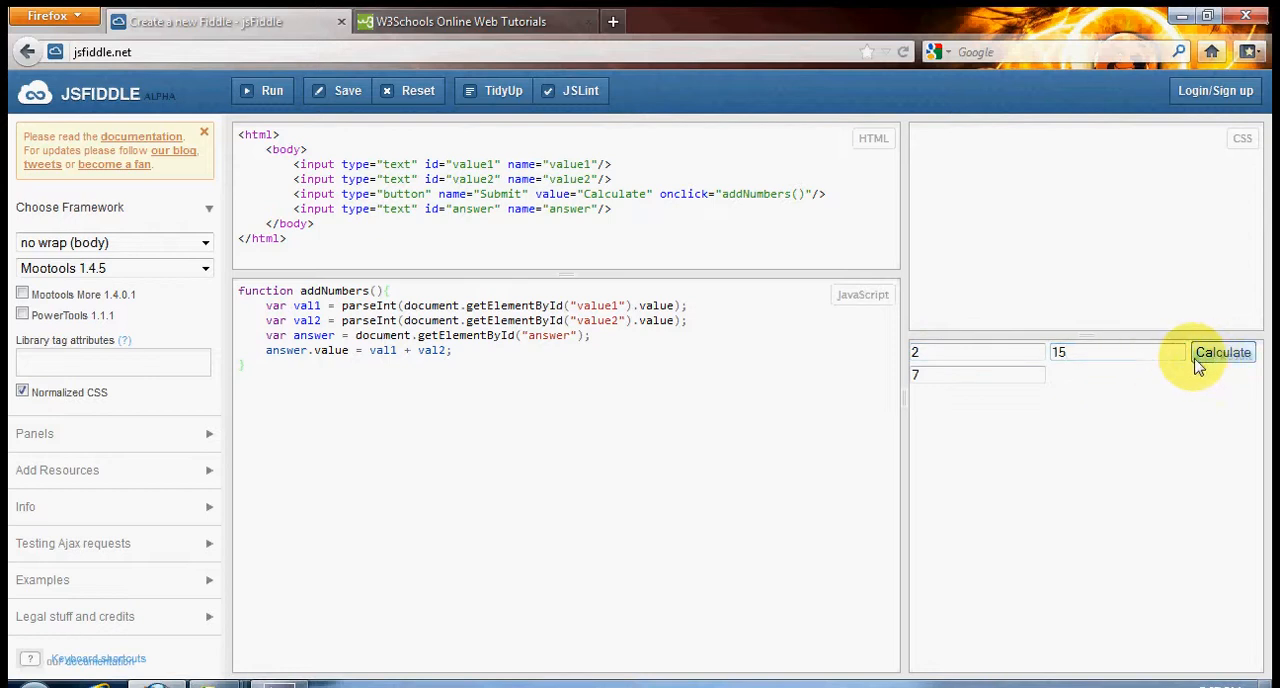
pyautogui.click(1222, 352)
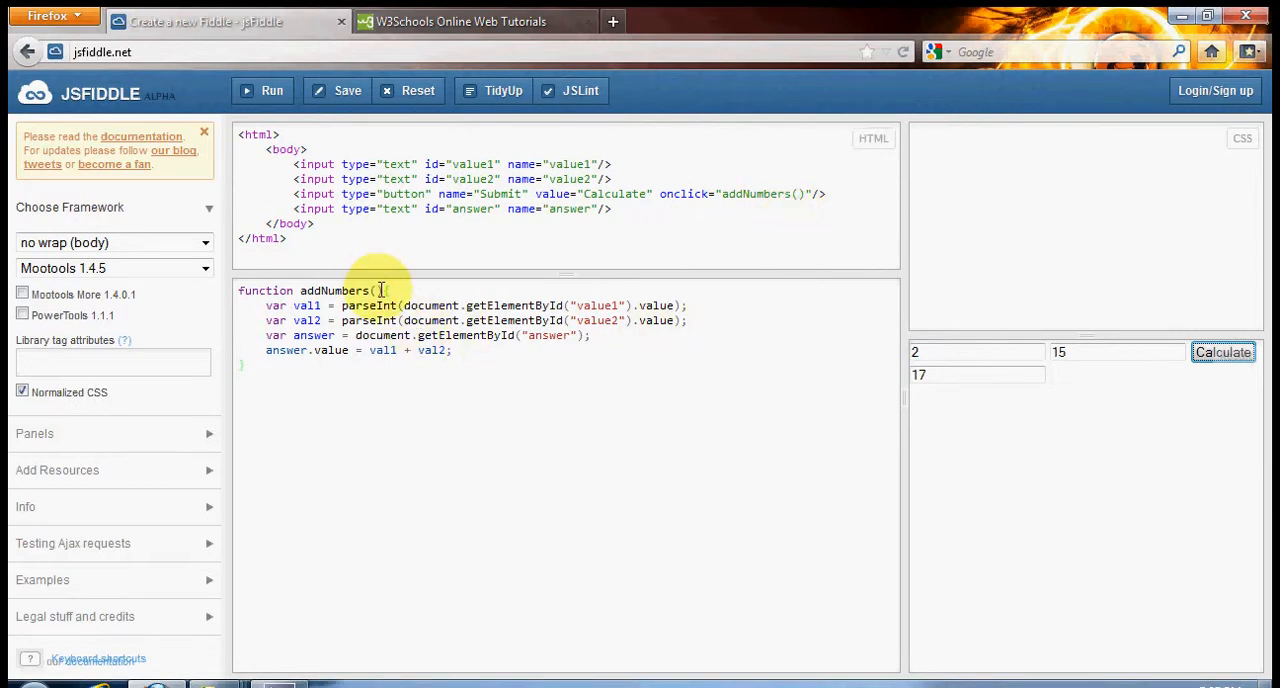
pyautogui.moveTo(484, 320)
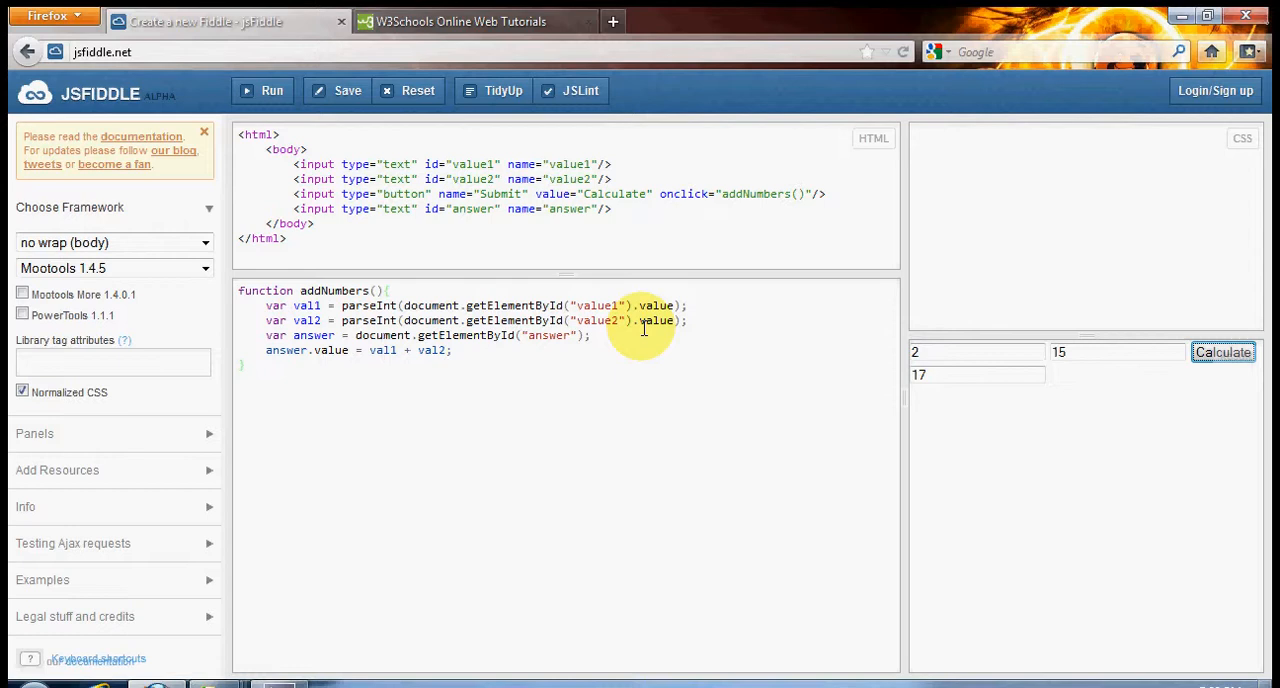
pyautogui.moveTo(692, 304)
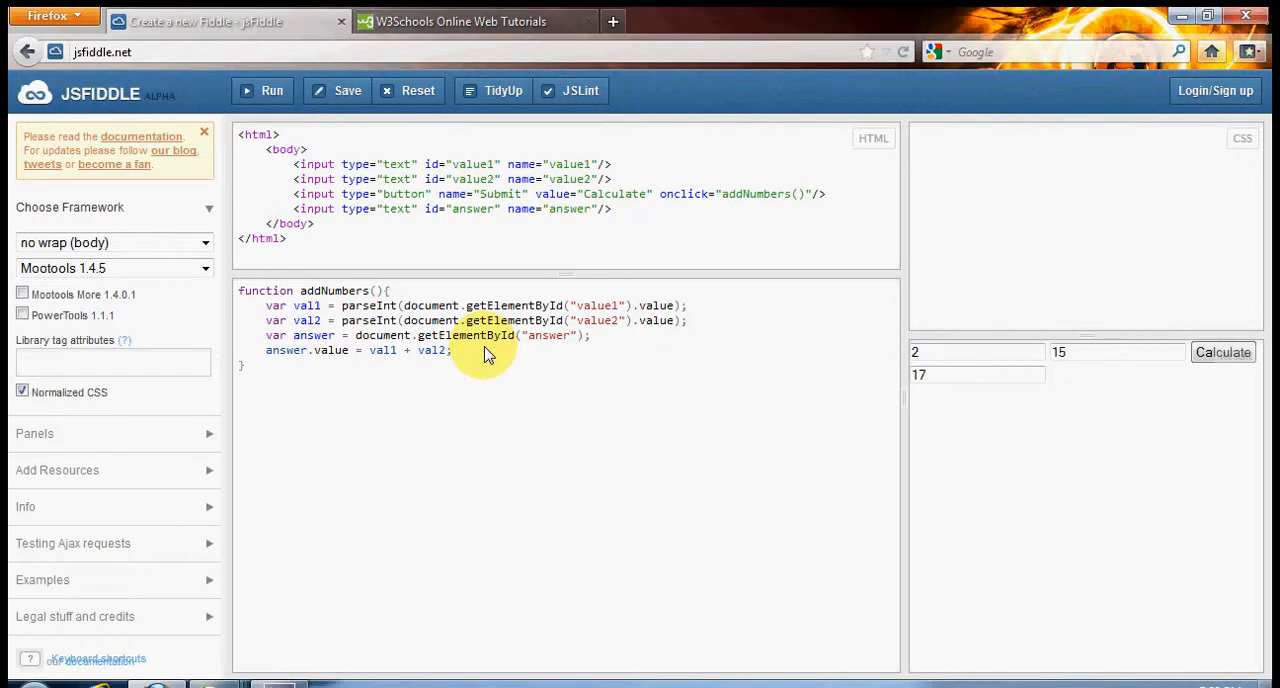
pyautogui.click(452, 350)
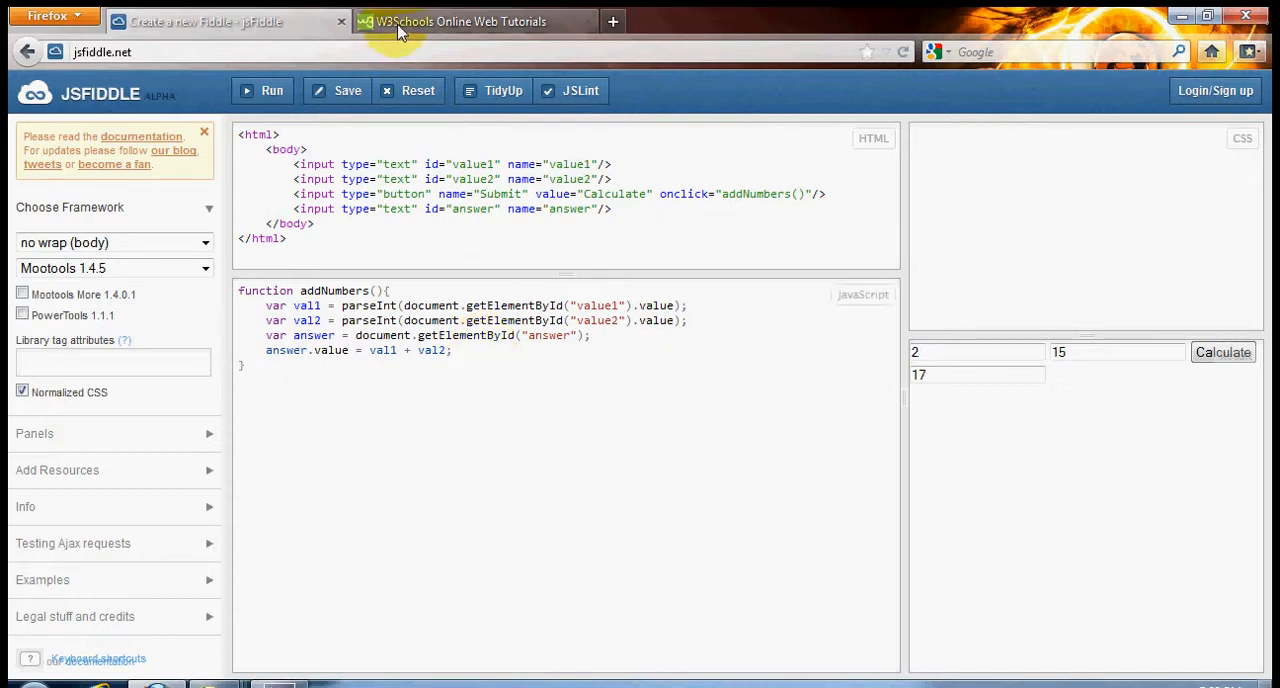
pyautogui.click(460, 20)
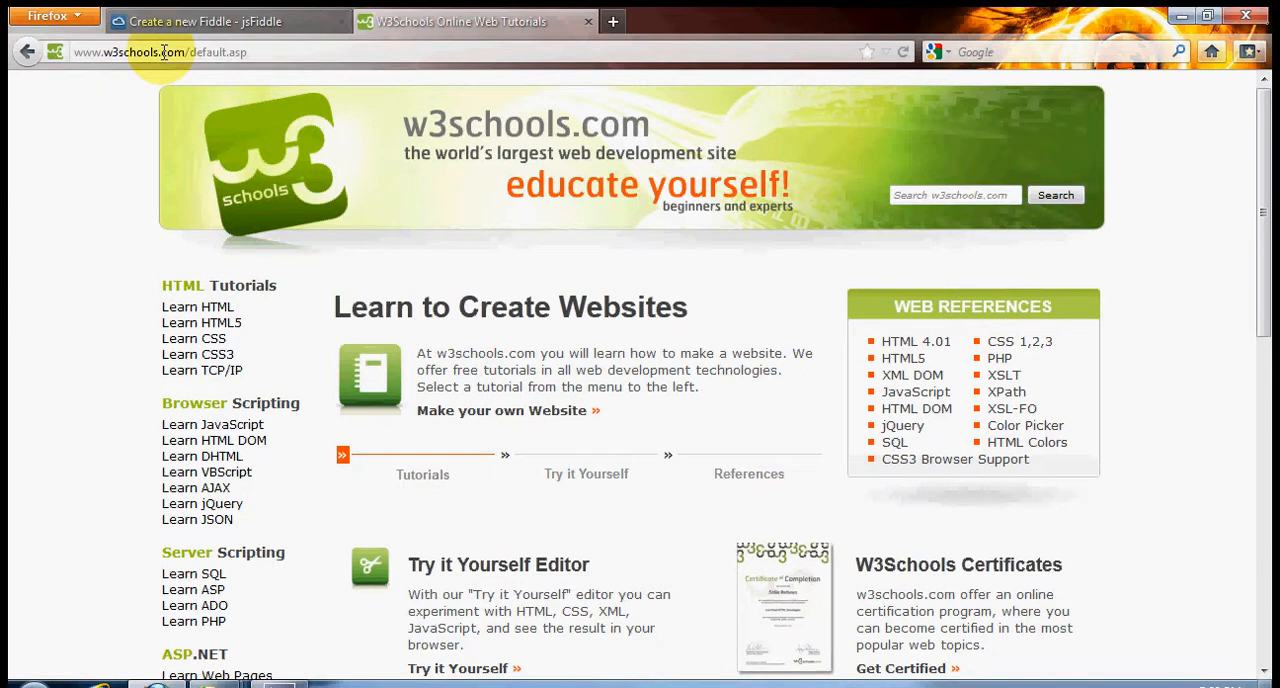
pyautogui.moveTo(136, 244)
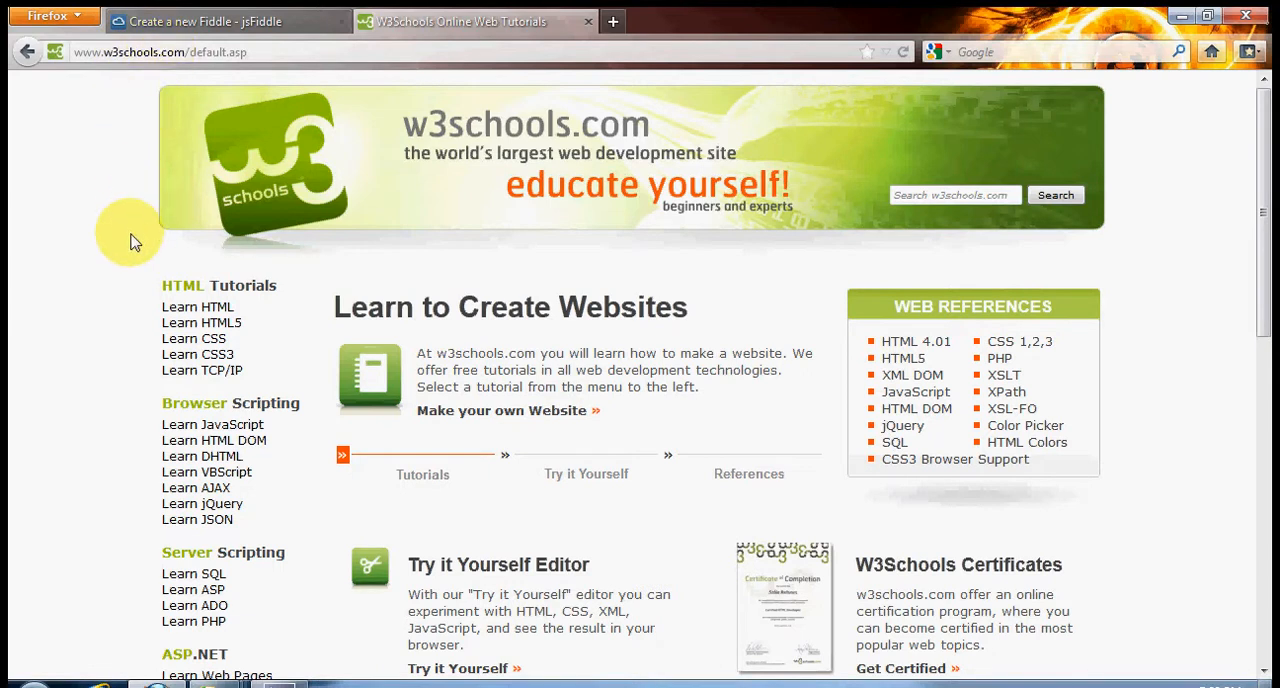
pyautogui.moveTo(118, 312)
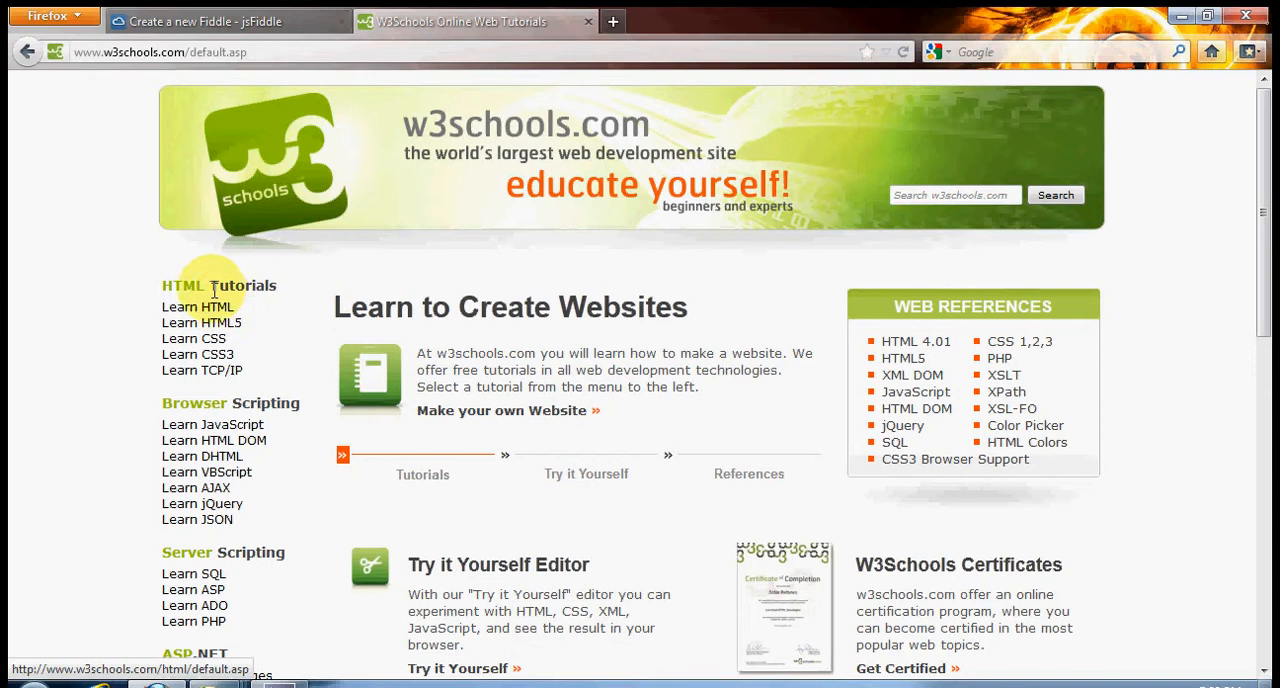
pyautogui.moveTo(582, 478)
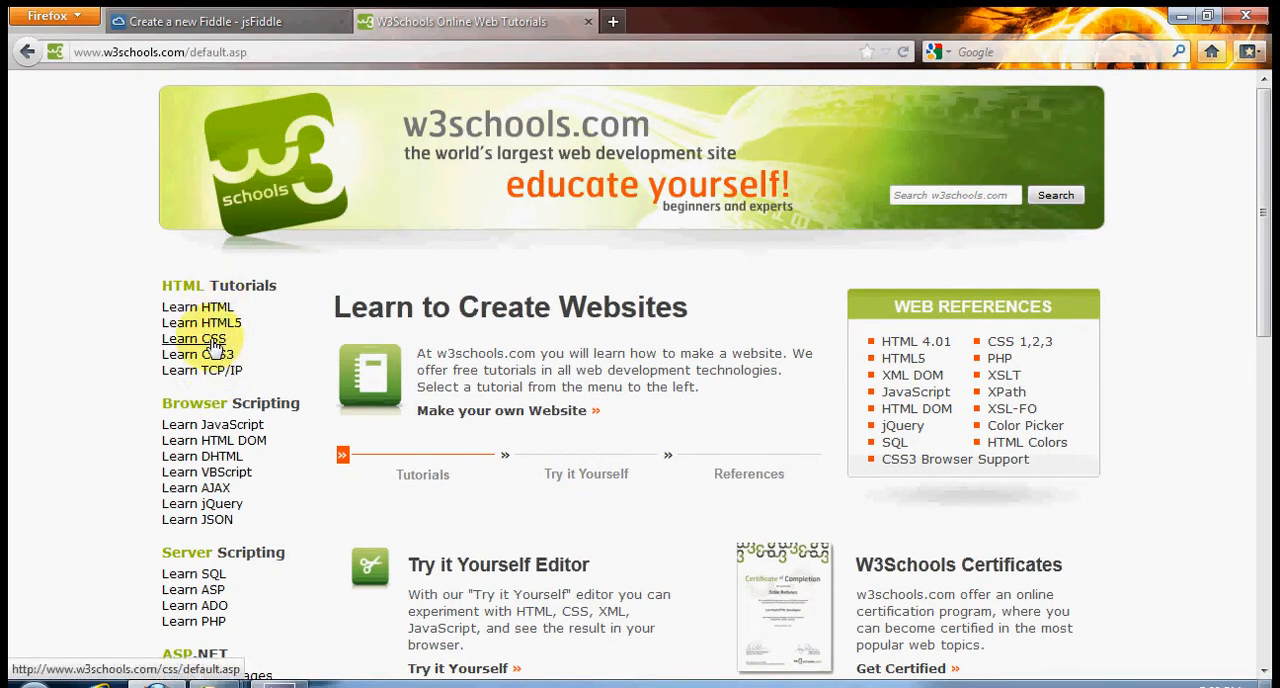
# - Go to Learn CSS and load the CSS Example into the Try it Editor
pyautogui.click(192, 338)
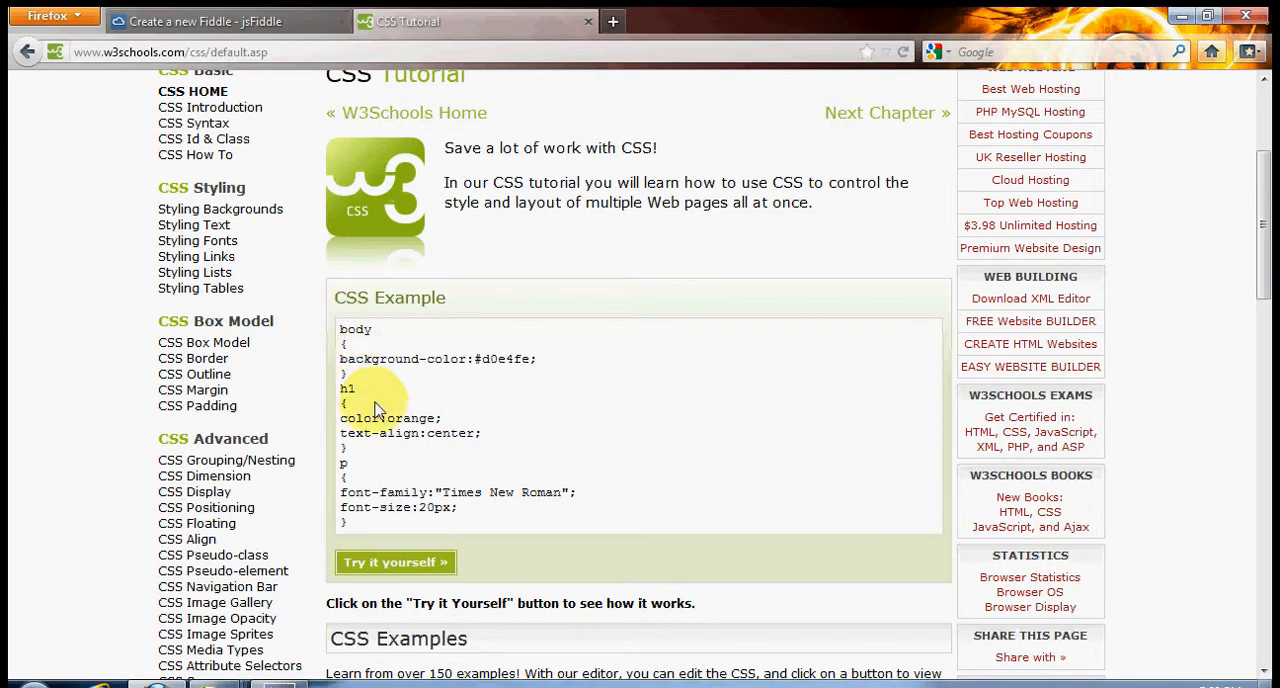
pyautogui.moveTo(396, 562)
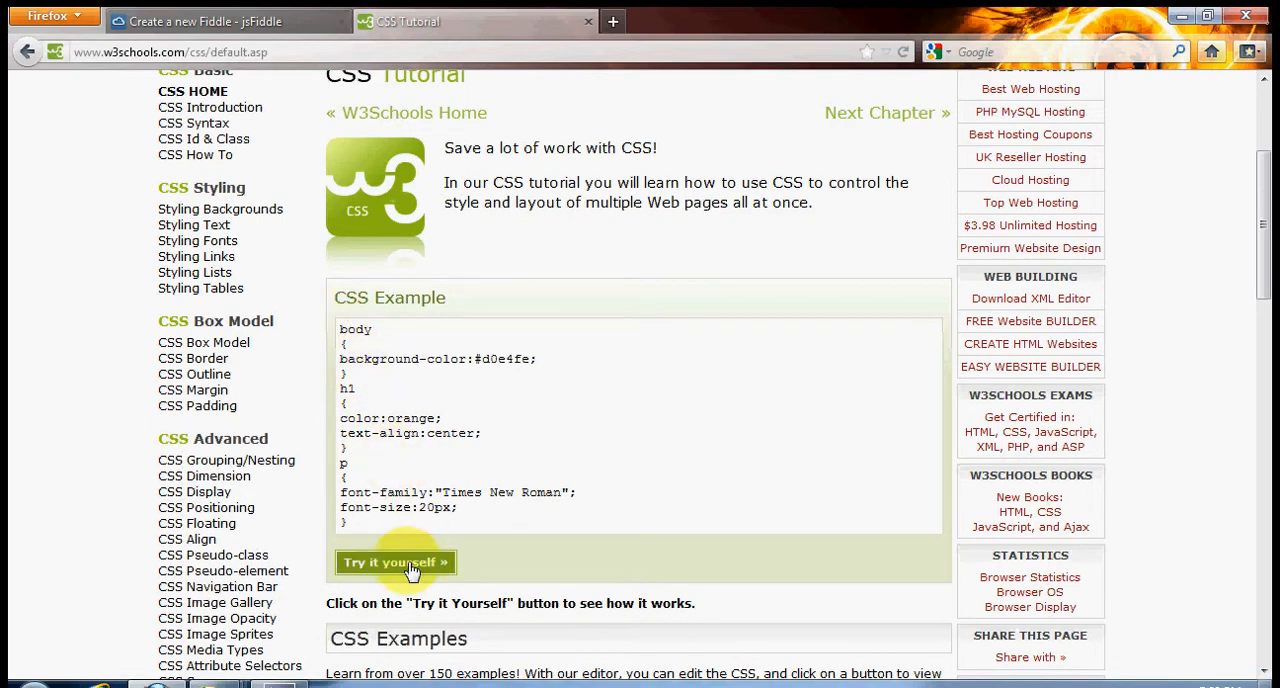
pyautogui.scroll(-3)
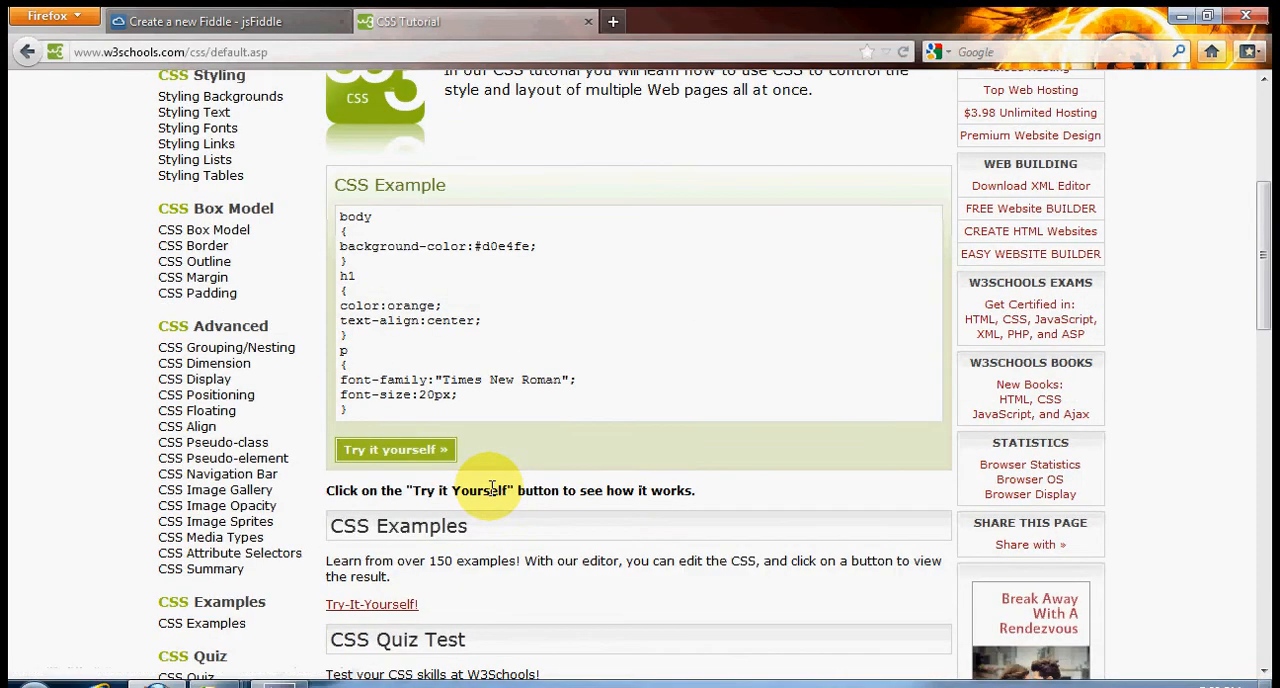
pyautogui.scroll(-3)
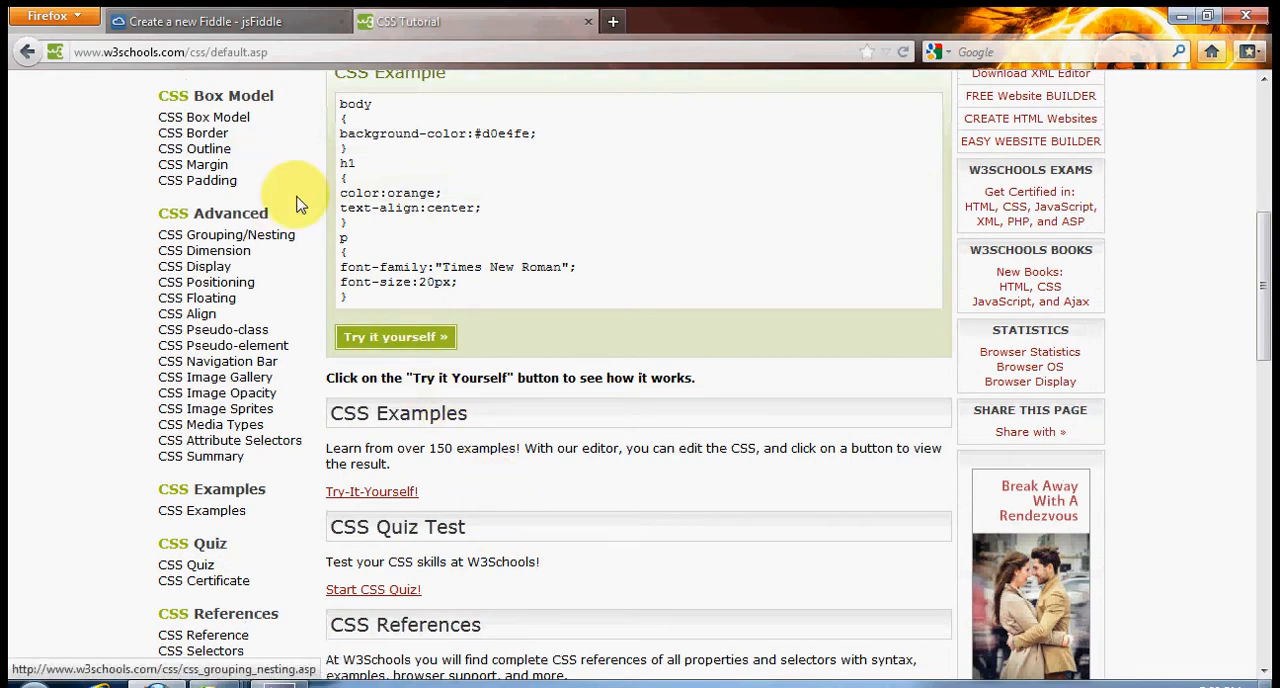
pyautogui.click(396, 336)
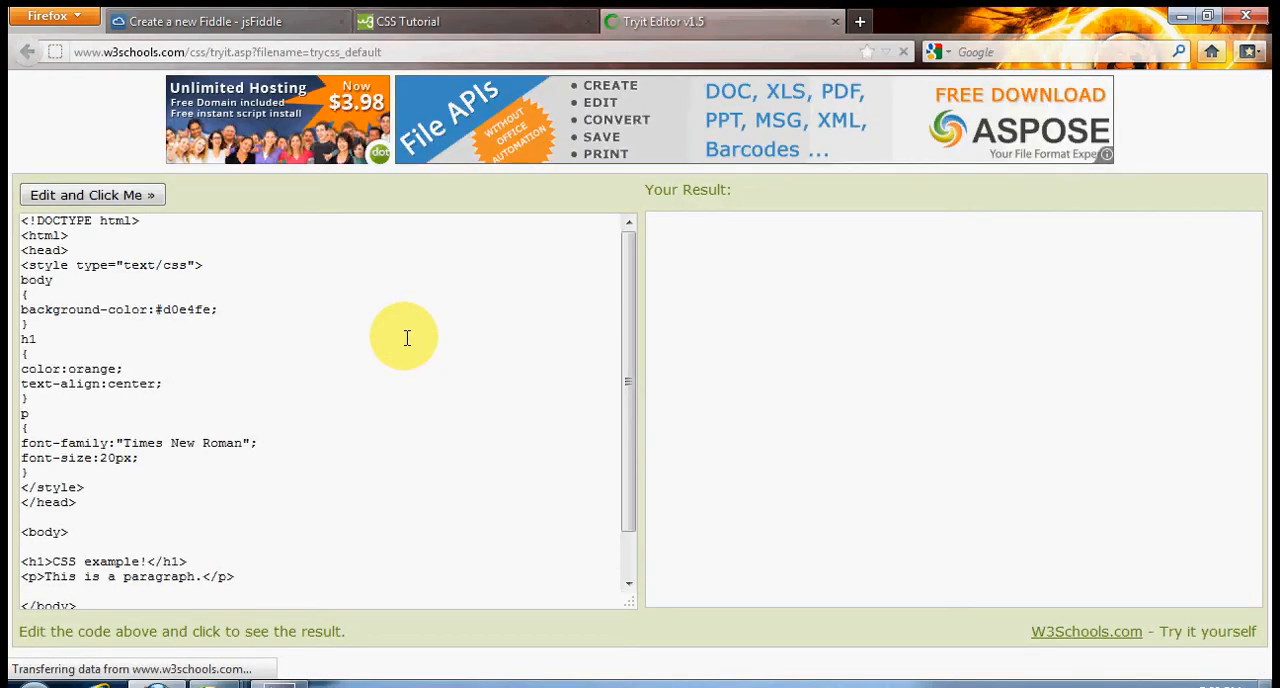
# - Change the h1 colour from orange to blue, rerun the example, then go to the JavaScript tutorial
pyautogui.click(92, 194)
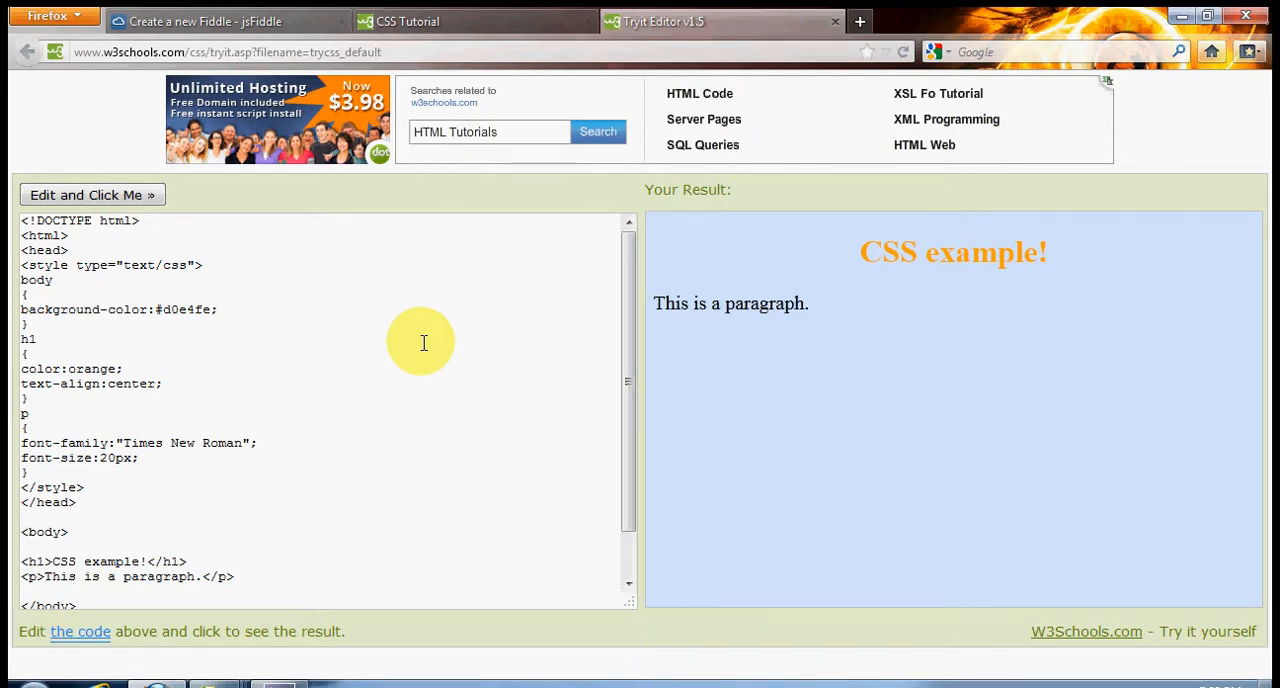
pyautogui.moveTo(60, 328)
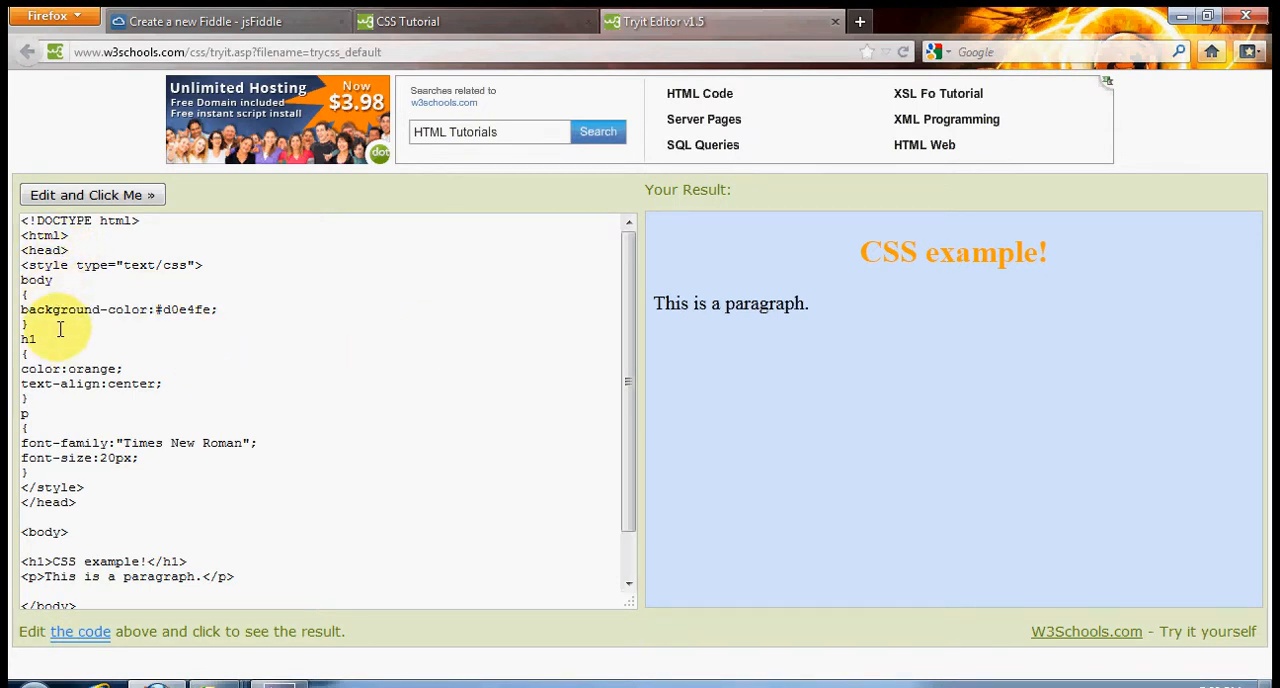
pyautogui.moveTo(88, 368)
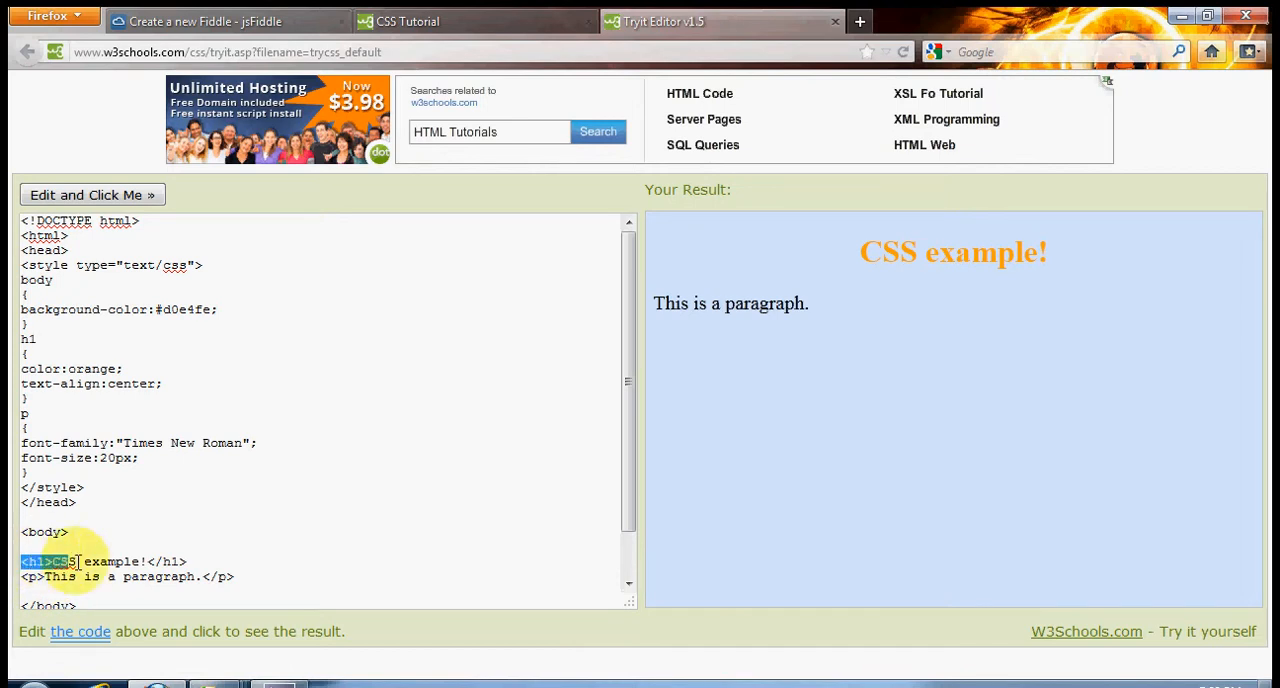
pyautogui.click(188, 560)
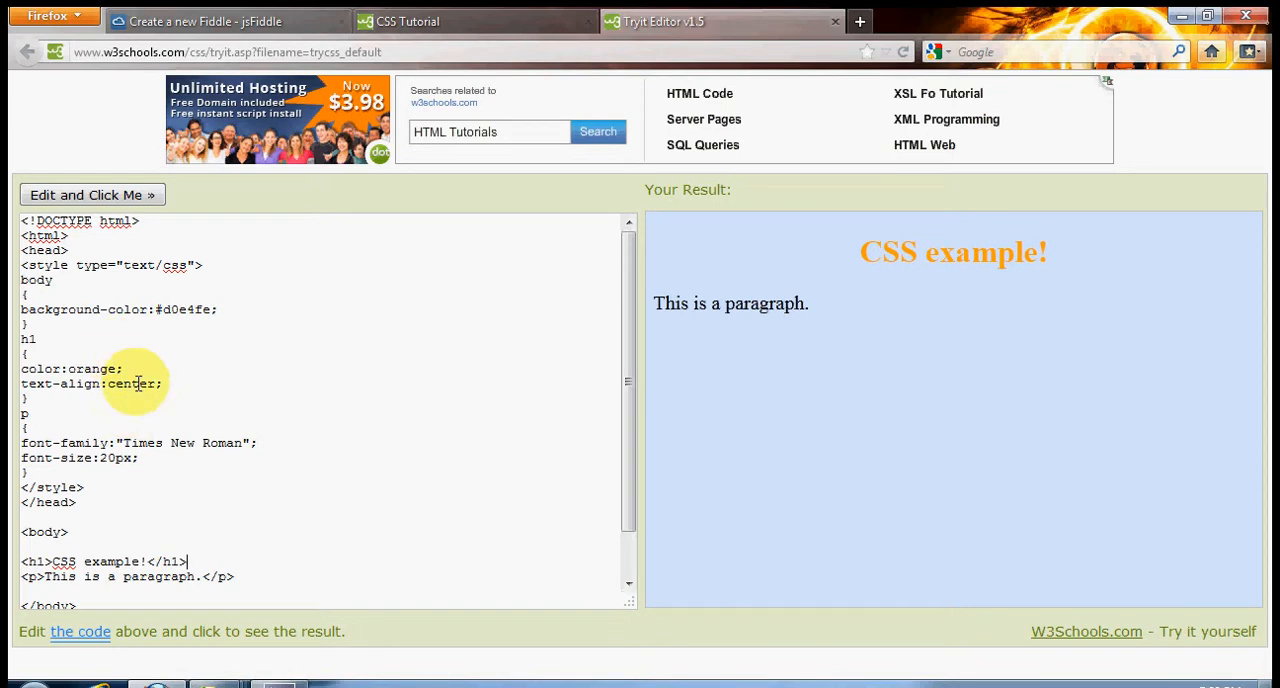
pyautogui.doubleClick(92, 368)
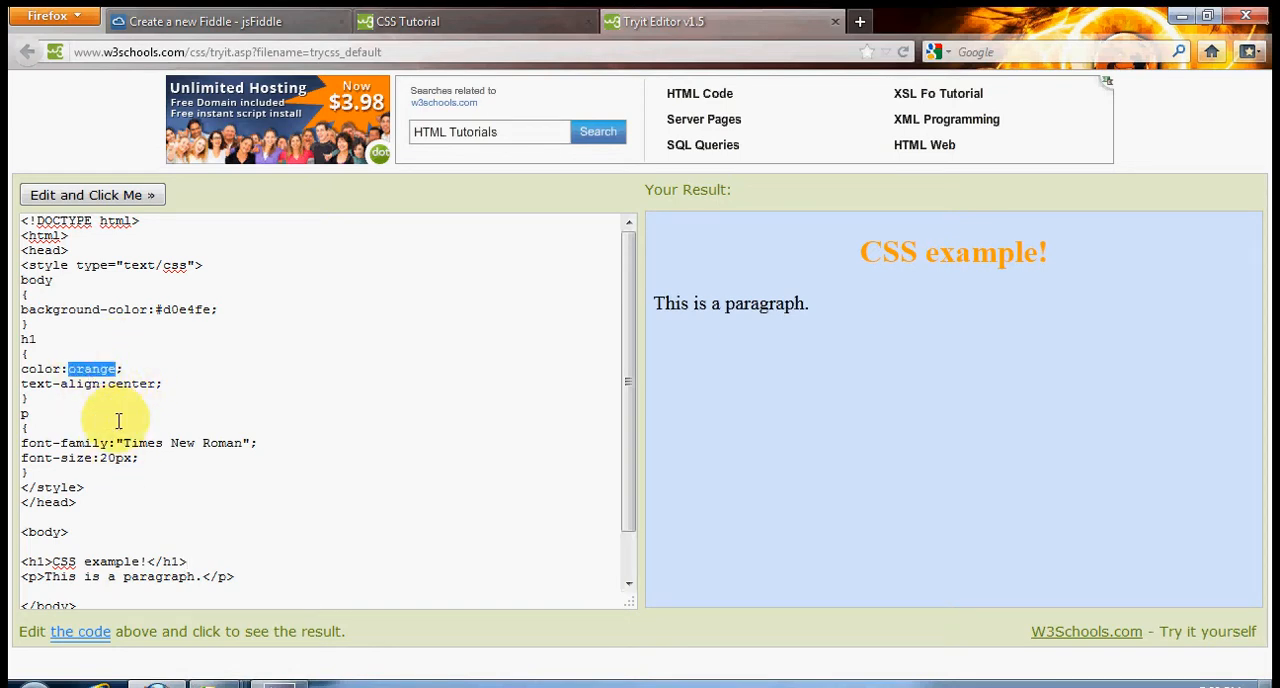
pyautogui.moveTo(186, 468)
pyautogui.write('blu')
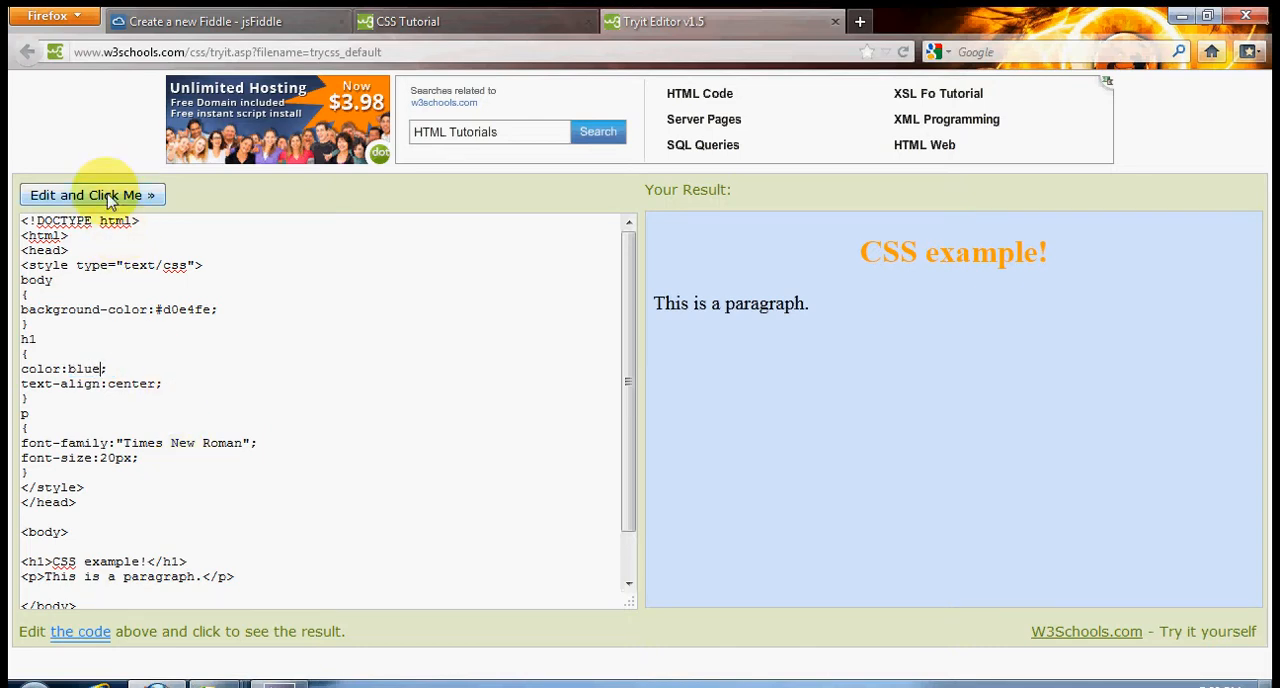
pyautogui.click(92, 194)
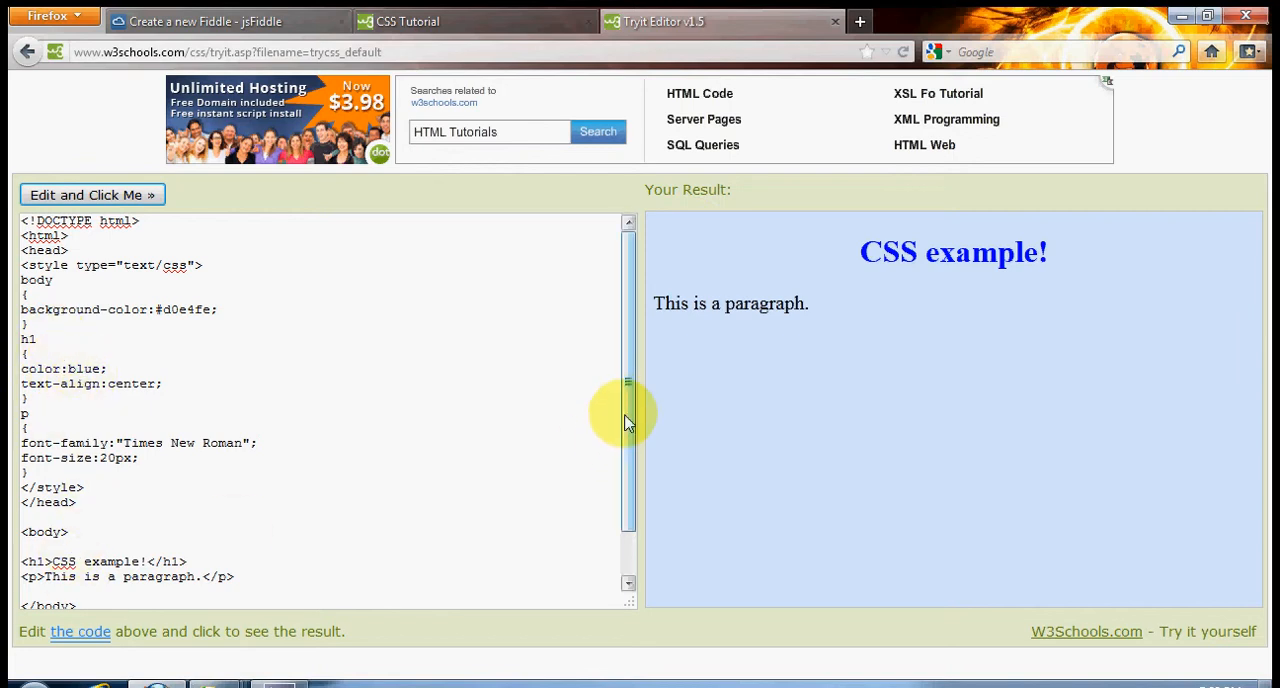
pyautogui.scroll(-3)
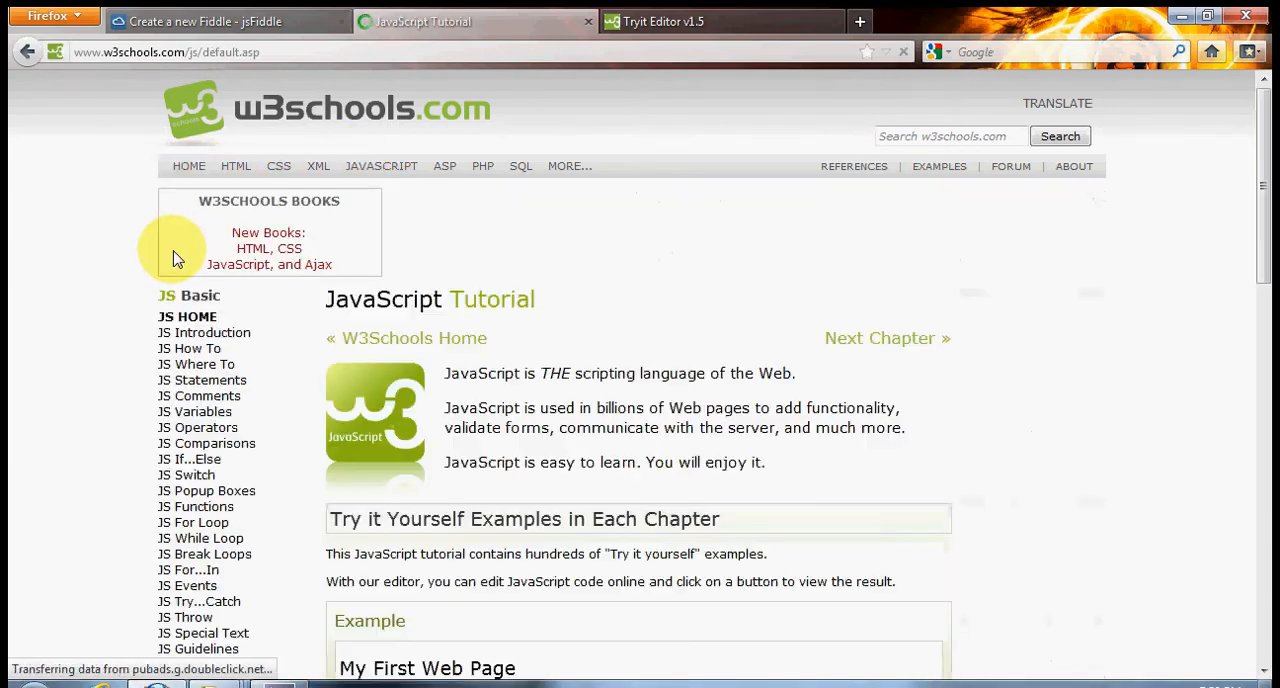
# - Run the if-statement greeting example so 'Good day' appears, then return to the Examples list
pyautogui.scroll(-3)
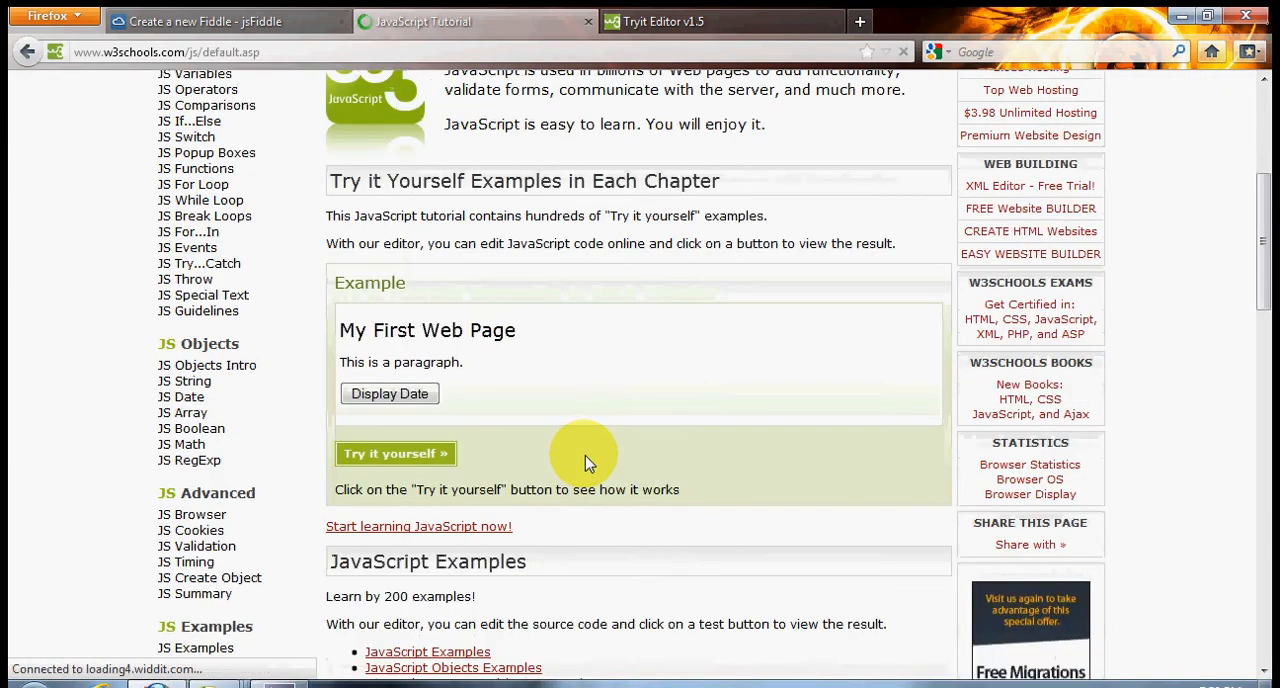
pyautogui.scroll(-3)
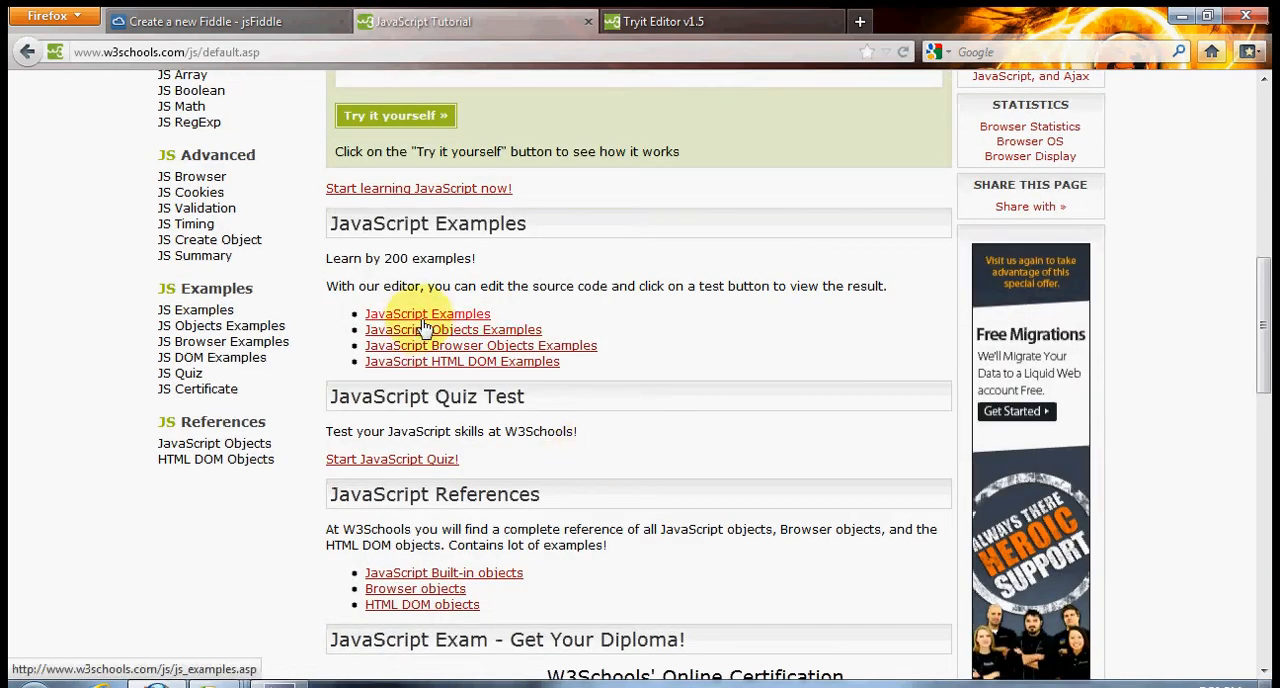
pyautogui.click(428, 312)
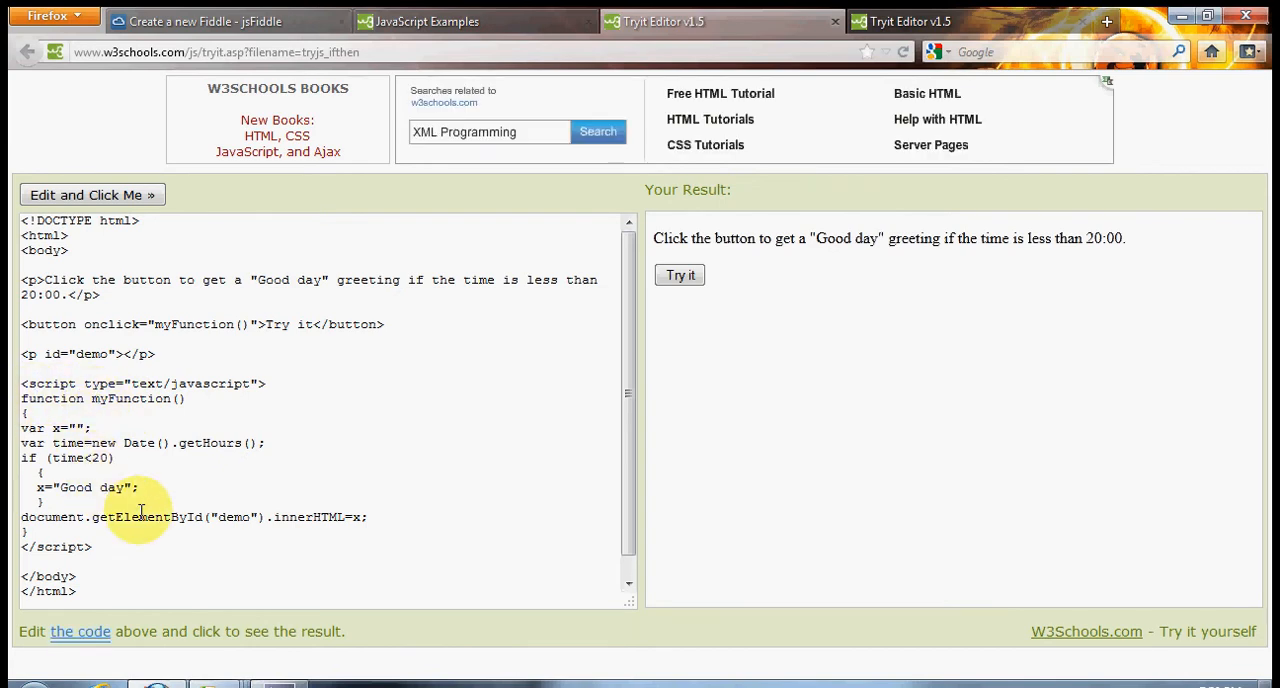
pyautogui.click(680, 276)
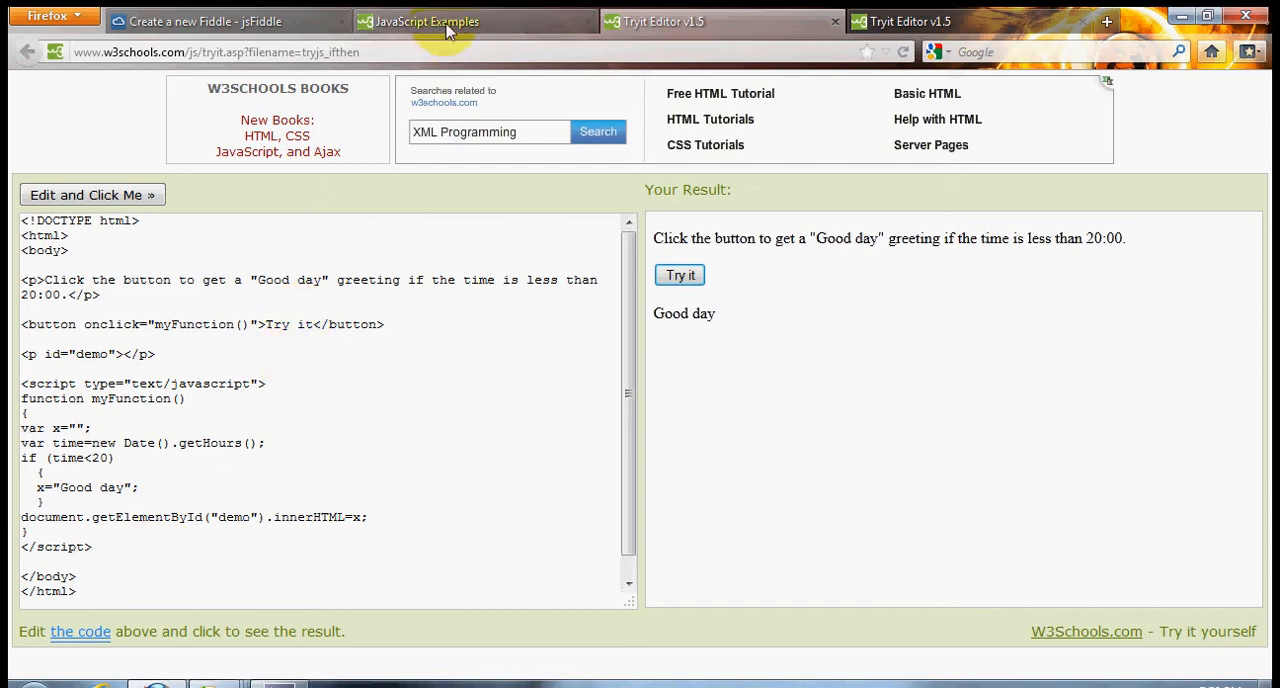
pyautogui.click(424, 20)
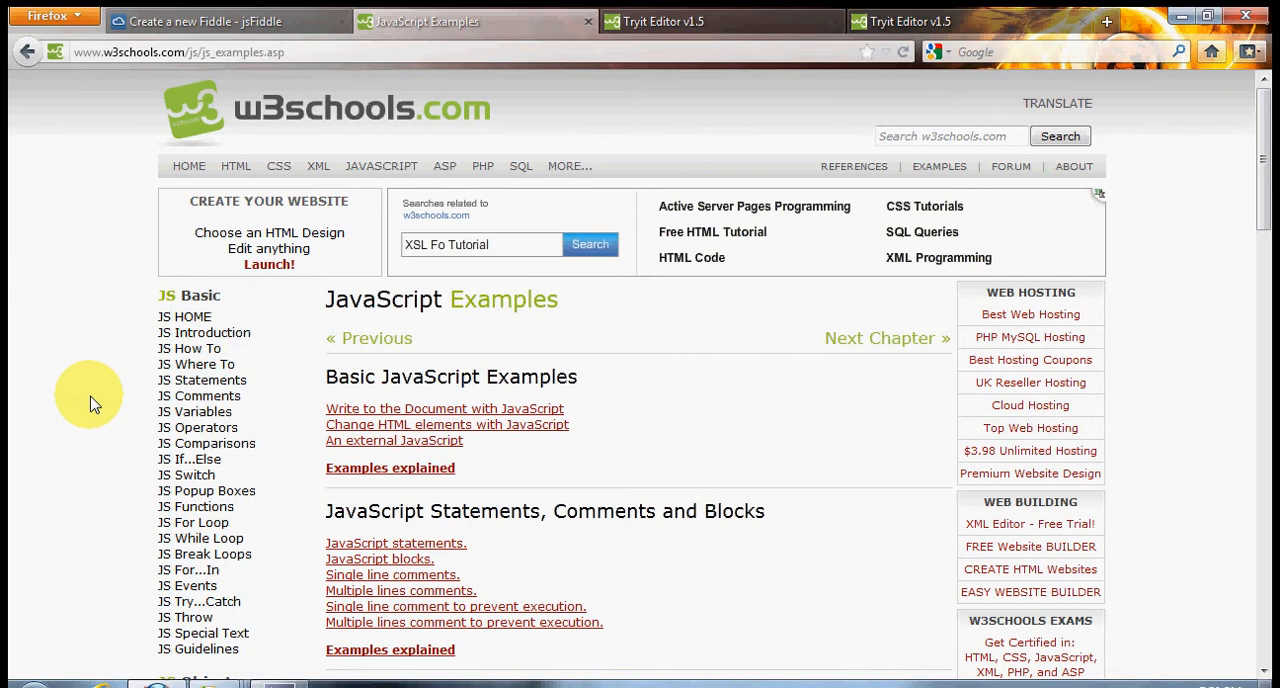
pyautogui.moveTo(202, 522)
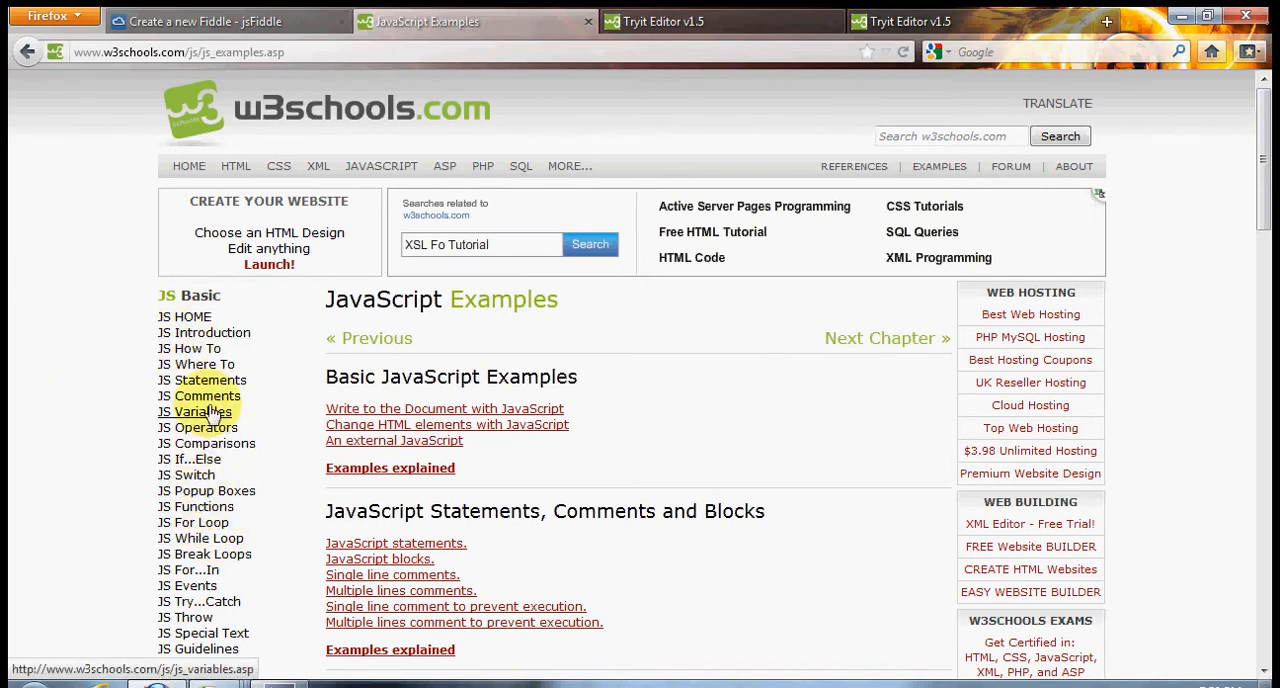
# - Read through the JavaScript Array Object reference, then close the W3Schools tabs to show the fiddle
pyautogui.scroll(-3)
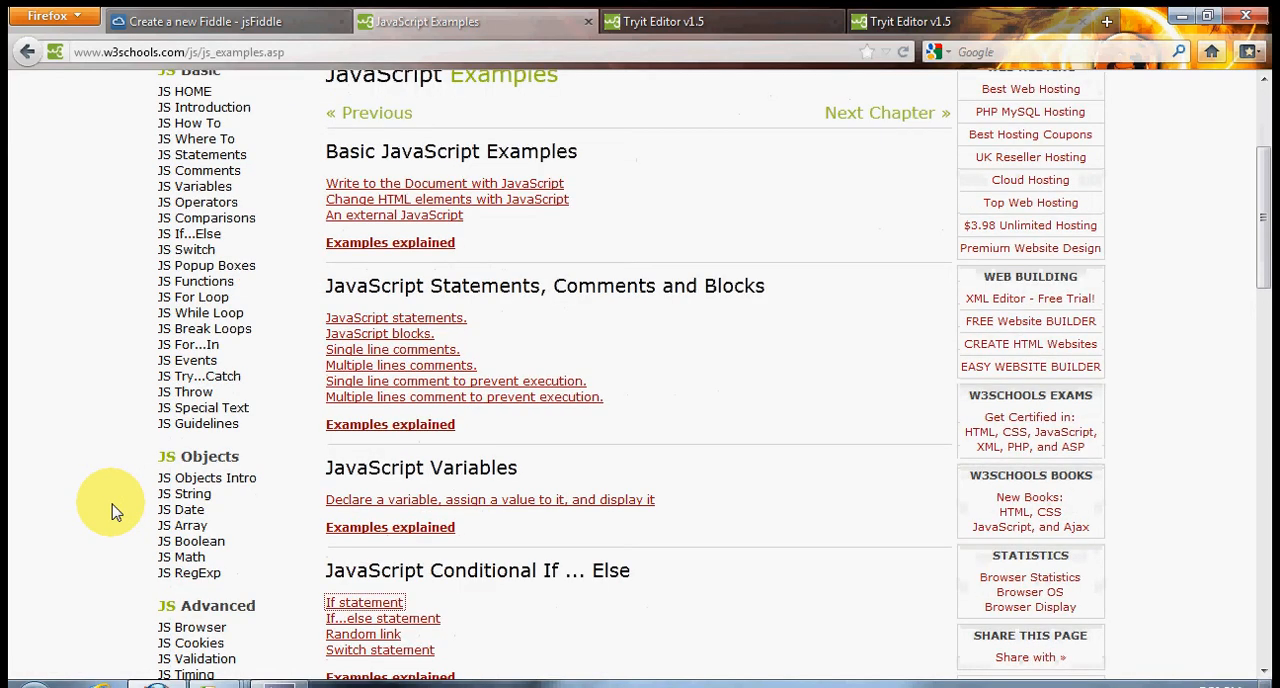
pyautogui.click(182, 524)
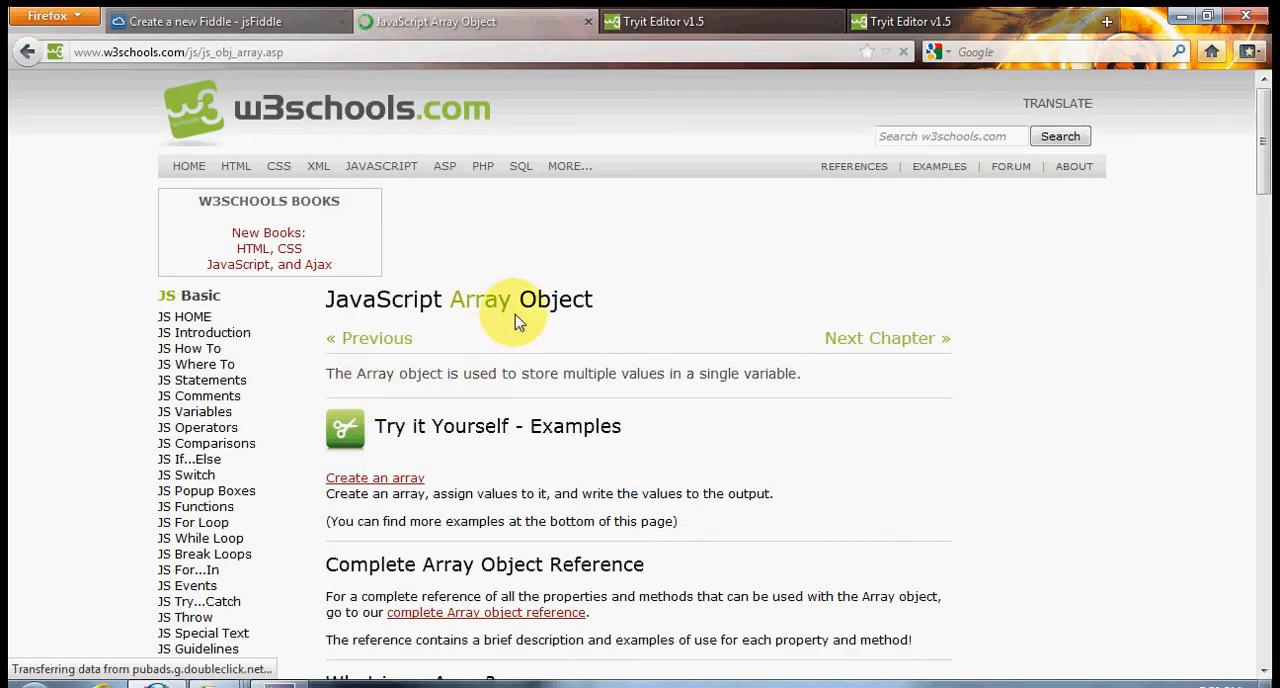
pyautogui.scroll(-3)
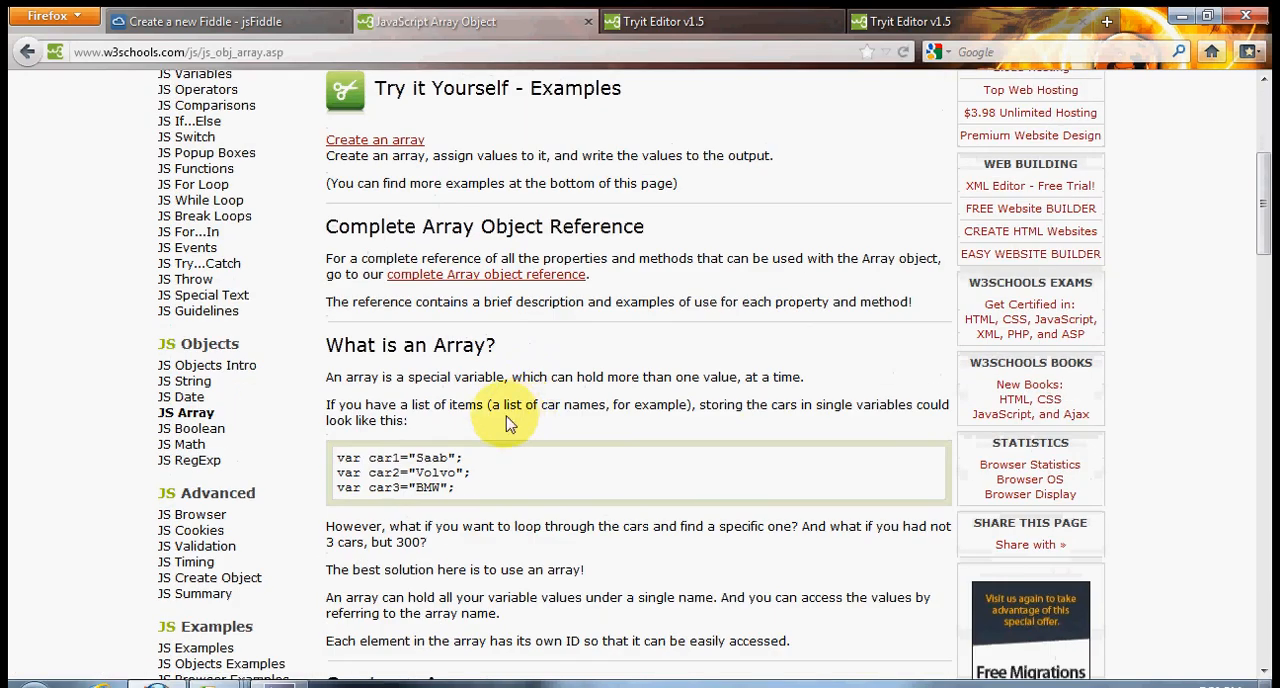
pyautogui.scroll(-3)
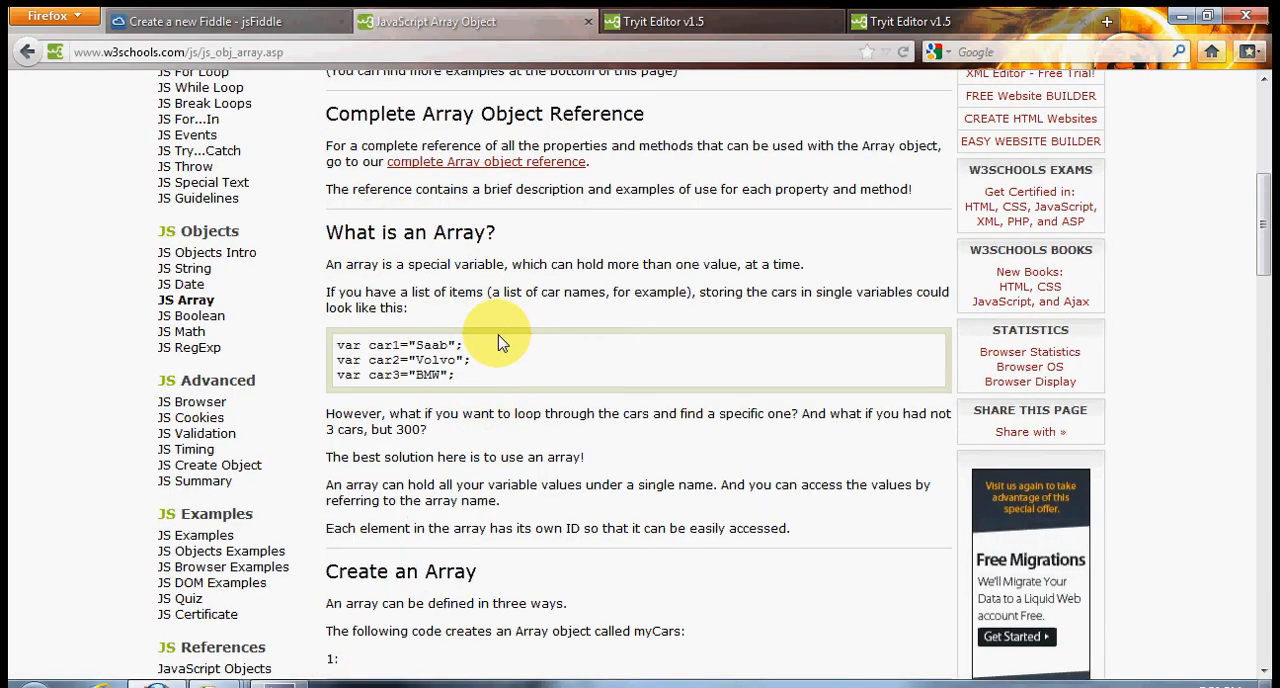
pyautogui.scroll(-3)
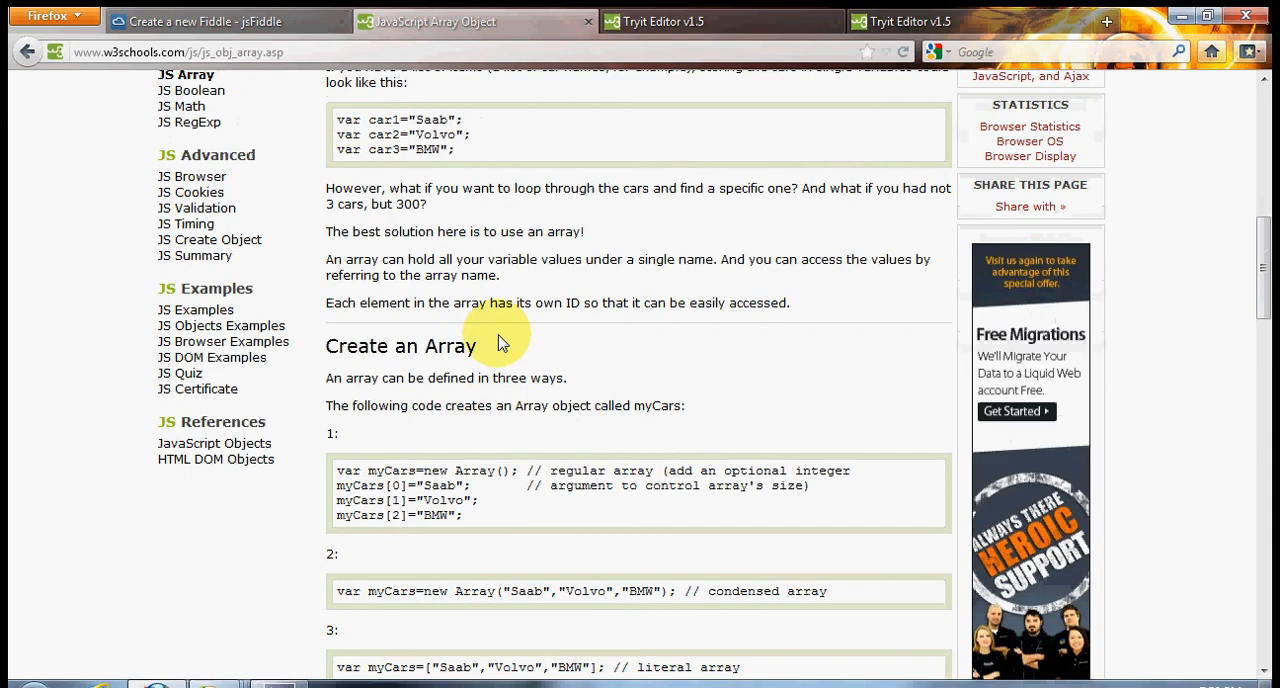
pyautogui.moveTo(488, 432)
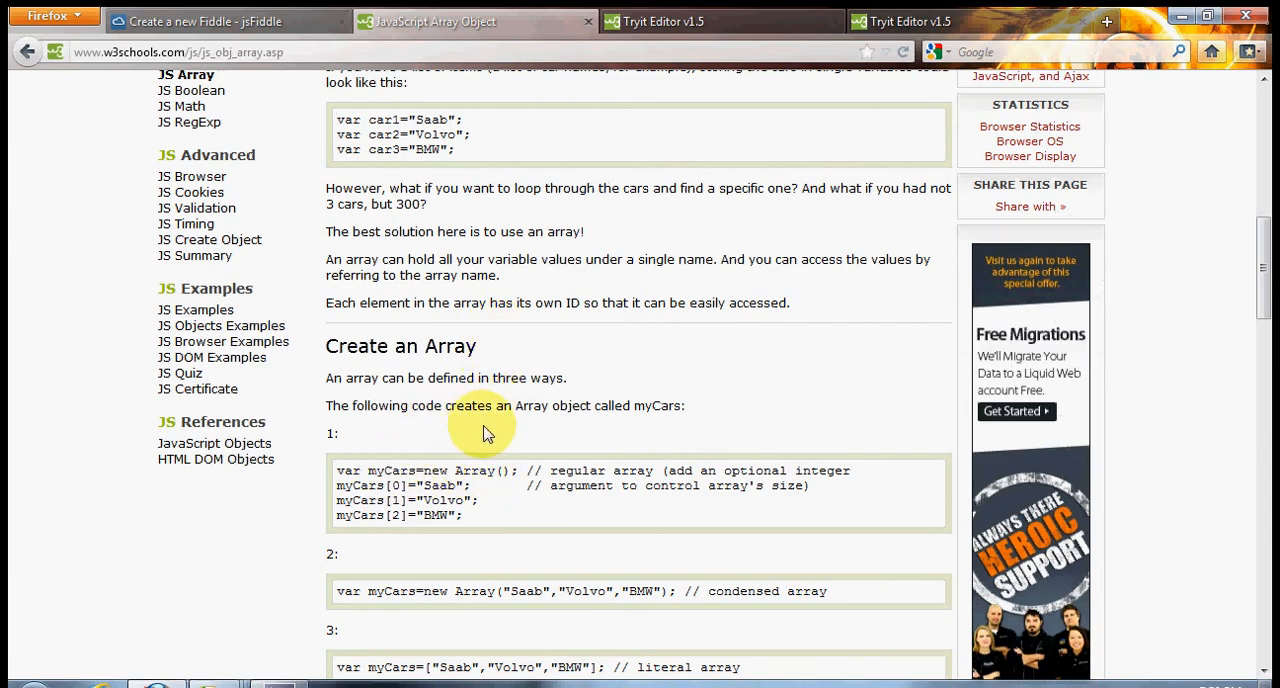
pyautogui.scroll(-3)
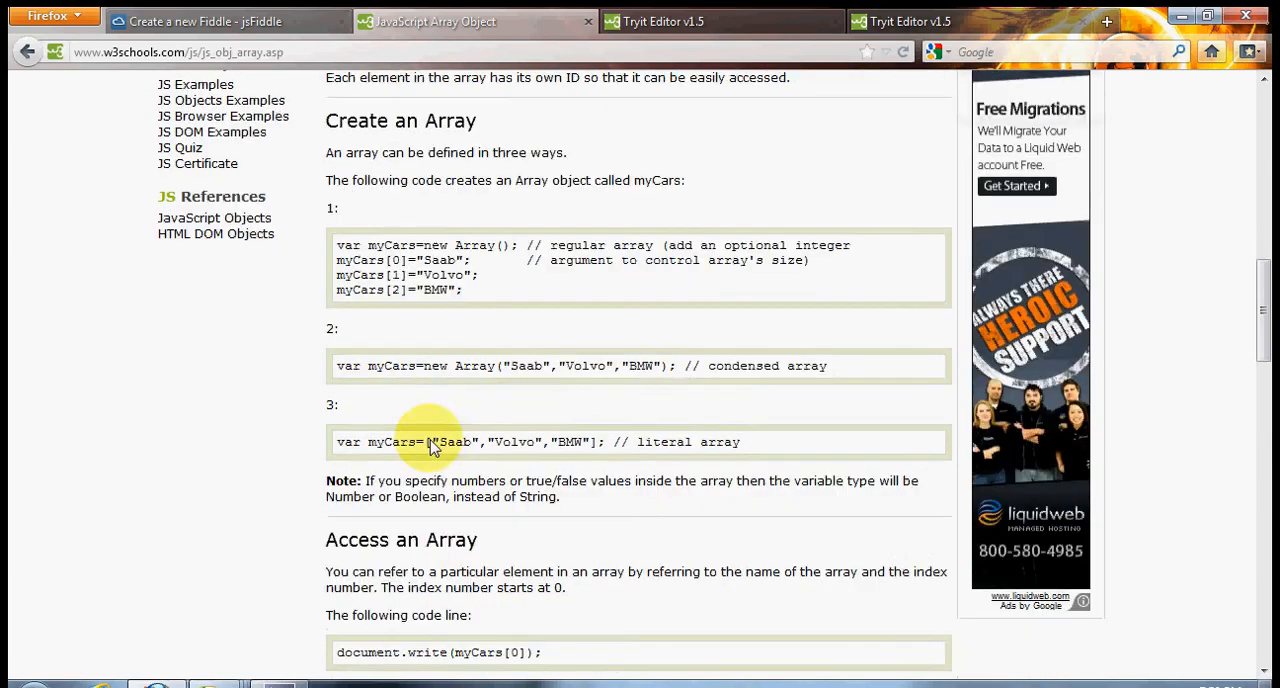
pyautogui.scroll(-3)
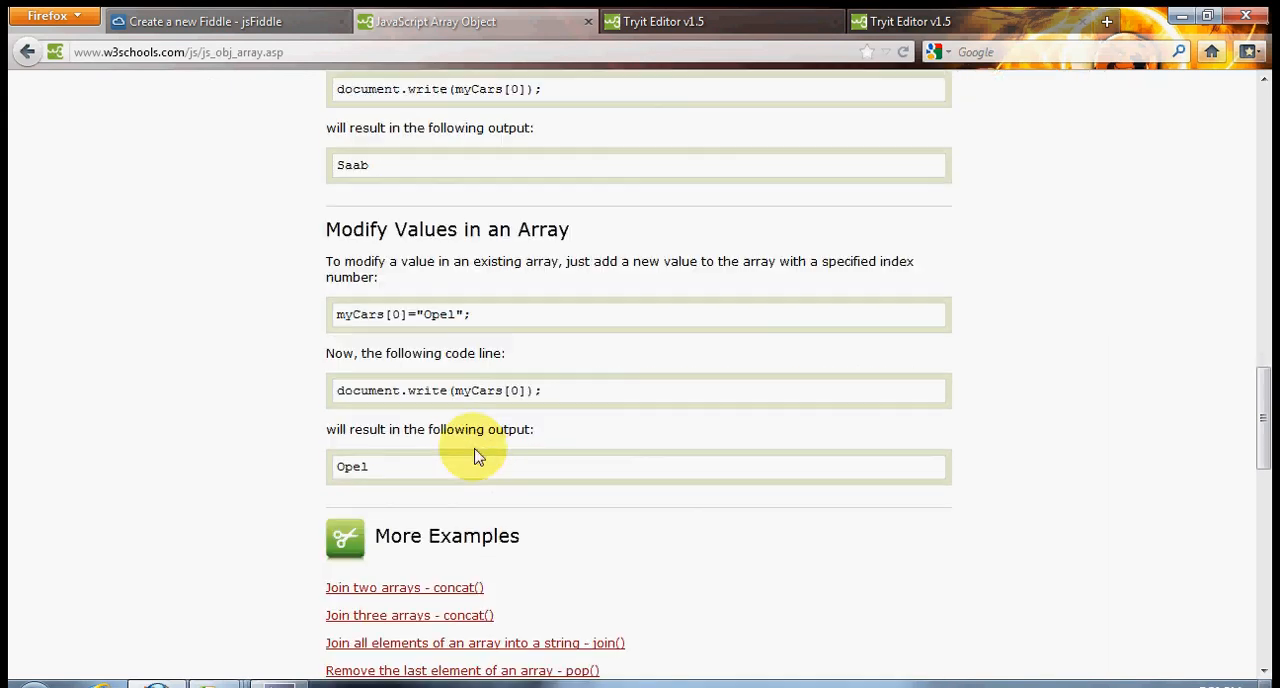
pyautogui.click(200, 20)
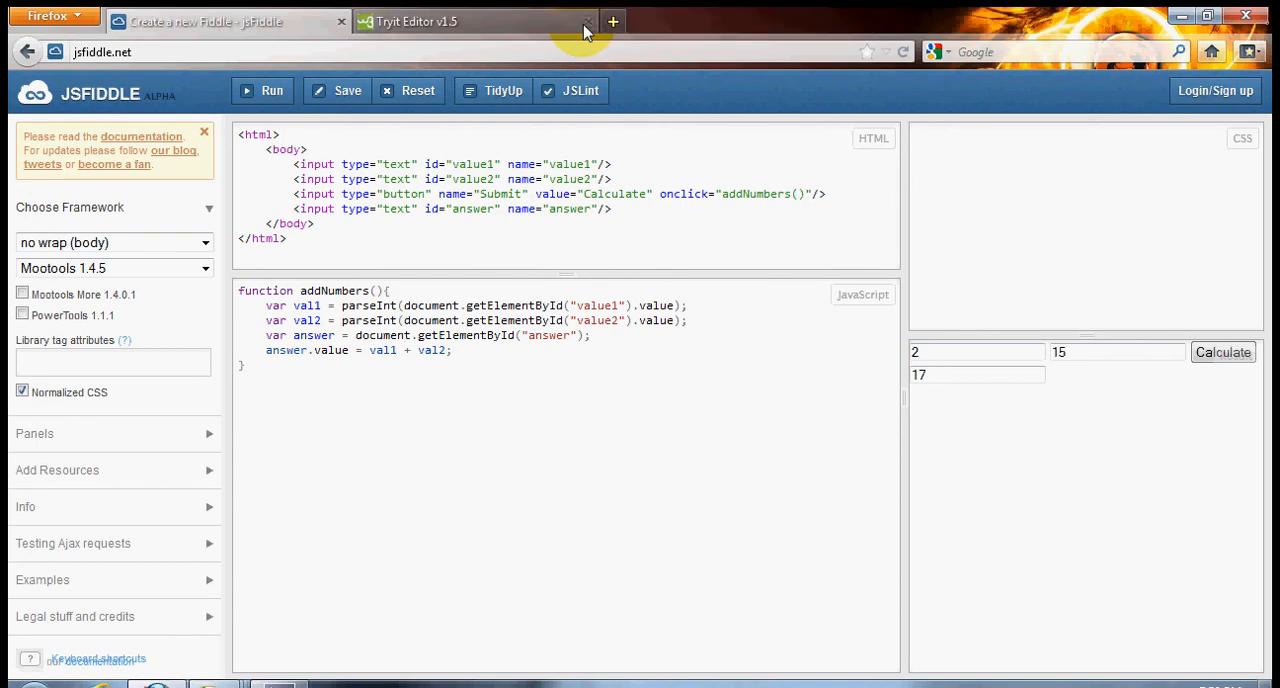
# - Close the remaining Tryit Editor tab, leaving only the addNumbers fiddle showing 17
pyautogui.click(584, 22)
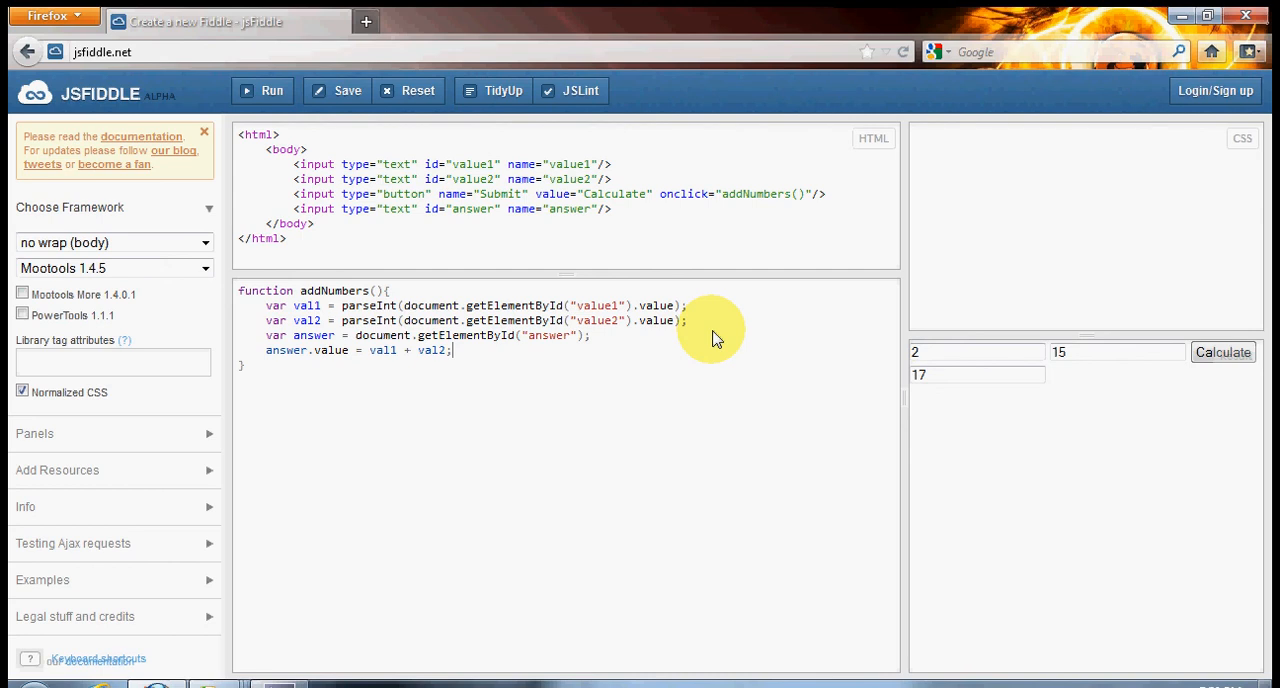
pyautogui.moveTo(480, 384)
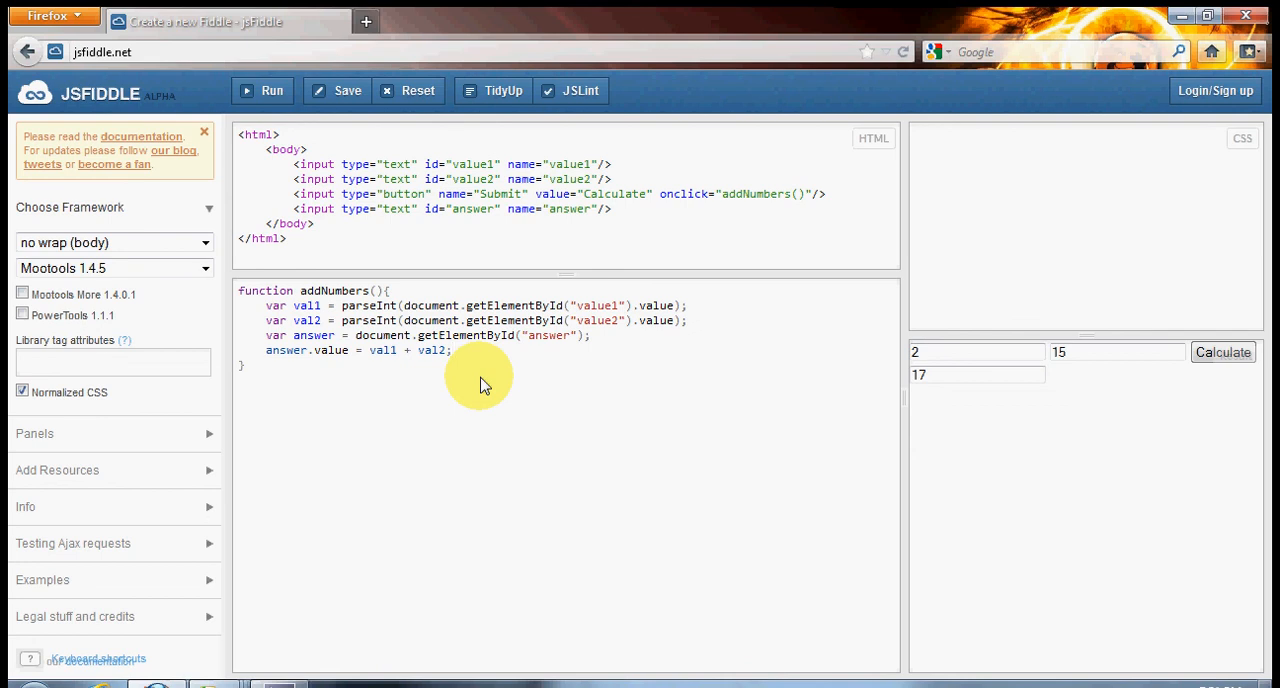
pyautogui.moveTo(524, 410)
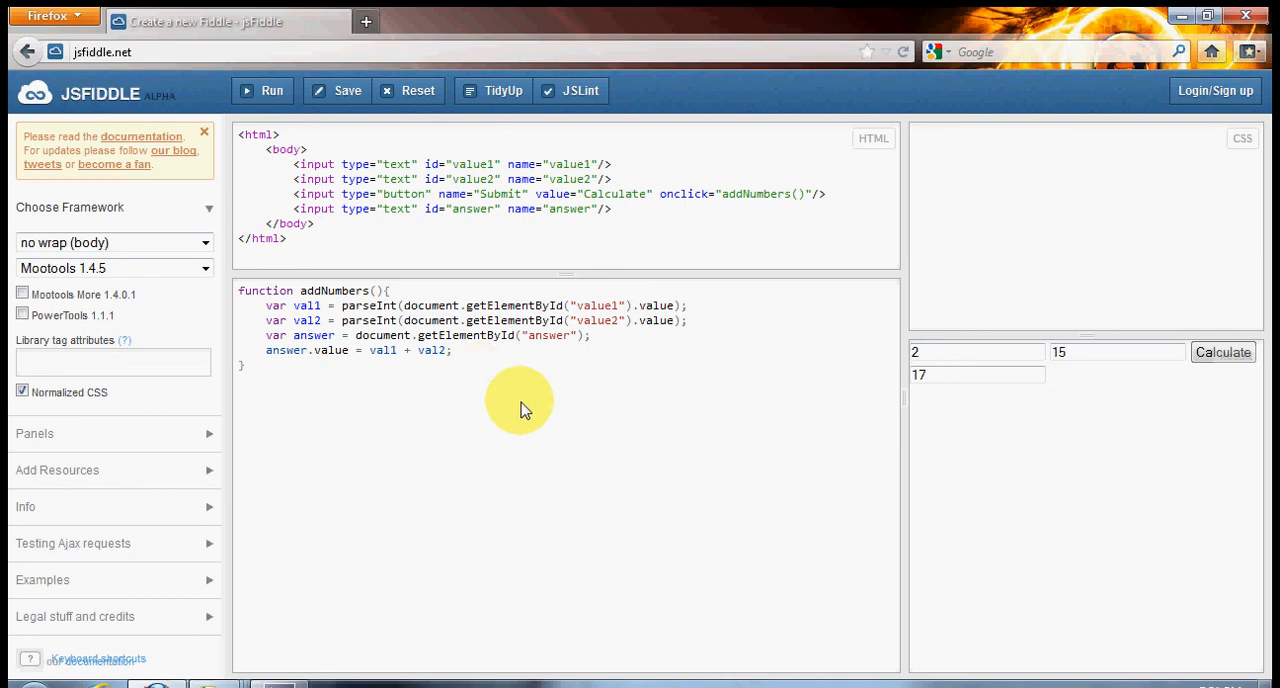